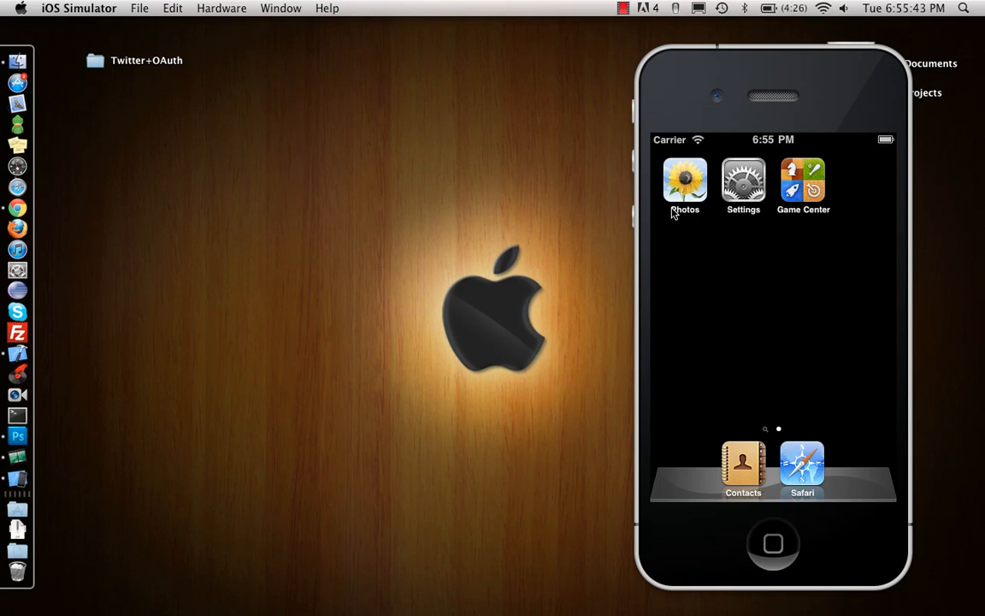
{"action": "mouse_move", "coordinate": [309, 187]}
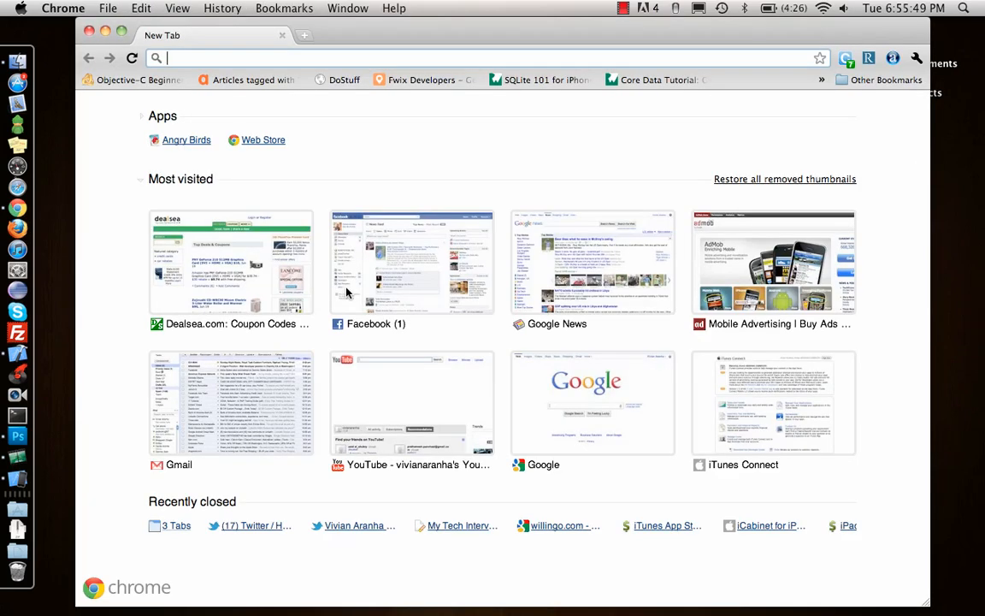
- Enter twitter.com in a new Chrome tab to load the Twitter home page
{"action": "type", "text": "twitter.com"}
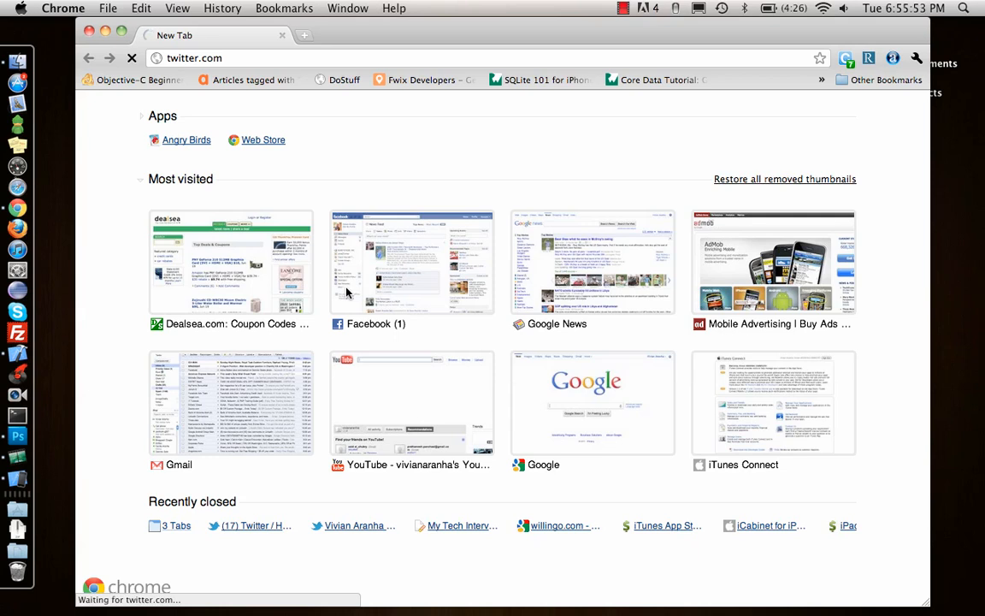
{"action": "mouse_move", "coordinate": [419, 160]}
{"action": "type", "text": "http://www.vivianaranha"}
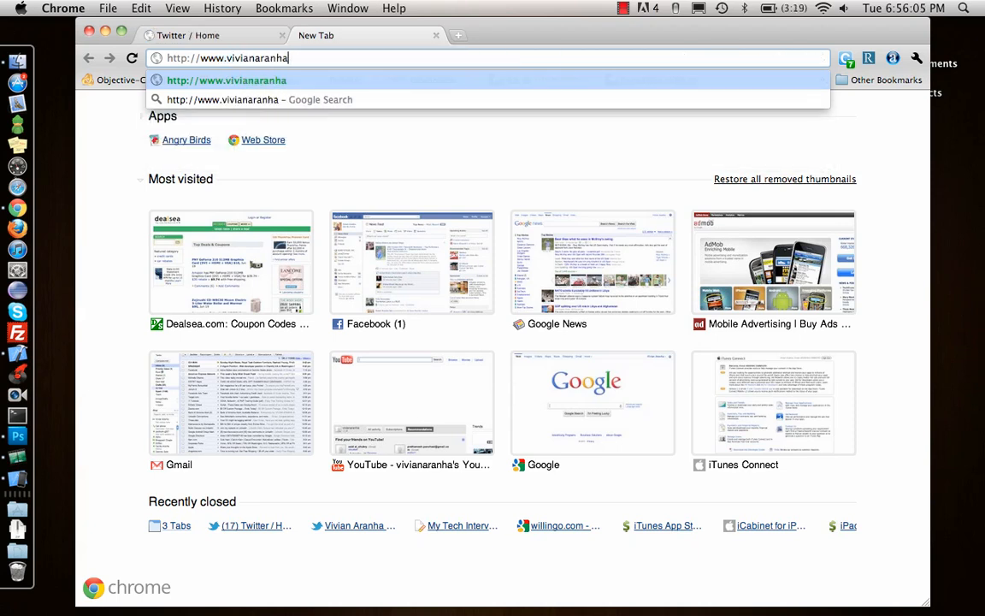
- Open the icodeblog 'Dealing with the Twitter OAuth apocalypse' article and enter 'Twitter+OAuth.'
{"action": "type", "text": ".com"}
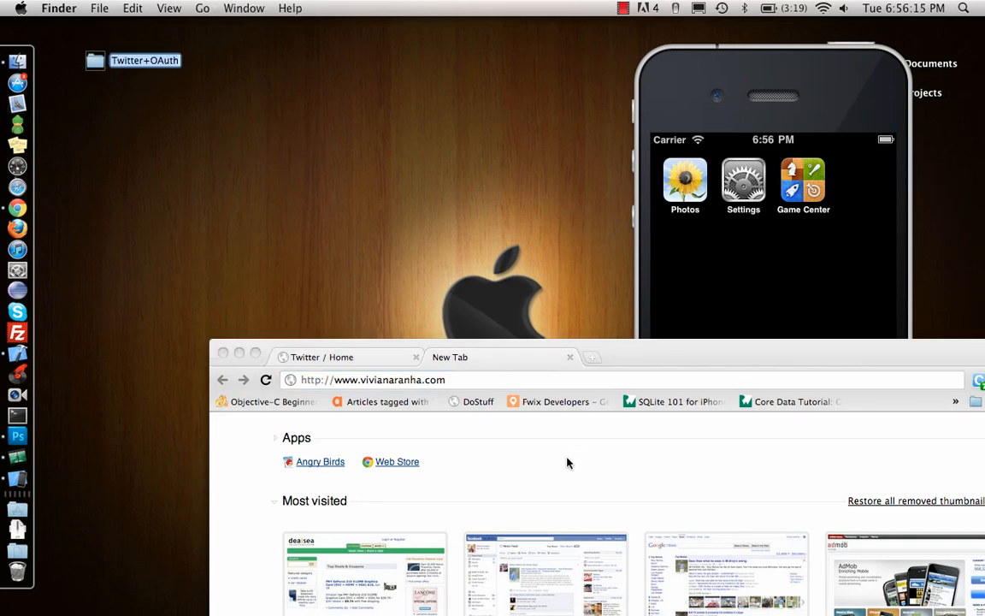
{"action": "type", "text": "http://www.icodeblog.com/2010/09/16/dealing-with-the-twitter-oauth-apocalypse/"}
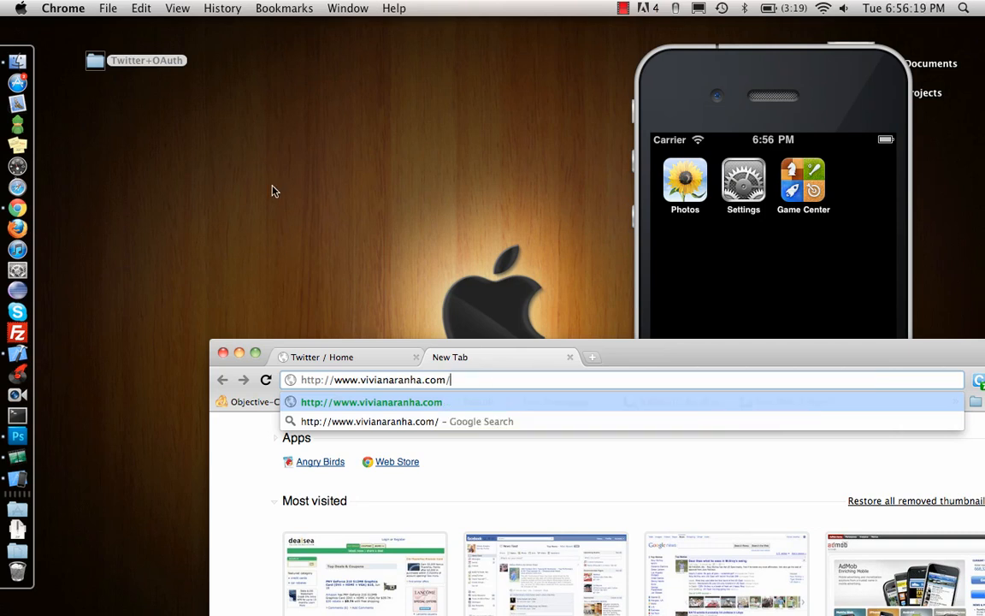
{"action": "left_click", "coordinate": [283, 145]}
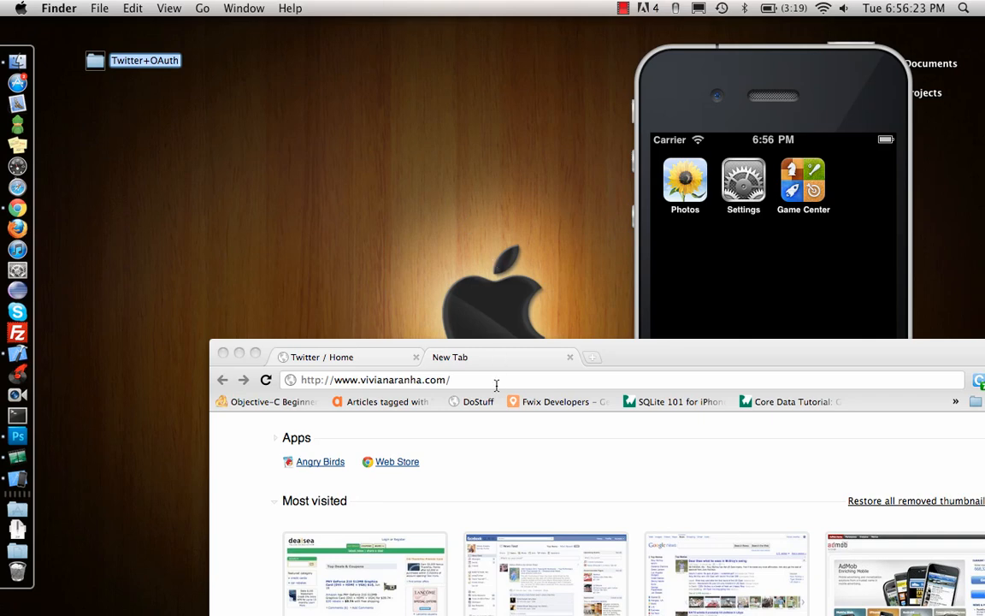
{"action": "type", "text": "Twitter+OAuth."}
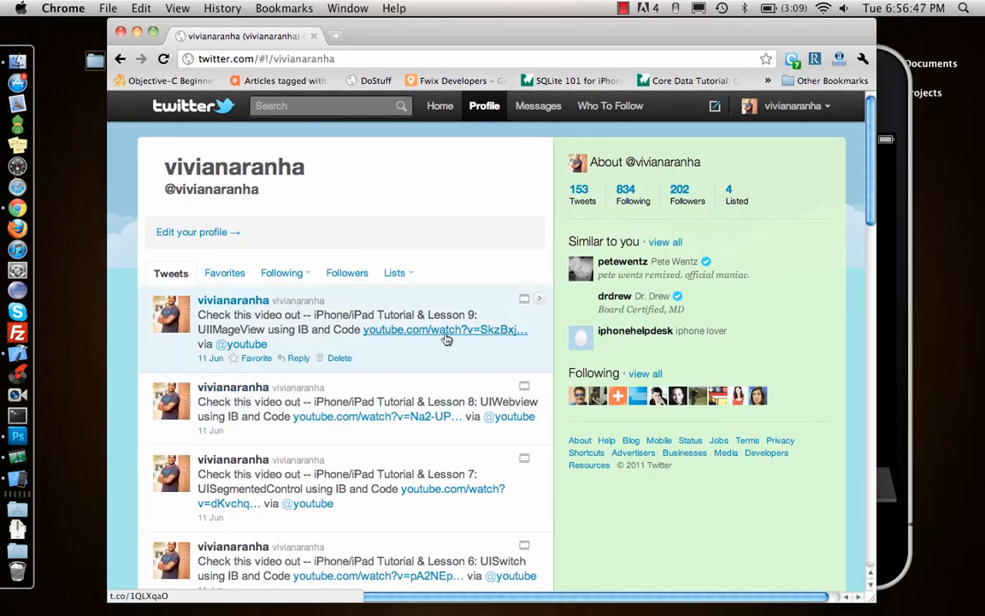
{"action": "mouse_move", "coordinate": [284, 245]}
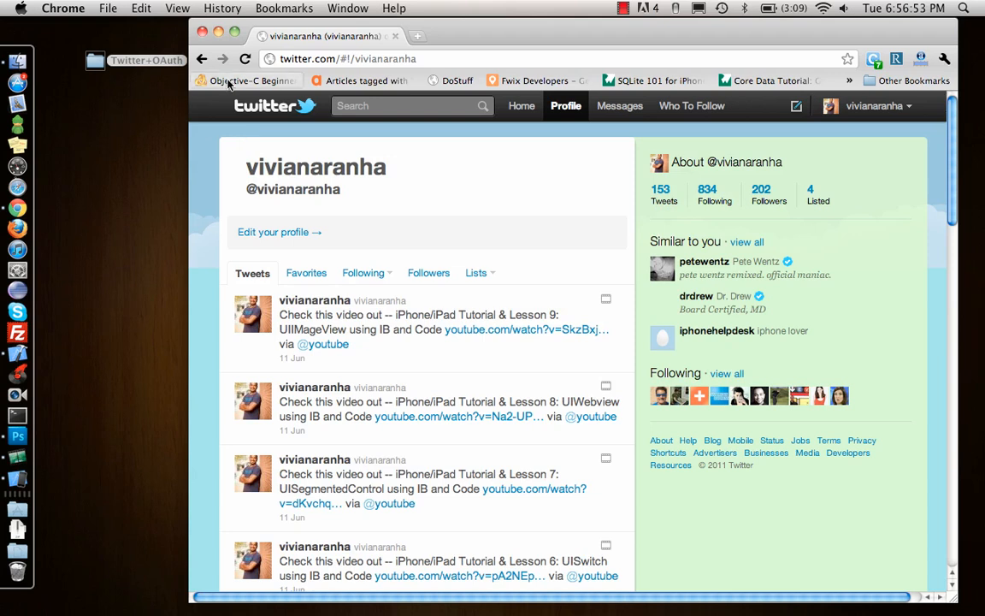
{"action": "mouse_move", "coordinate": [17, 355]}
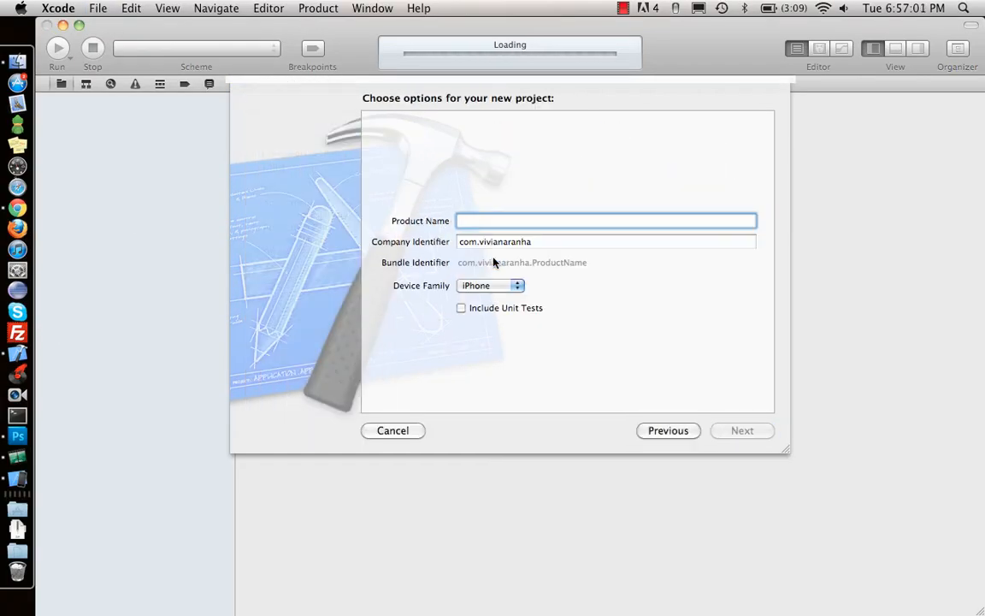
{"action": "mouse_move", "coordinate": [521, 263]}
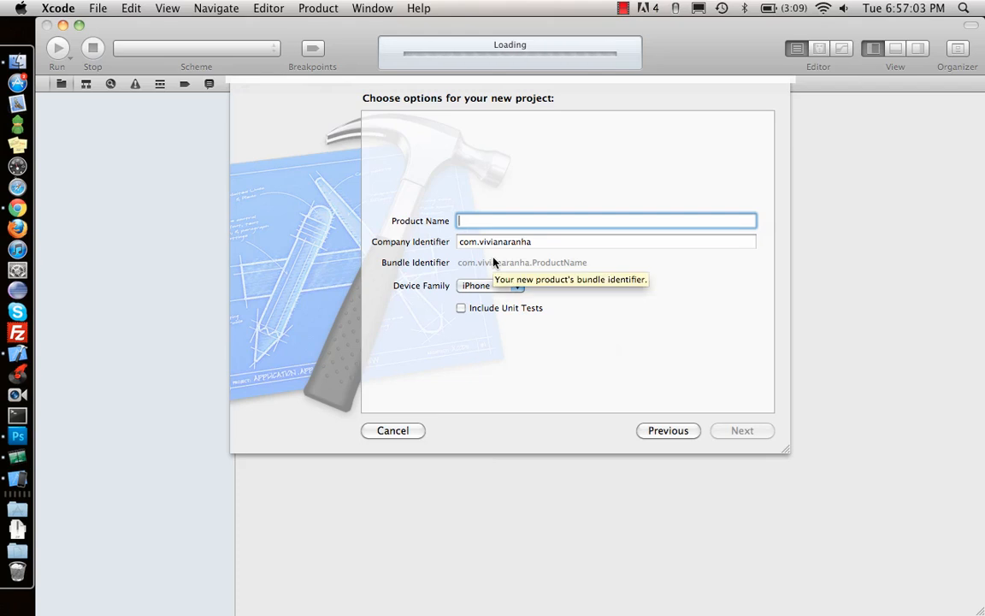
- Name the new iPhone project TwitterApp and create it in the Desktop folder
{"action": "type", "text": "T"}
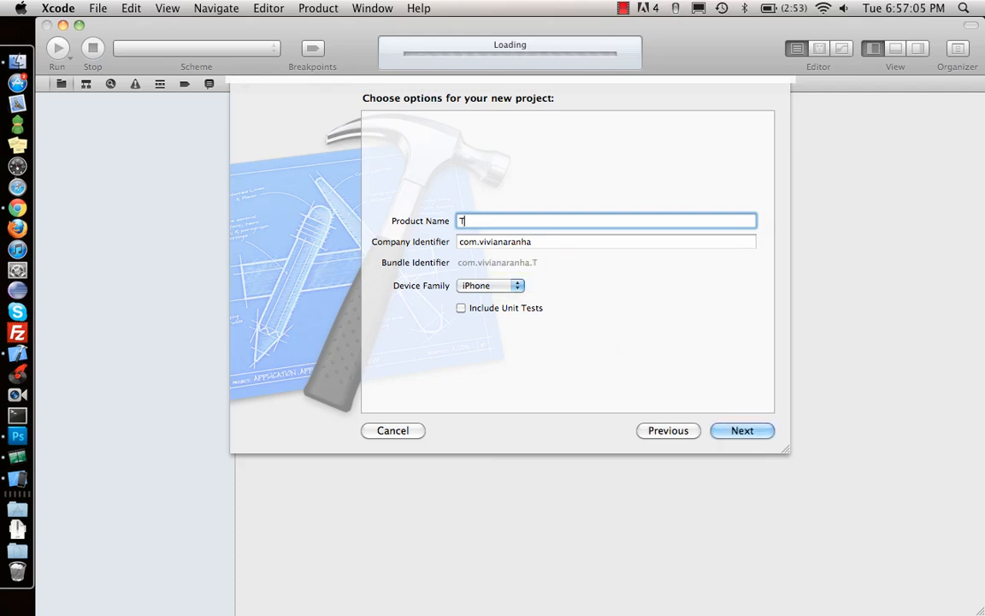
{"action": "type", "text": "witterAp"}
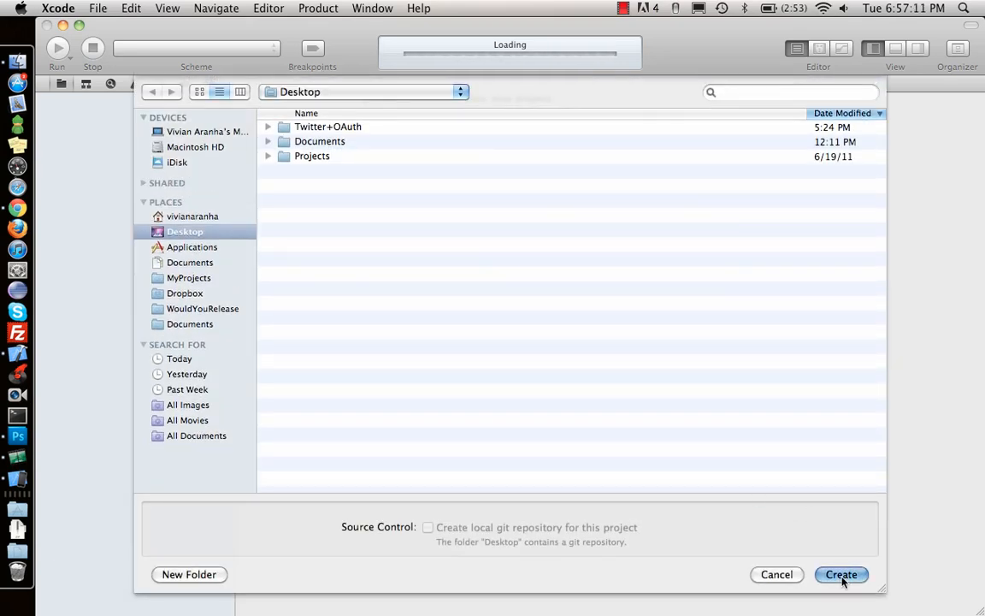
{"action": "left_click", "coordinate": [841, 574]}
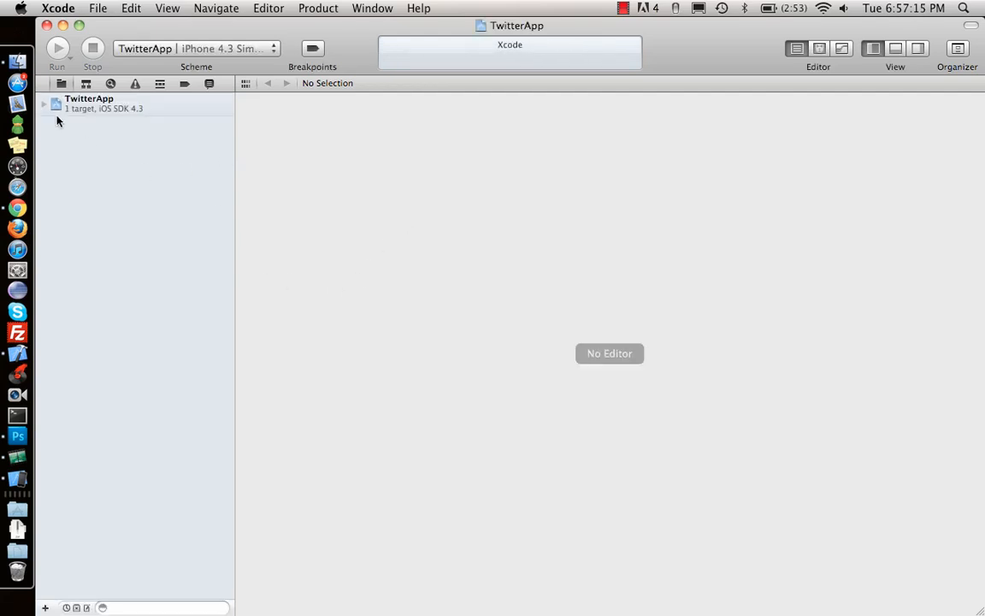
- Show TwitterApp's target summary, expand its files and select TwitterAppViewController.xib
{"action": "left_click", "coordinate": [89, 102]}
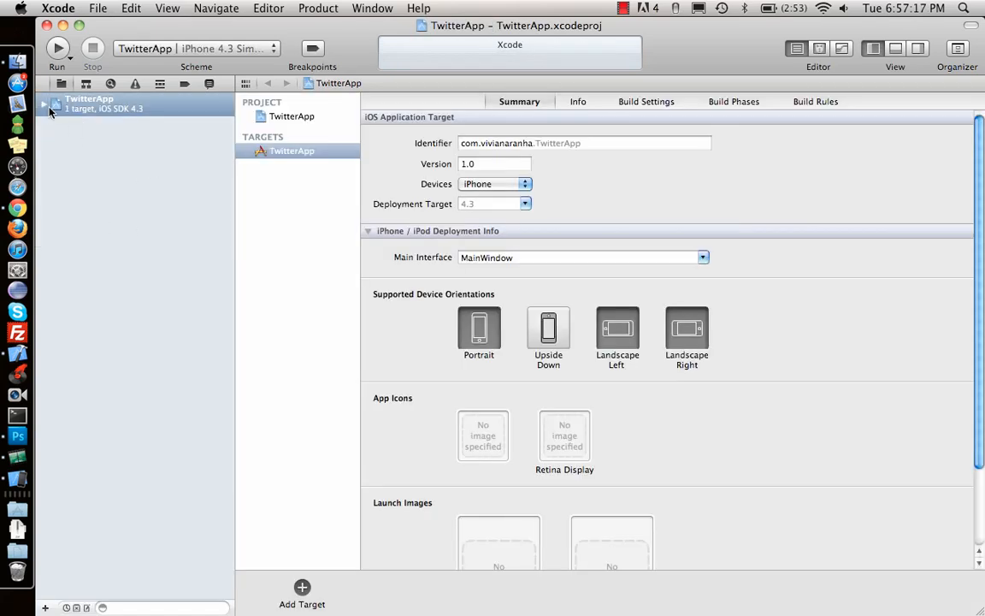
{"action": "left_click", "coordinate": [45, 104]}
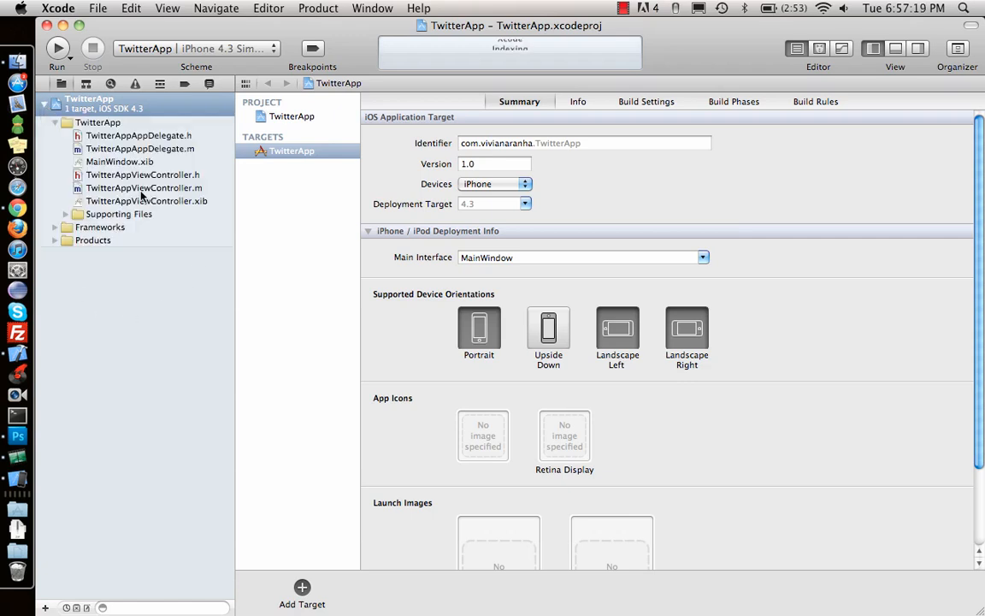
{"action": "left_click", "coordinate": [146, 200]}
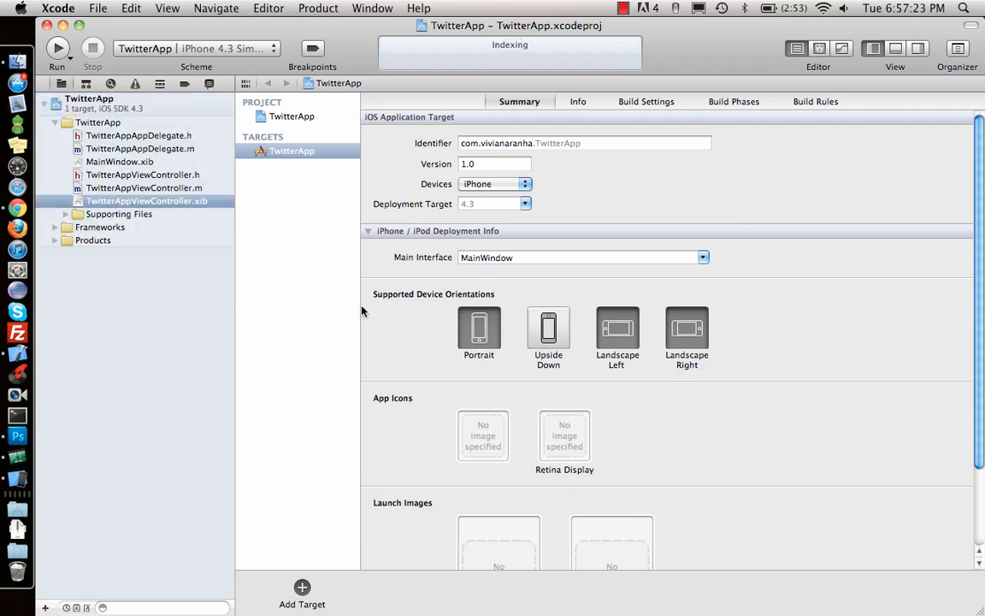
{"action": "mouse_move", "coordinate": [345, 297]}
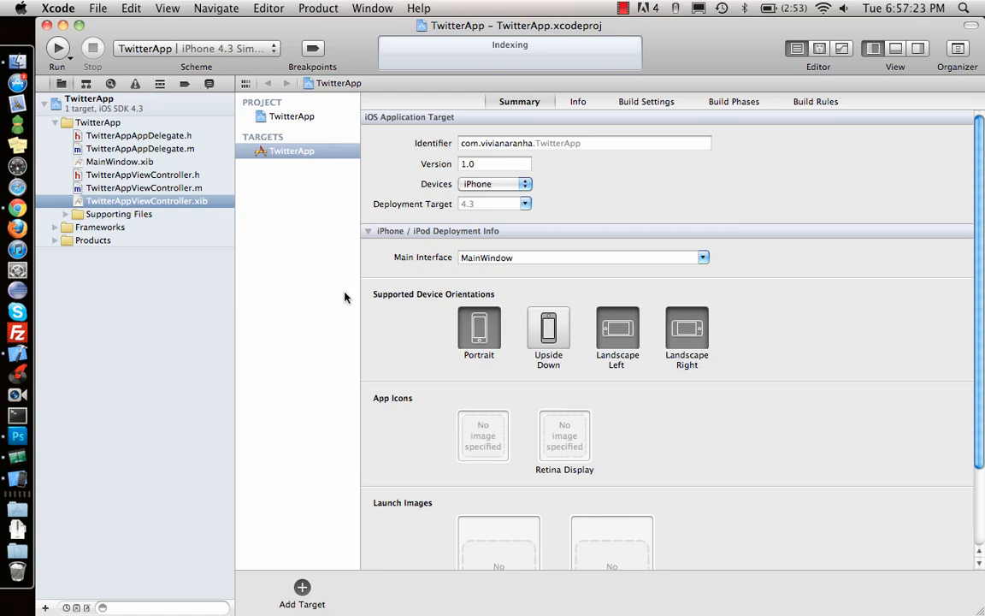
{"action": "mouse_move", "coordinate": [200, 149]}
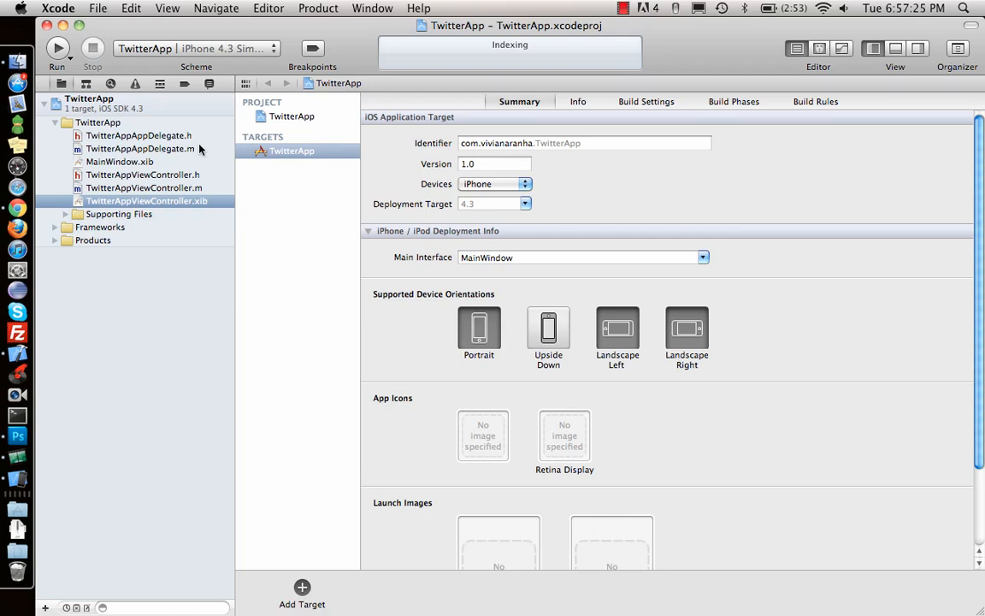
{"action": "mouse_move", "coordinate": [971, 610]}
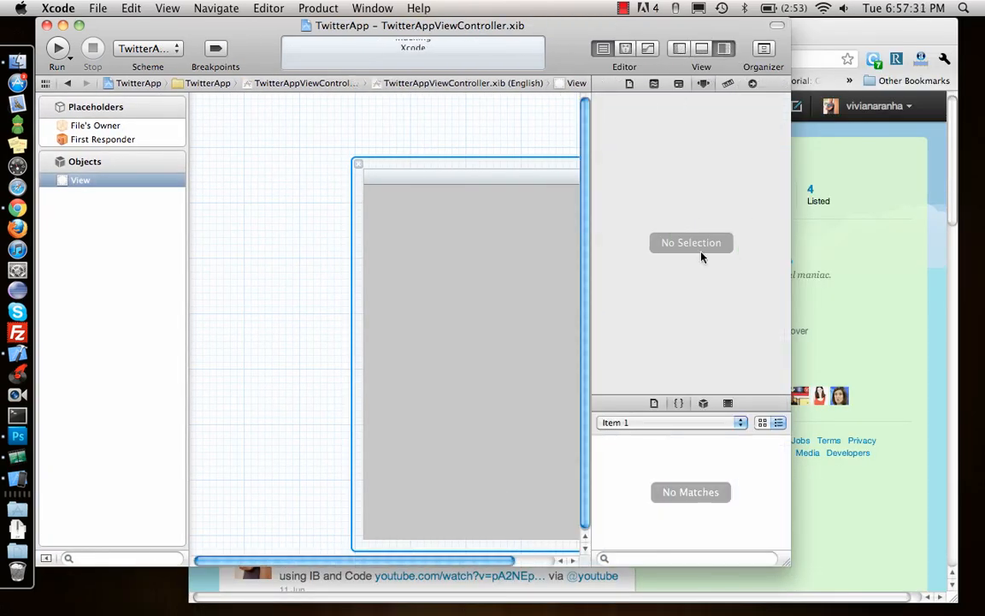
- Place a widened Round Rect Button near the top of the view, titled 'Twitter Login'
{"action": "left_click", "coordinate": [703, 403]}
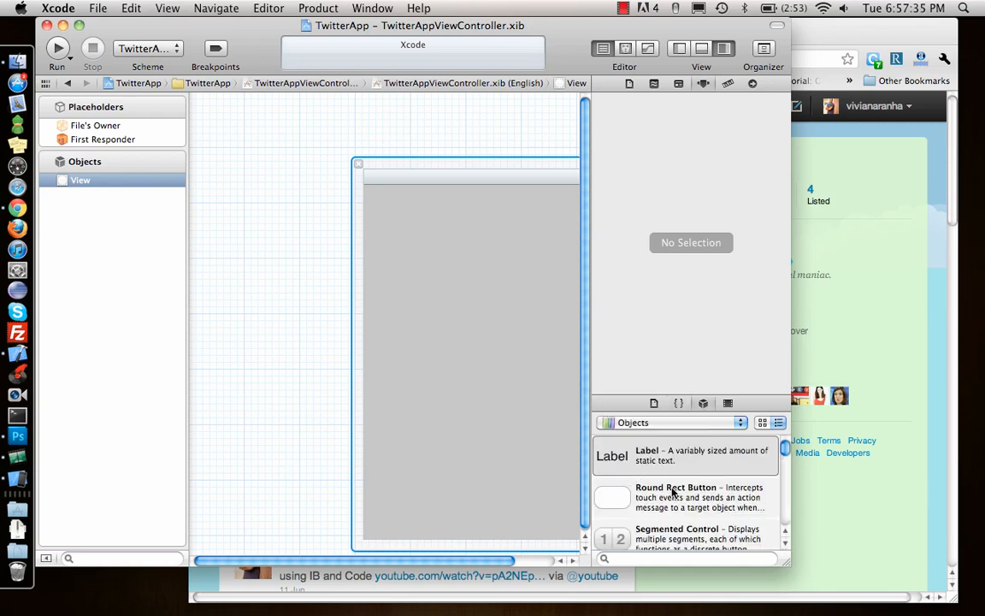
{"action": "left_click_drag", "start_coordinate": [612, 498], "coordinate": [530, 318]}
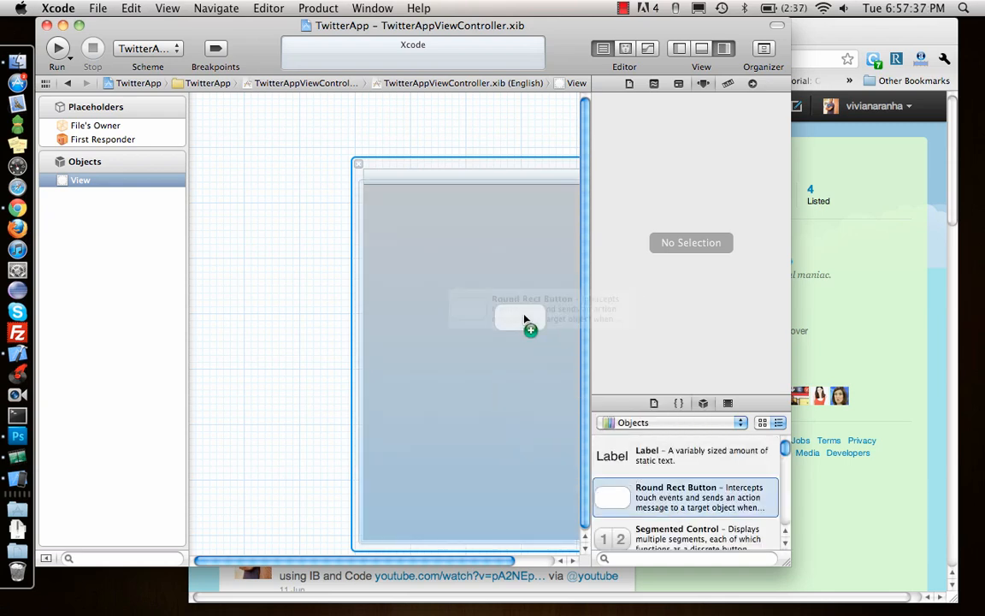
{"action": "left_click_drag", "start_coordinate": [526, 320], "coordinate": [487, 213]}
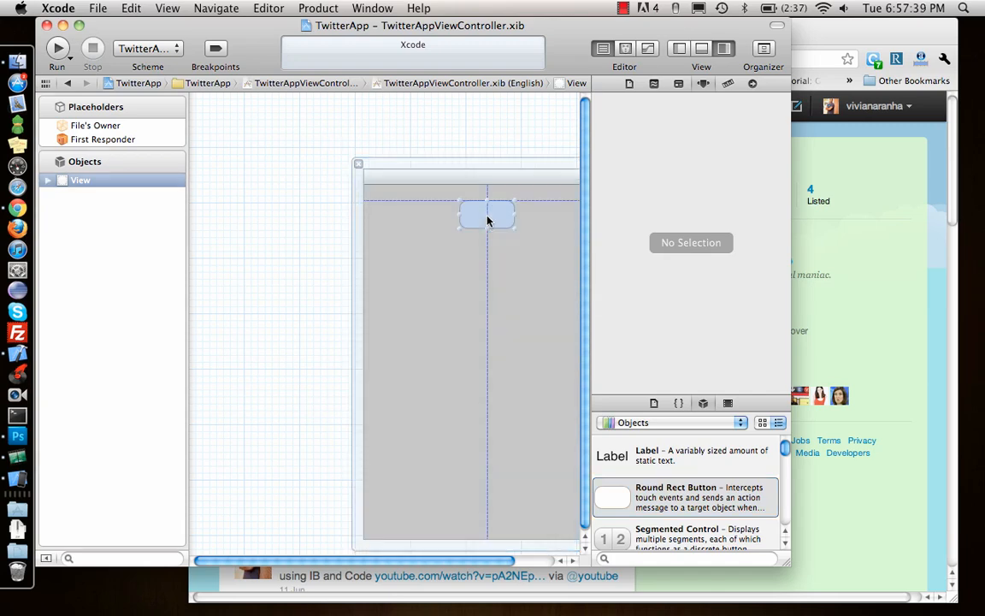
{"action": "left_click", "coordinate": [470, 214]}
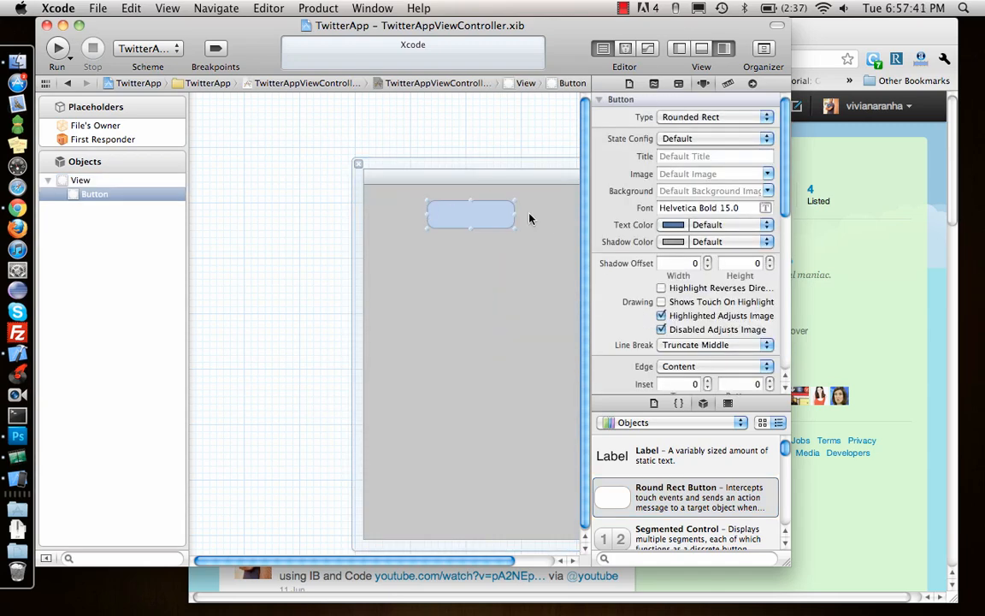
{"action": "left_click_drag", "start_coordinate": [470, 213], "coordinate": [490, 215]}
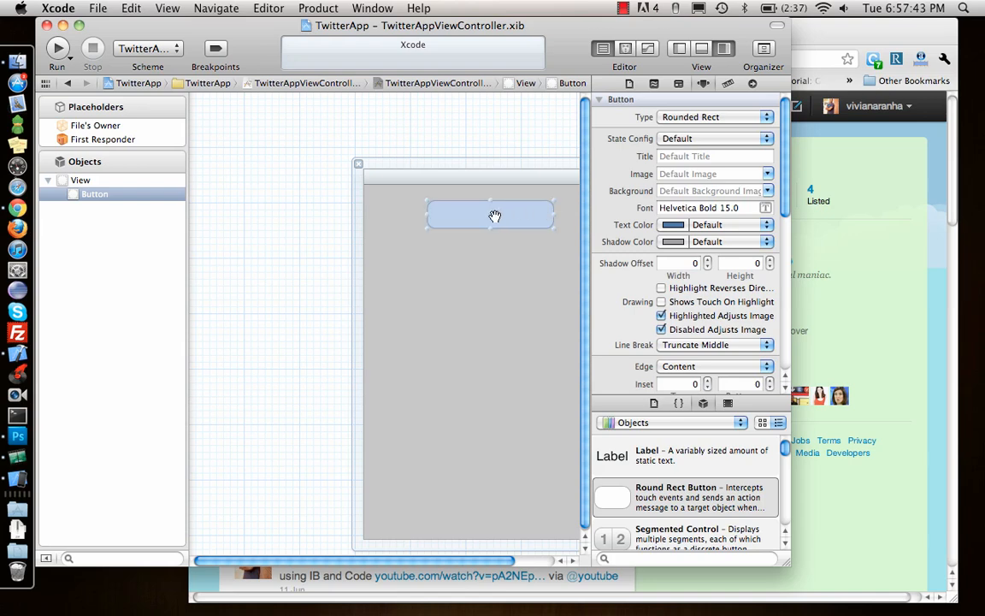
{"action": "double_click", "coordinate": [490, 214]}
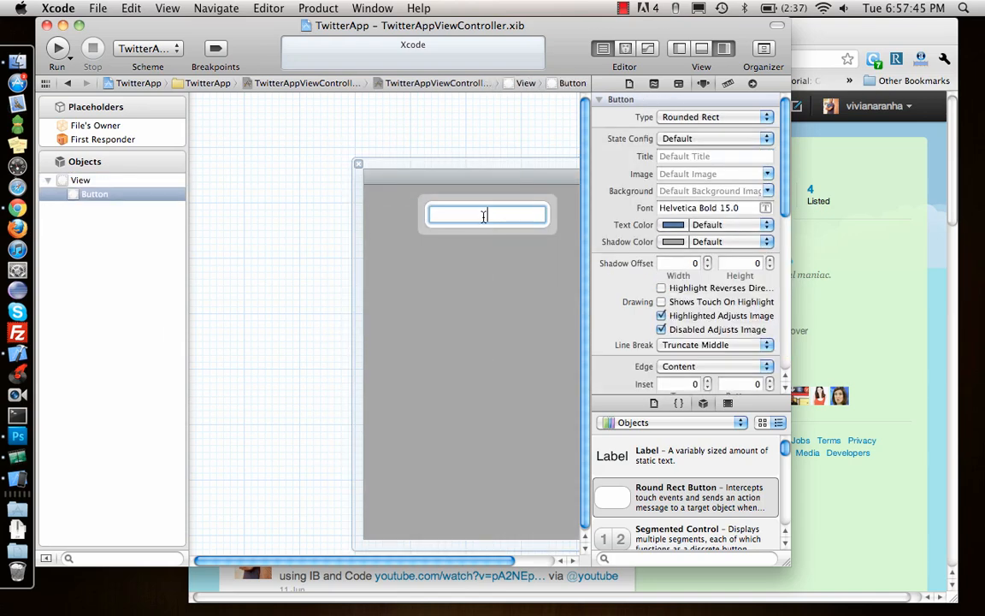
{"action": "type", "text": "Twitter Login"}
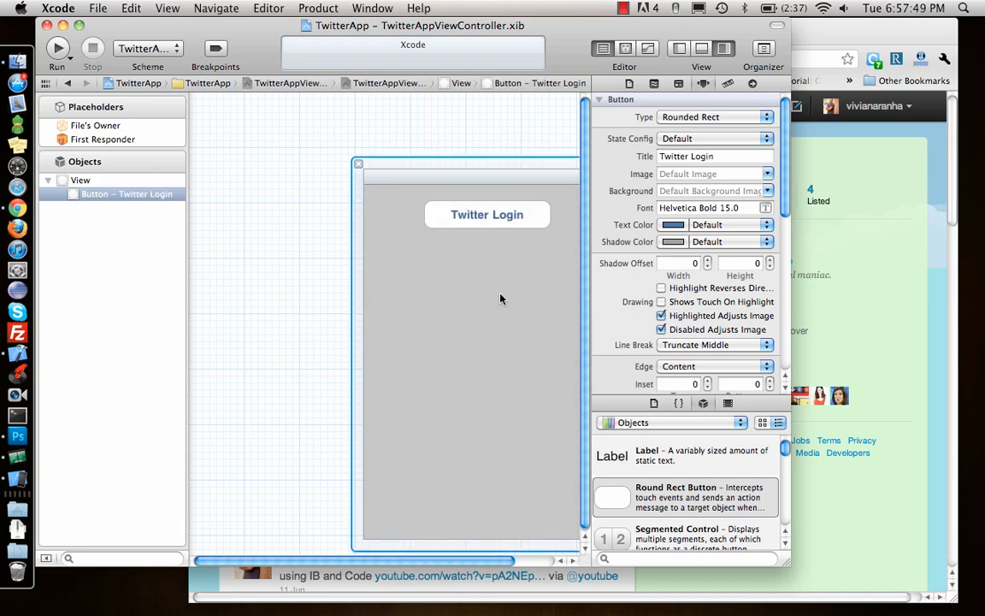
{"action": "left_click", "coordinate": [81, 180]}
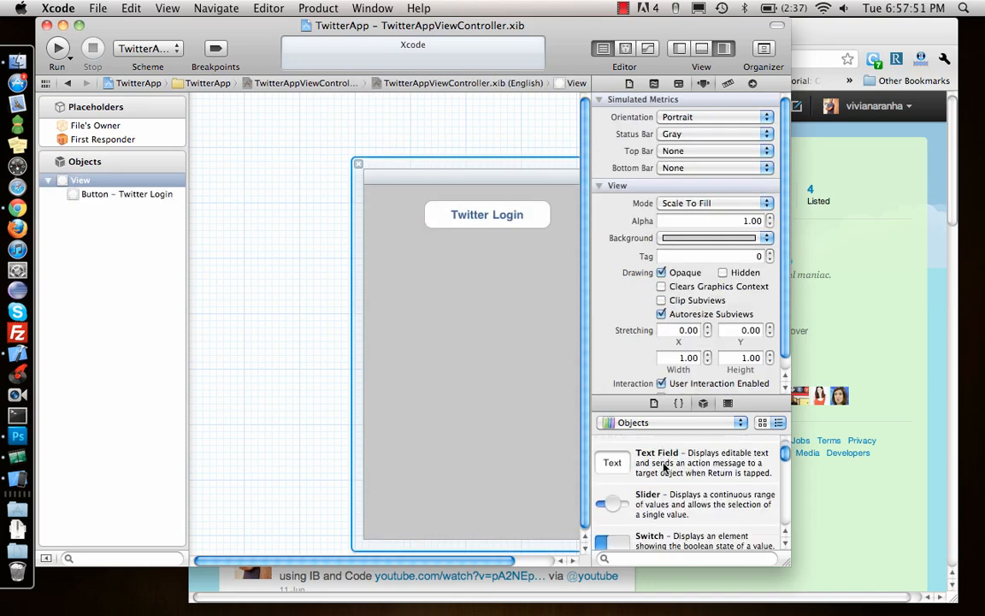
- Drag a Text Field below the Twitter Login button and widen it across the view
{"action": "scroll", "scroll_direction": "down", "scroll_amount": 3}
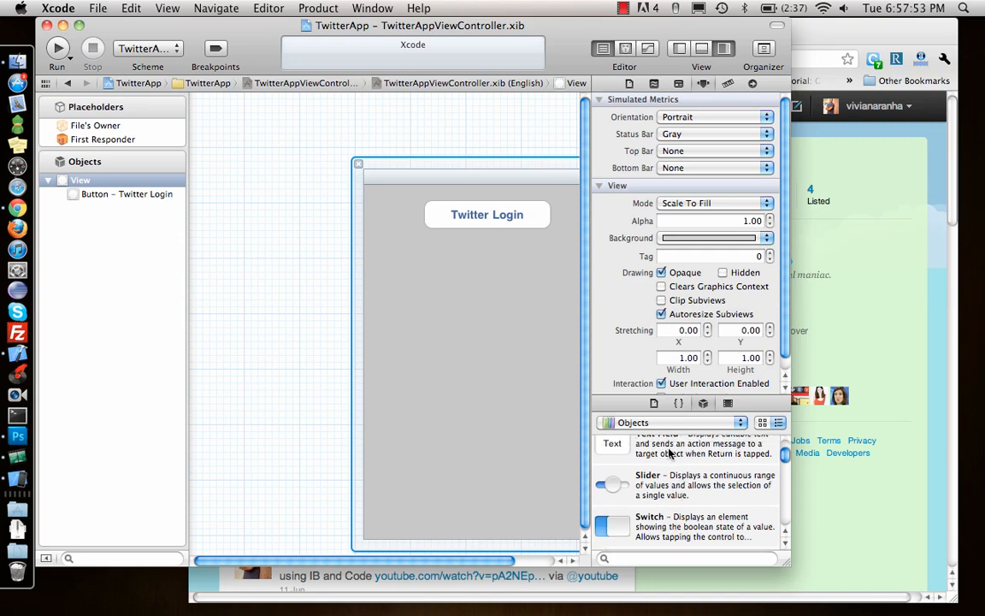
{"action": "left_click_drag", "start_coordinate": [612, 442], "coordinate": [412, 255]}
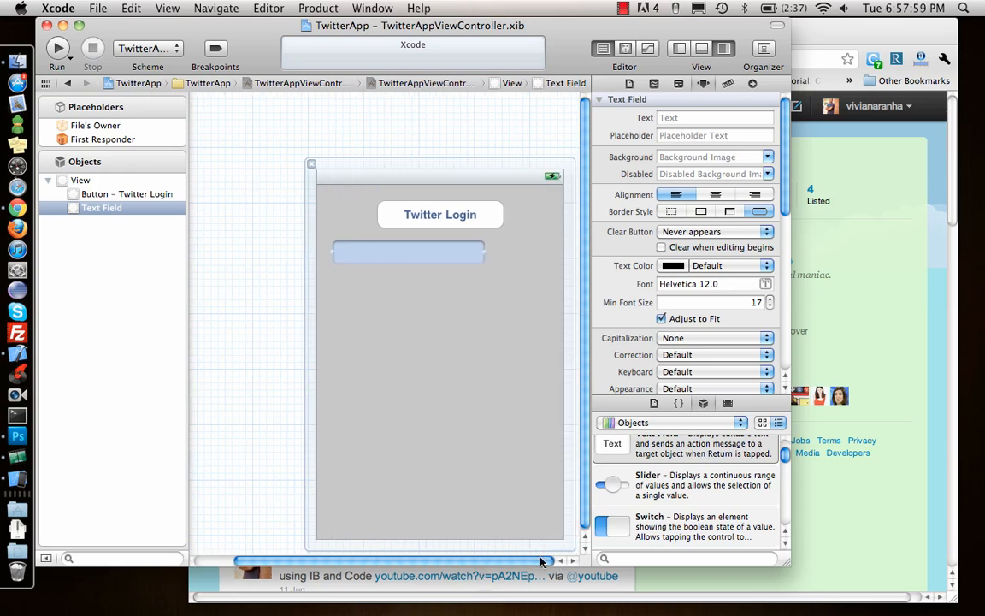
{"action": "left_click_drag", "start_coordinate": [484, 252], "coordinate": [545, 251]}
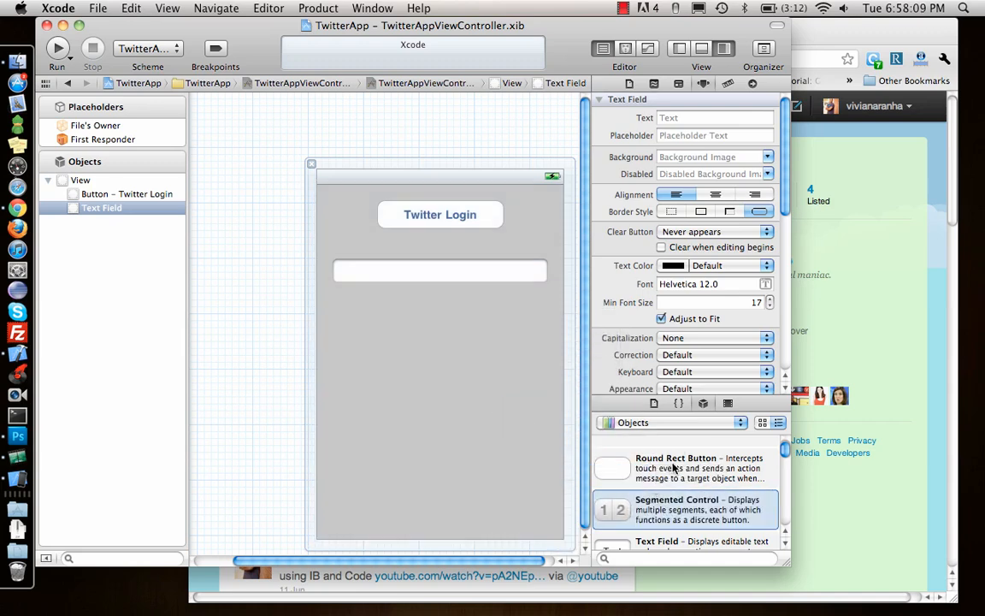
- Drop a second Round Rect Button beneath the text field and type its title
{"action": "left_click_drag", "start_coordinate": [612, 468], "coordinate": [519, 302]}
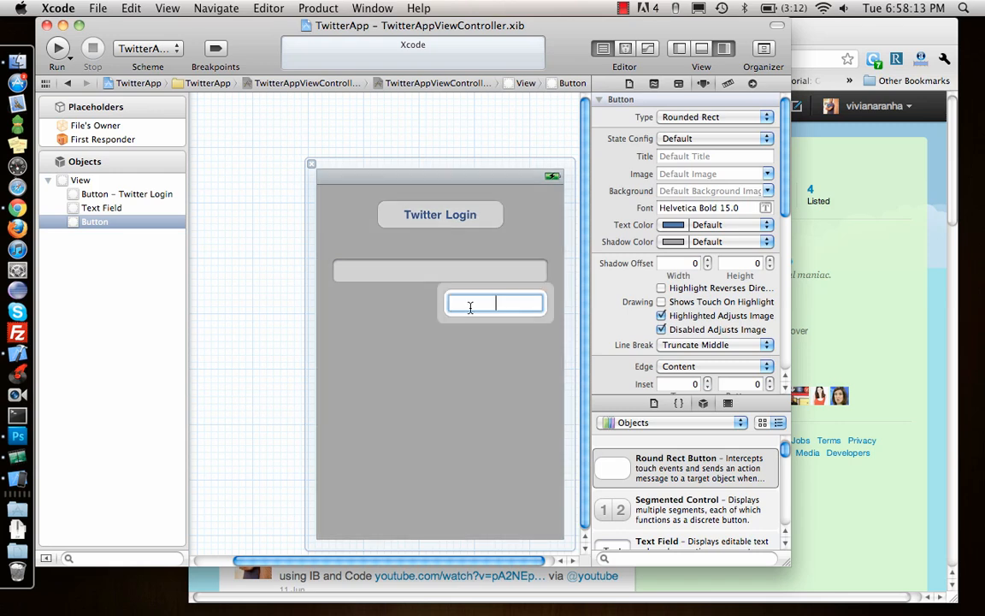
{"action": "type", "text": "TW"}
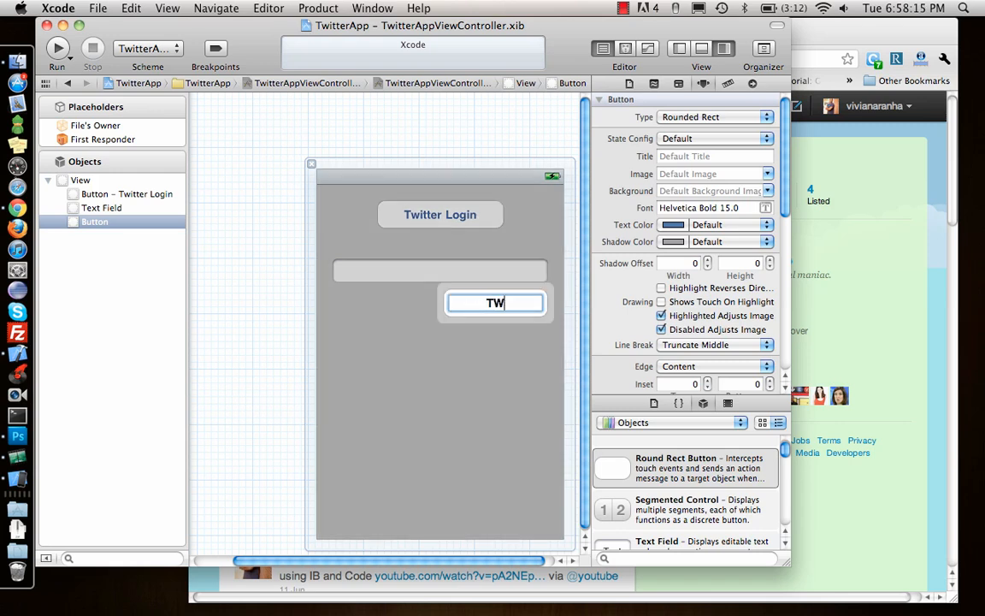
{"action": "type", "text": "ee"}
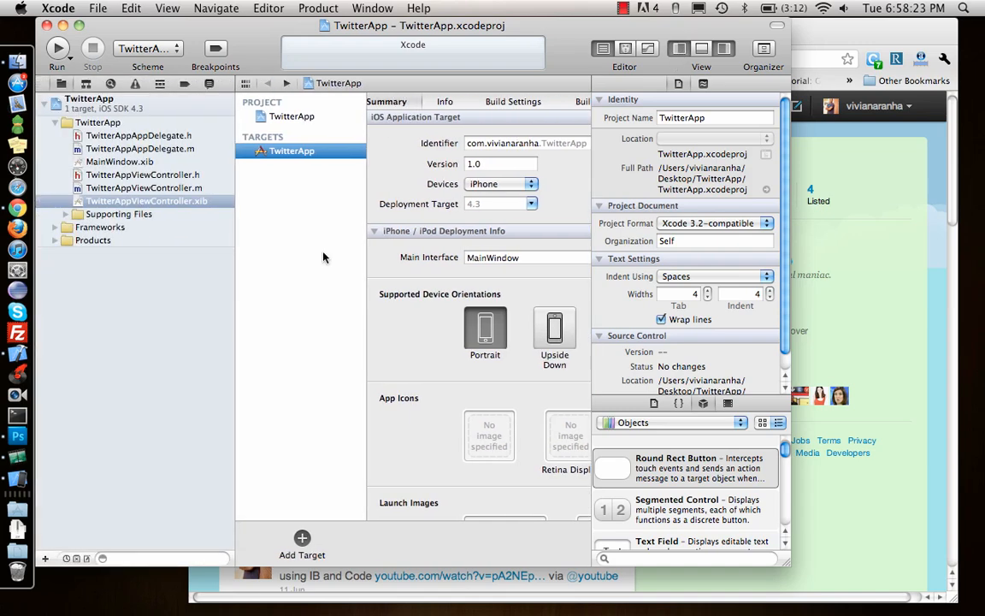
- Open TwitterAppViewController.h from the Project Navigator
{"action": "left_click", "coordinate": [142, 174]}
{"action": "type", "text": "IBOutlet UIButton *"}
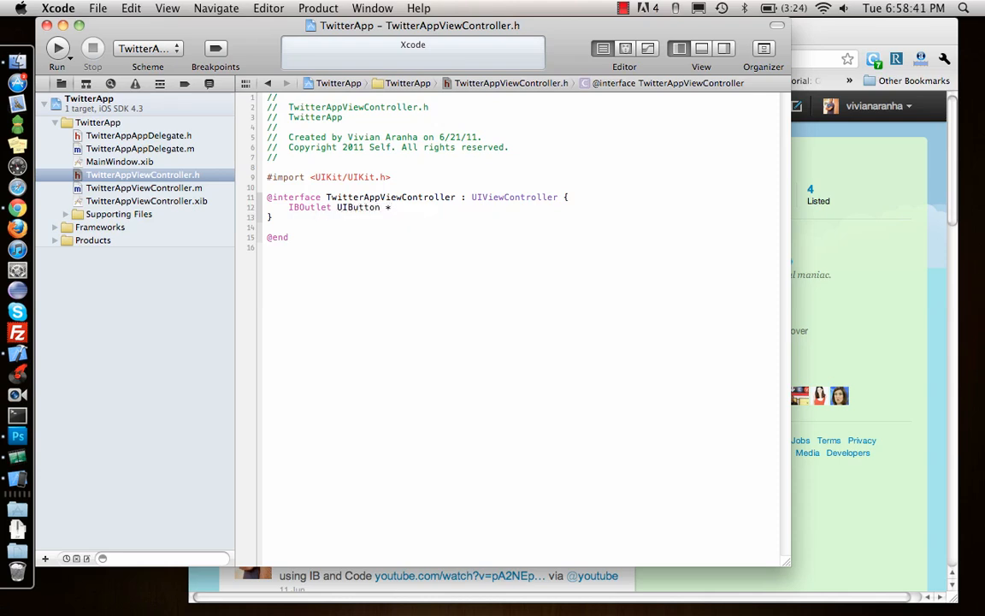
- Declare the btnLogin, tweetField and tweet IBOutlets in the header
{"action": "type", "text": "btn"}
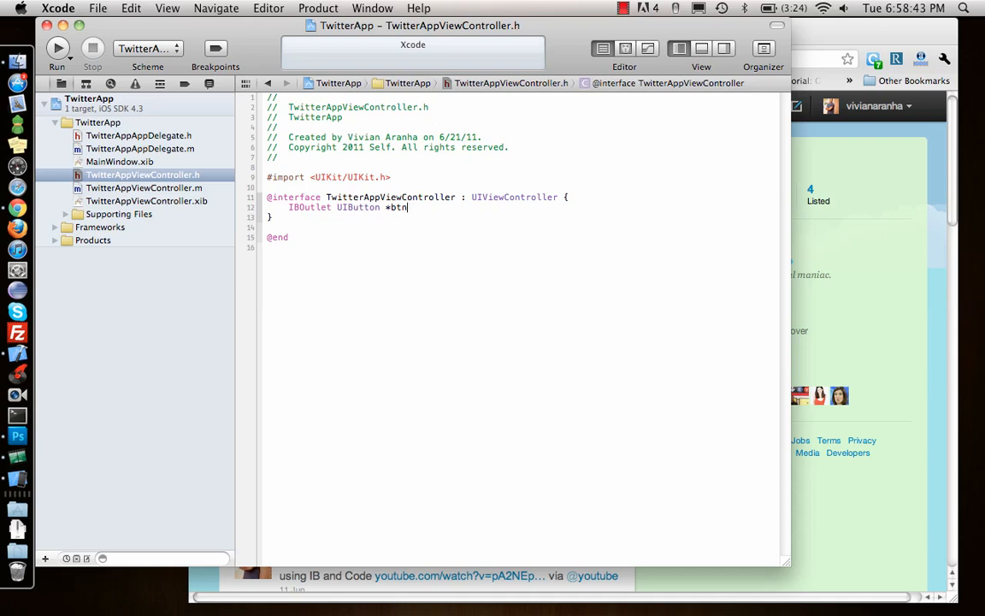
{"action": "type", "text": "Login;"}
{"action": "type", "text": "IBOutlet UIT"}
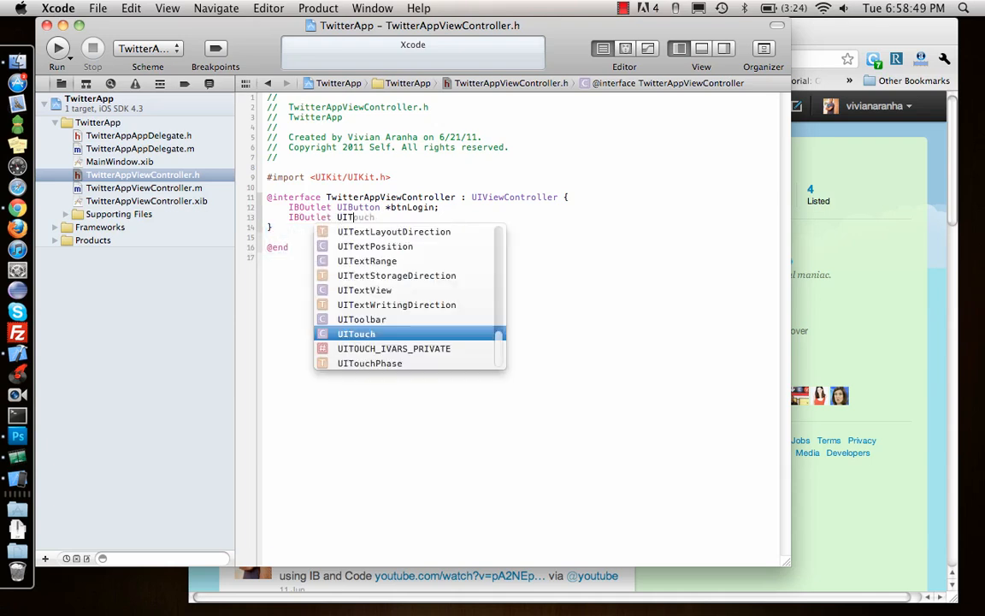
{"action": "type", "text": "Field *"}
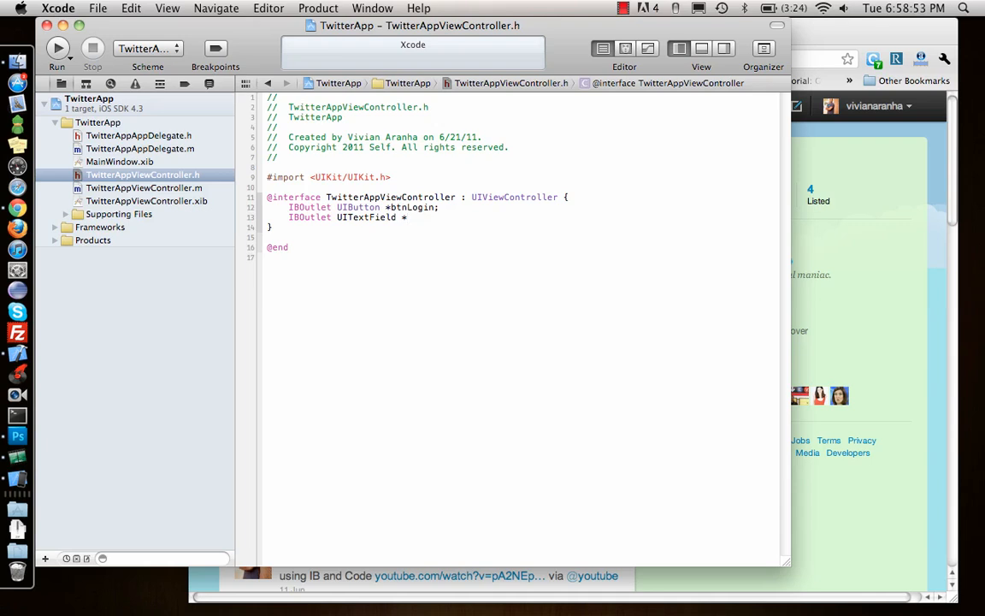
{"action": "type", "text": "tw"}
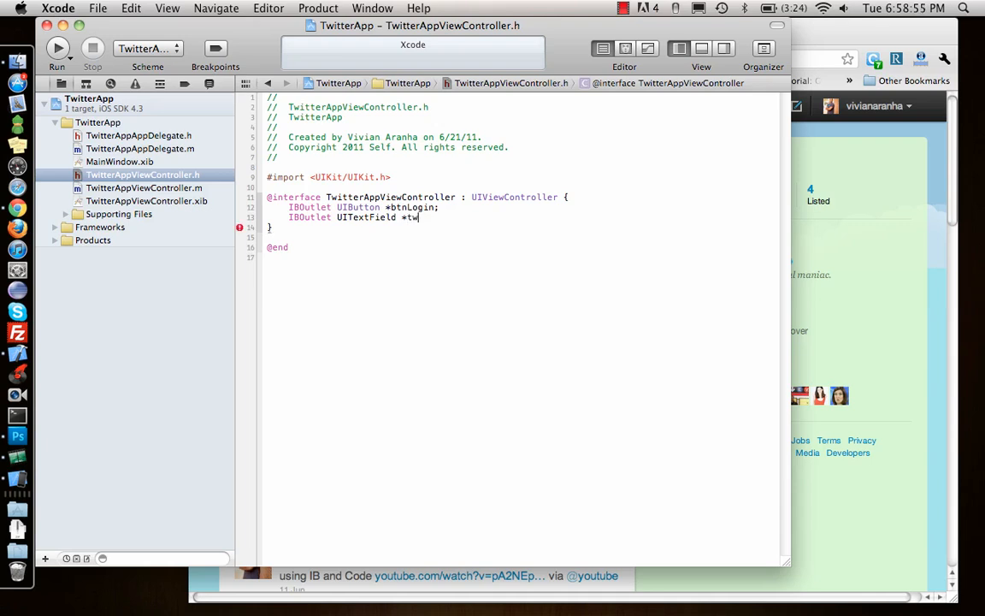
{"action": "type", "text": "eetField;"}
{"action": "type", "text": "IBOutlet UIButton"}
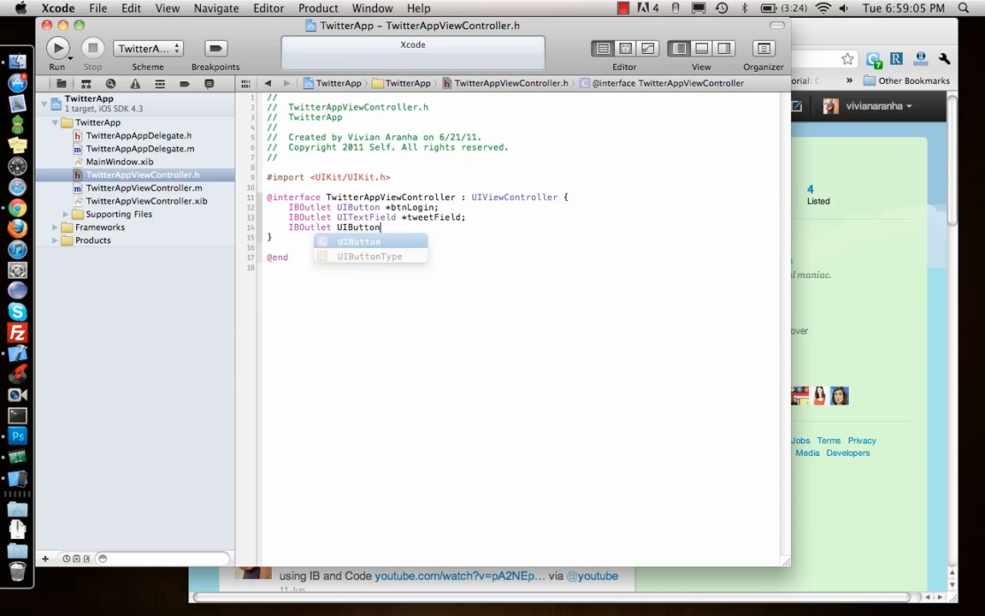
{"action": "type", "text": "*tweet"}
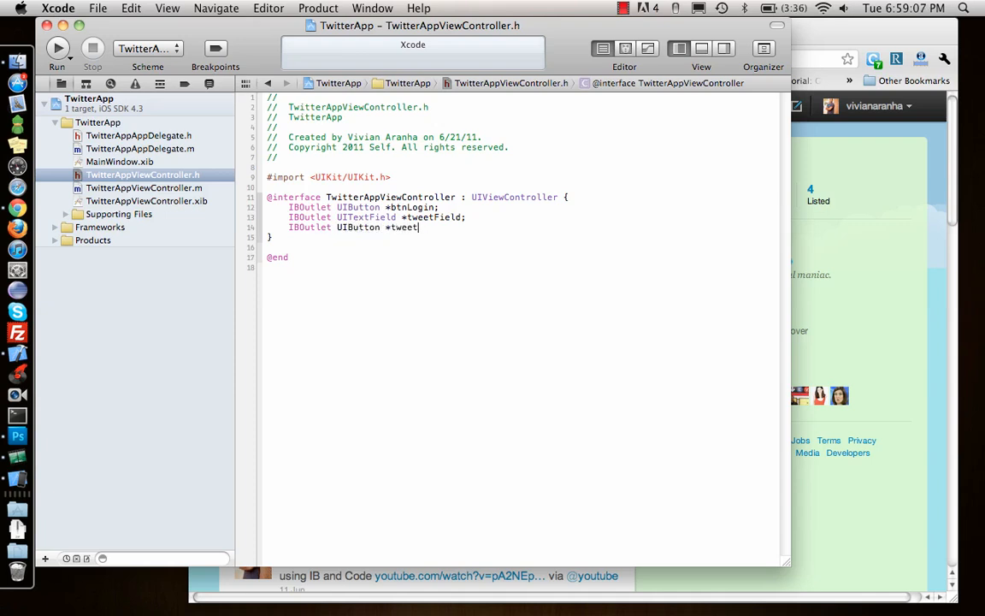
{"action": "type", "text": ";"}
{"action": "type", "text": "-"}
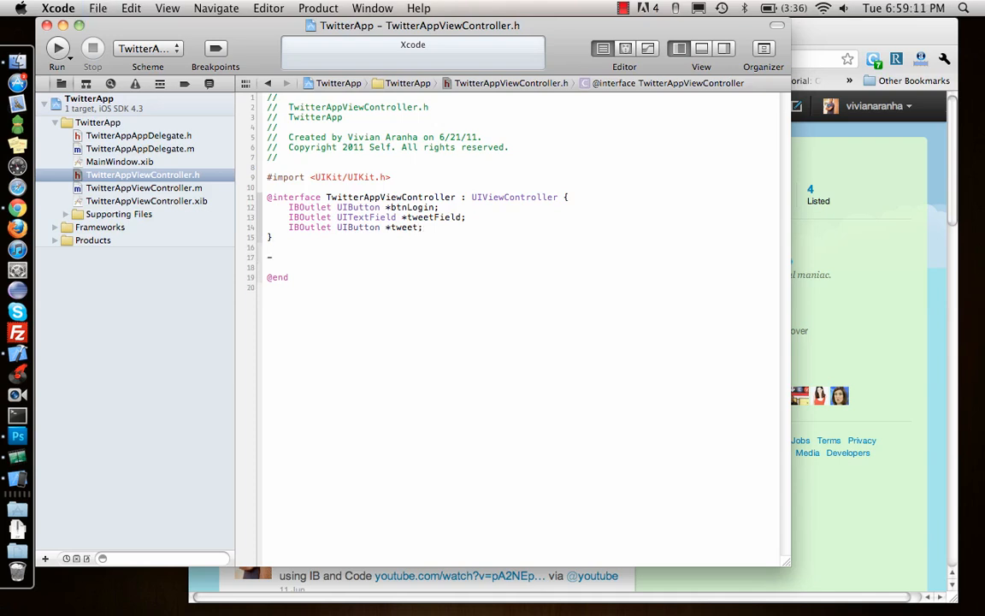
- Add the loginUser and tweetThis IBAction method prototypes
{"action": "type", "text": "(IBAc"}
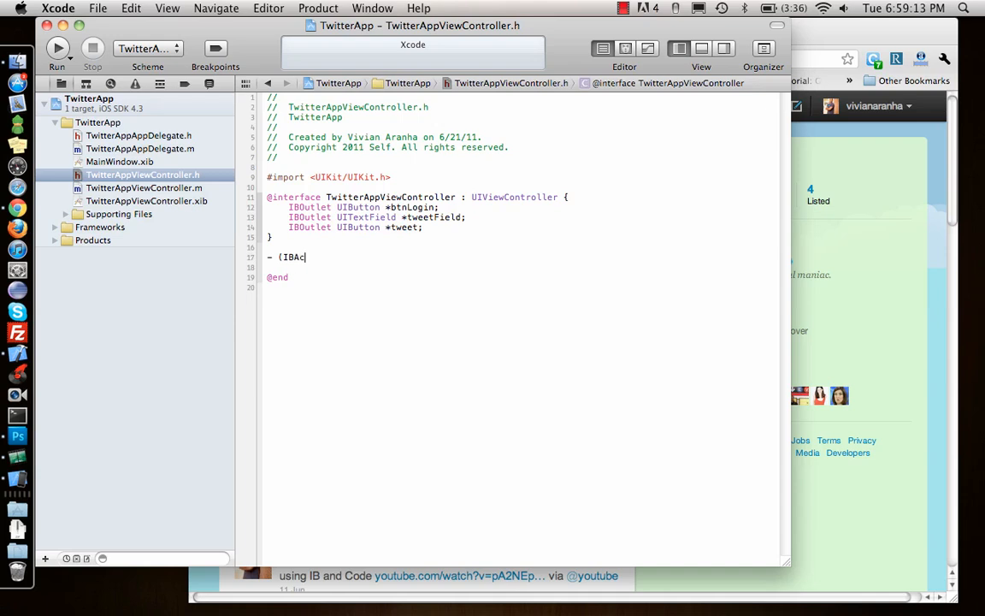
{"action": "type", "text": "tion)"}
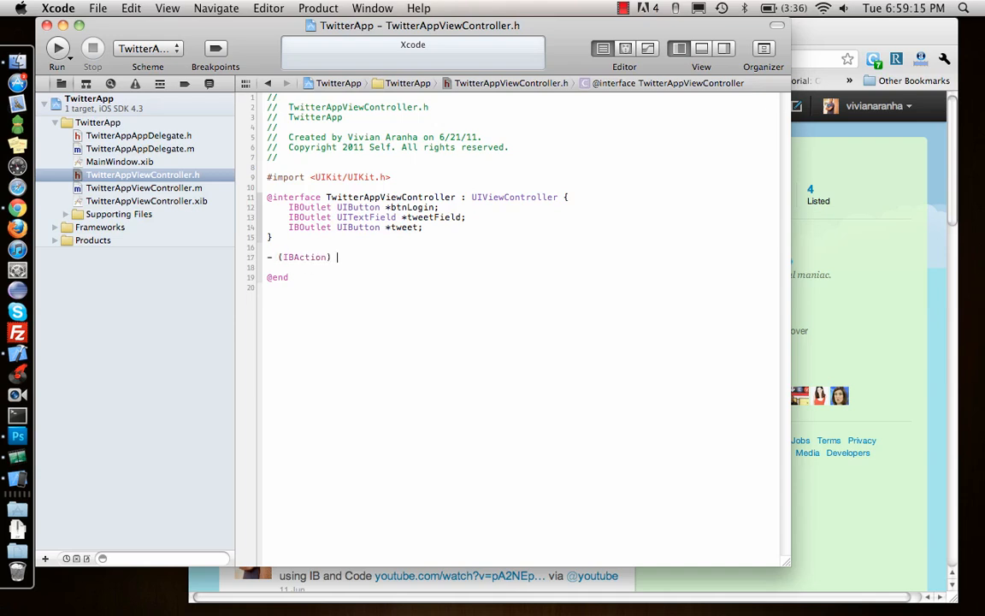
{"action": "type", "text": "logi"}
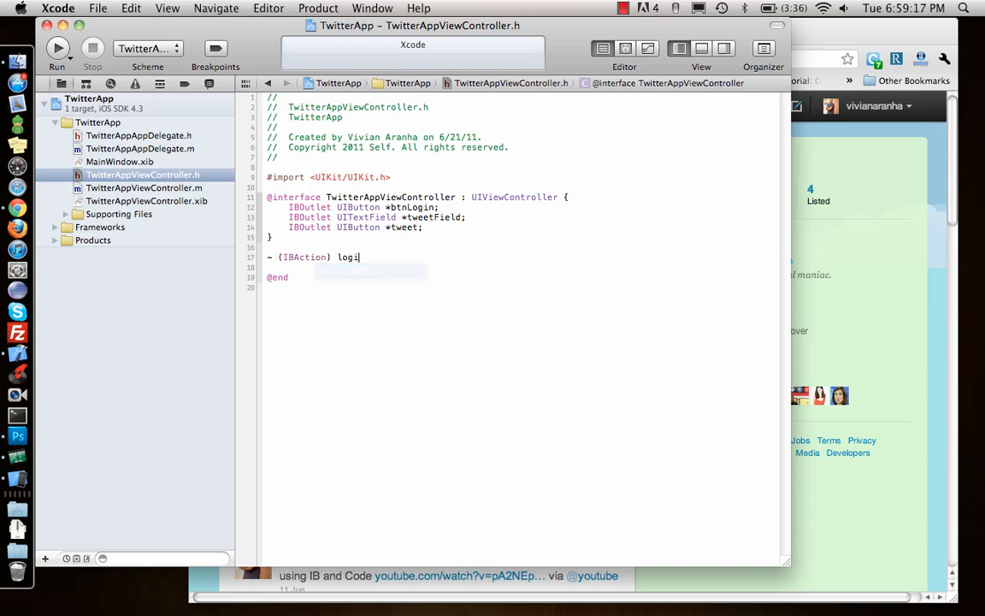
{"action": "type", "text": "nUser;"}
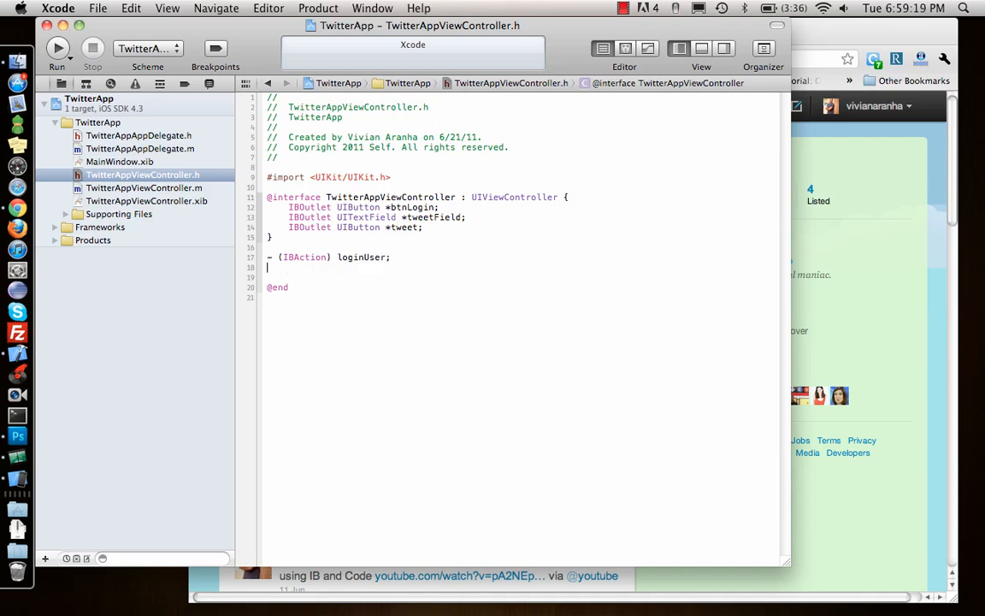
{"action": "type", "text": "-("}
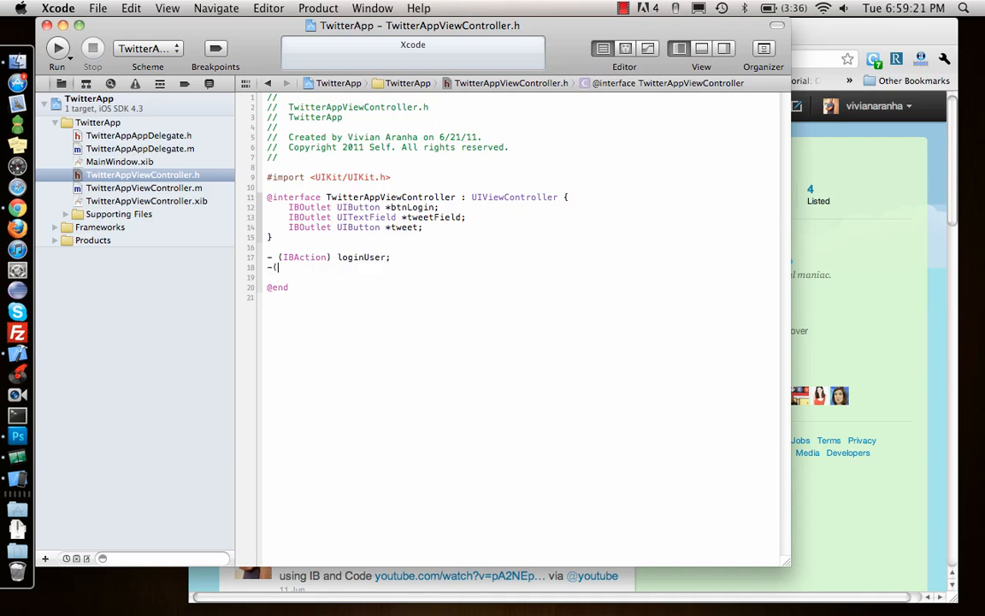
{"action": "type", "text": "(IBAction"}
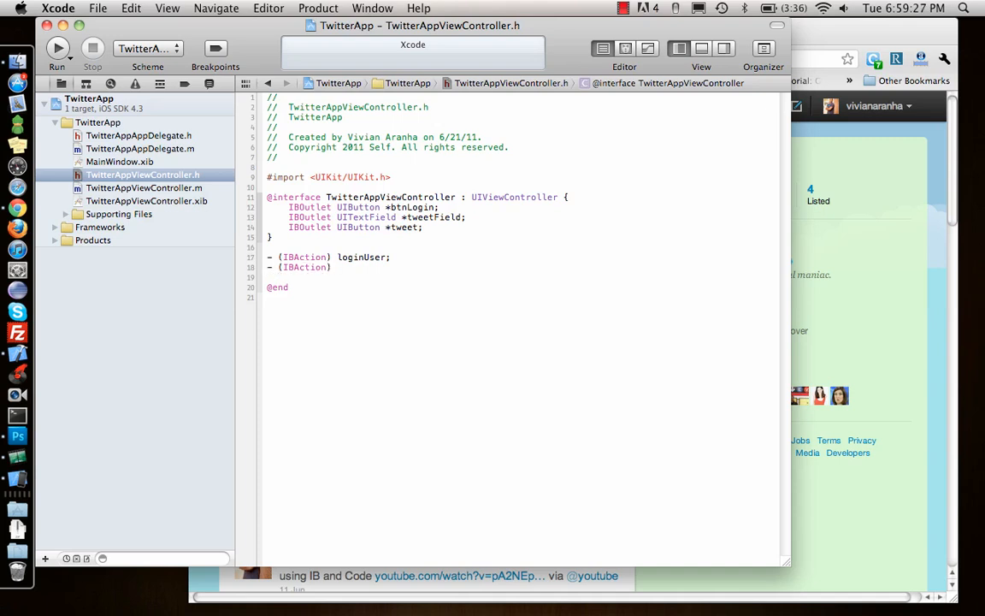
{"action": "type", "text": "twee"}
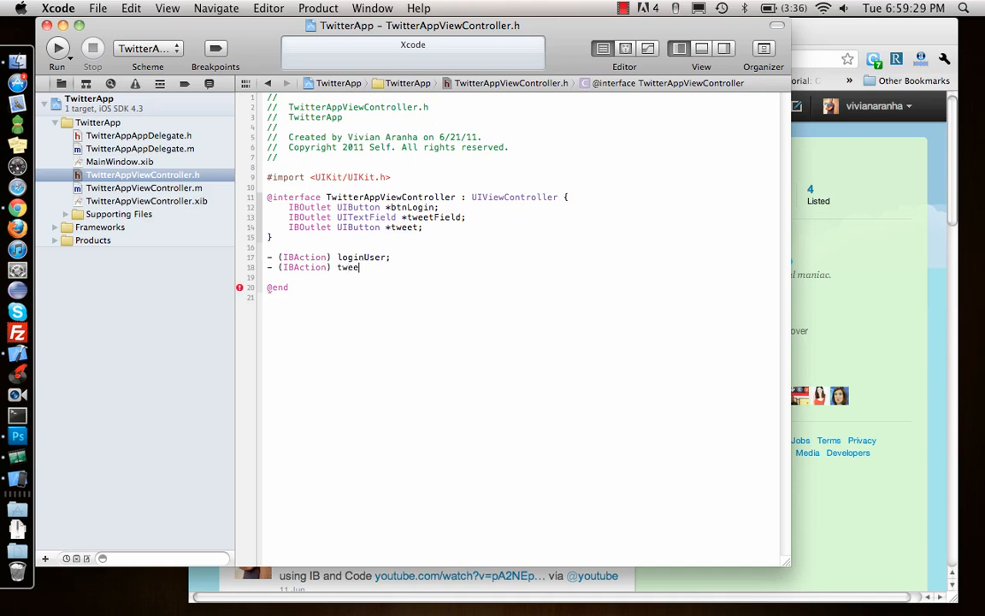
{"action": "type", "text": "tThis"}
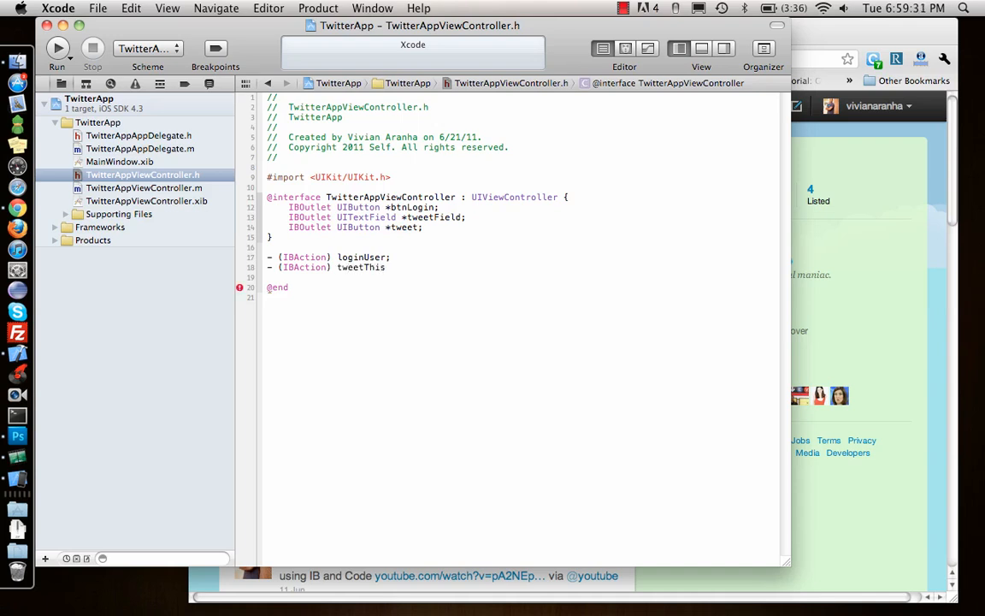
{"action": "type", "text": ";"}
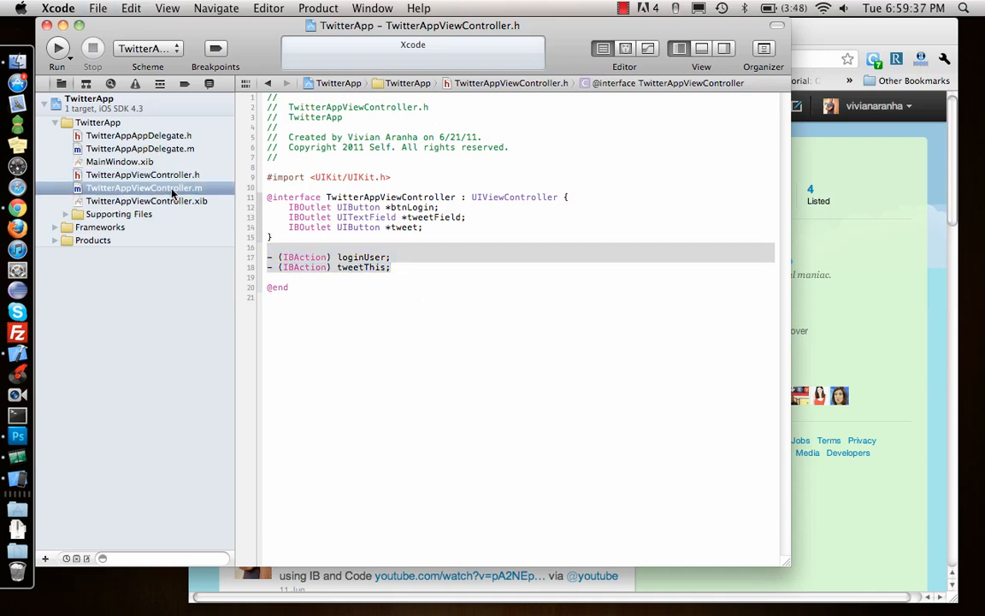
{"action": "left_click", "coordinate": [146, 187]}
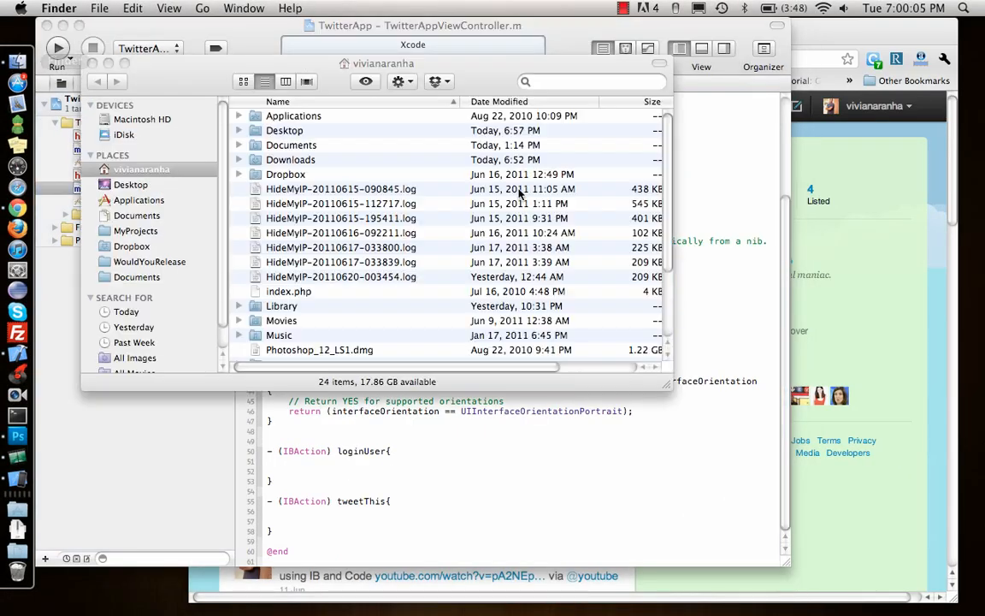
- Browse the Desktop's Twitter+OAuth folder down to the OAuthConsumer header files
{"action": "left_click", "coordinate": [131, 184]}
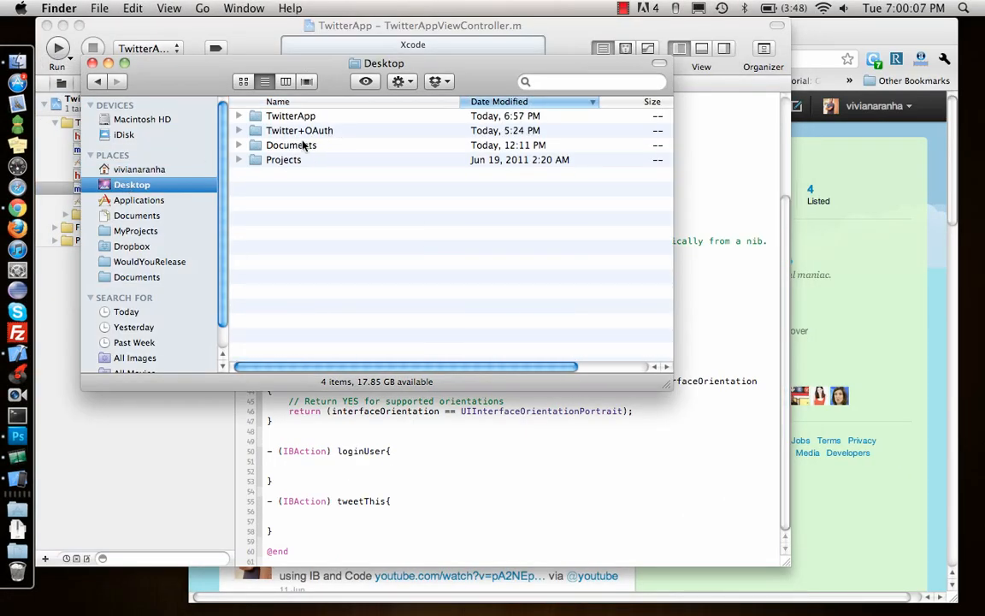
{"action": "left_click", "coordinate": [291, 115]}
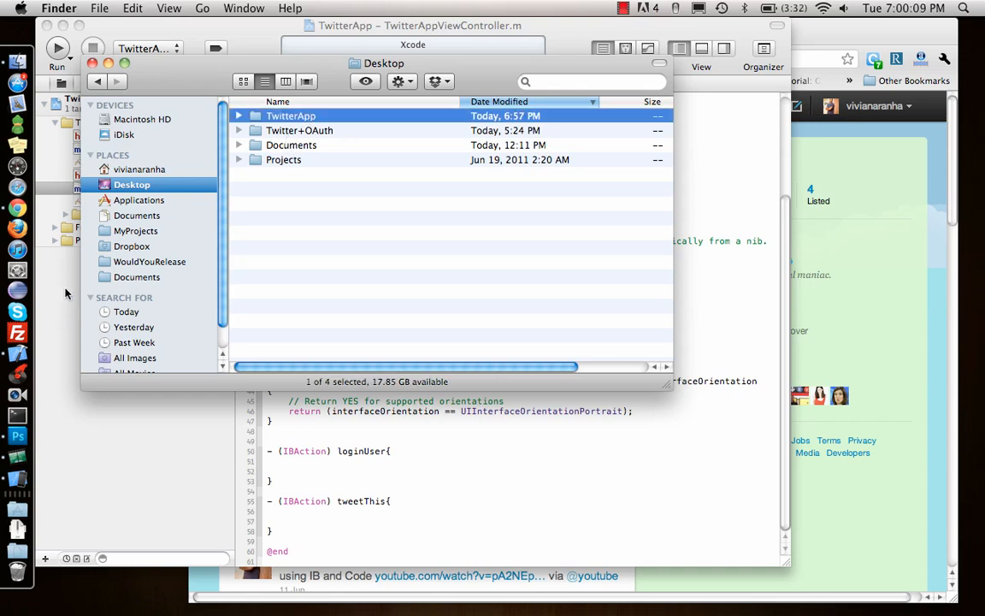
{"action": "left_click", "coordinate": [300, 130]}
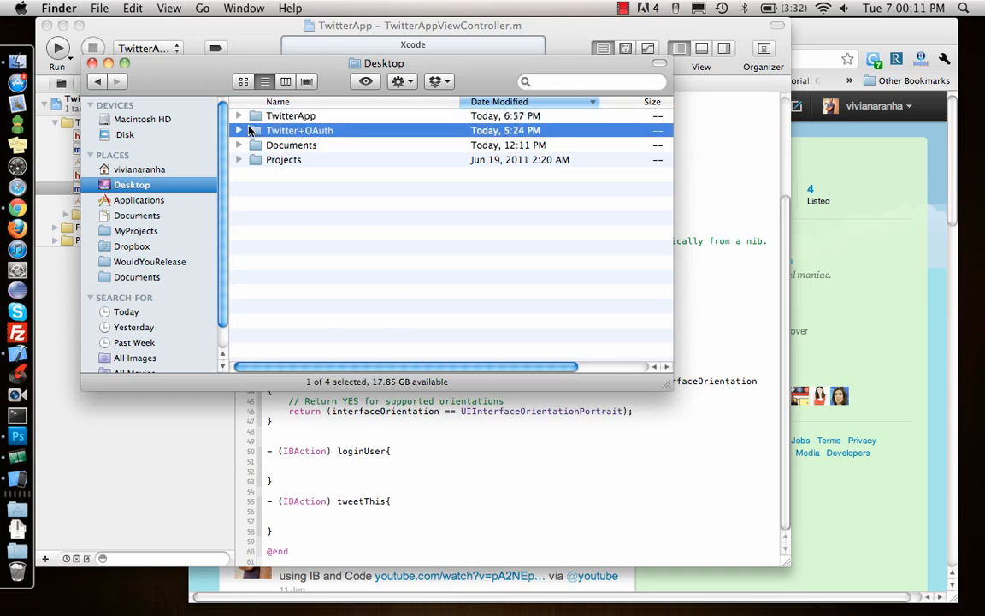
{"action": "left_click", "coordinate": [239, 130]}
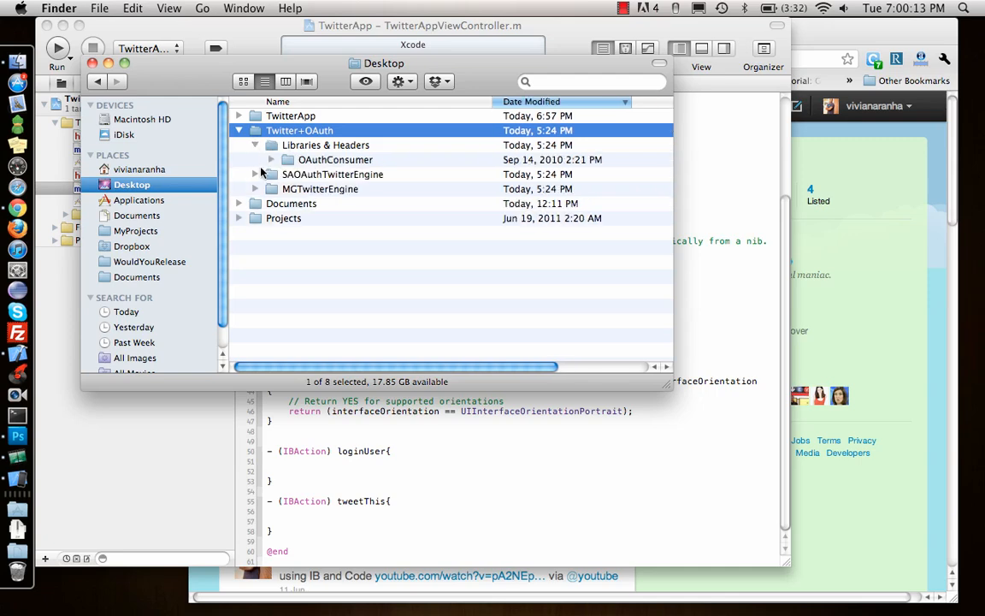
{"action": "left_click", "coordinate": [271, 160]}
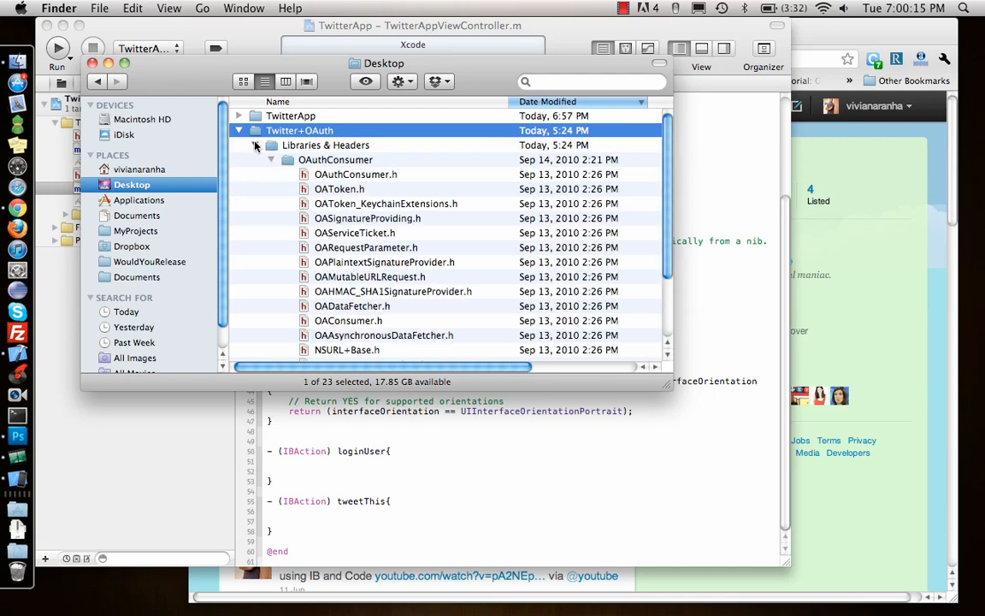
{"action": "left_click", "coordinate": [255, 145]}
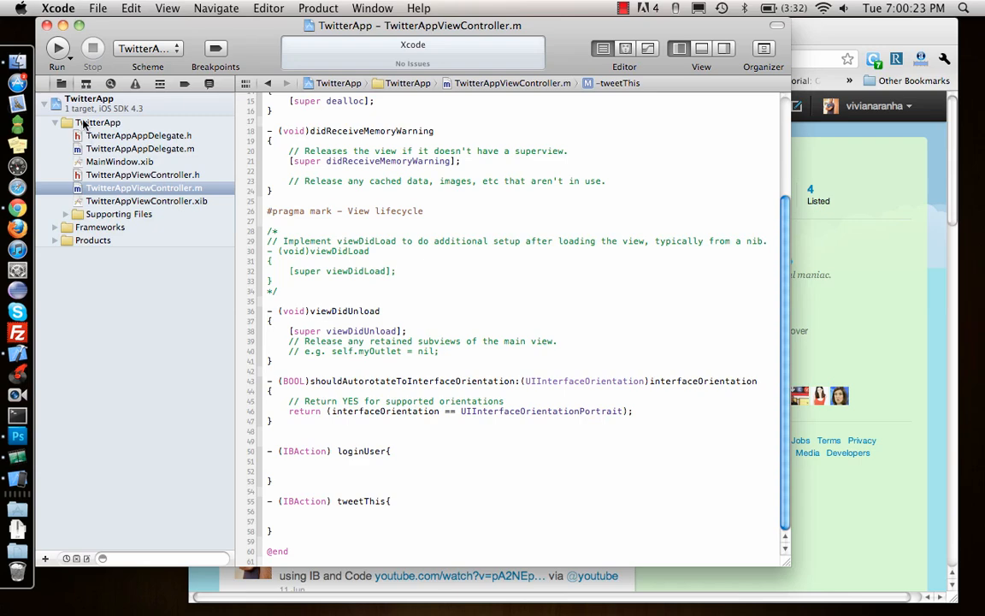
- Add the Desktop's Twitter+OAuth folder to Supporting Files with Copy items enabled
{"action": "right_click", "coordinate": [88, 97]}
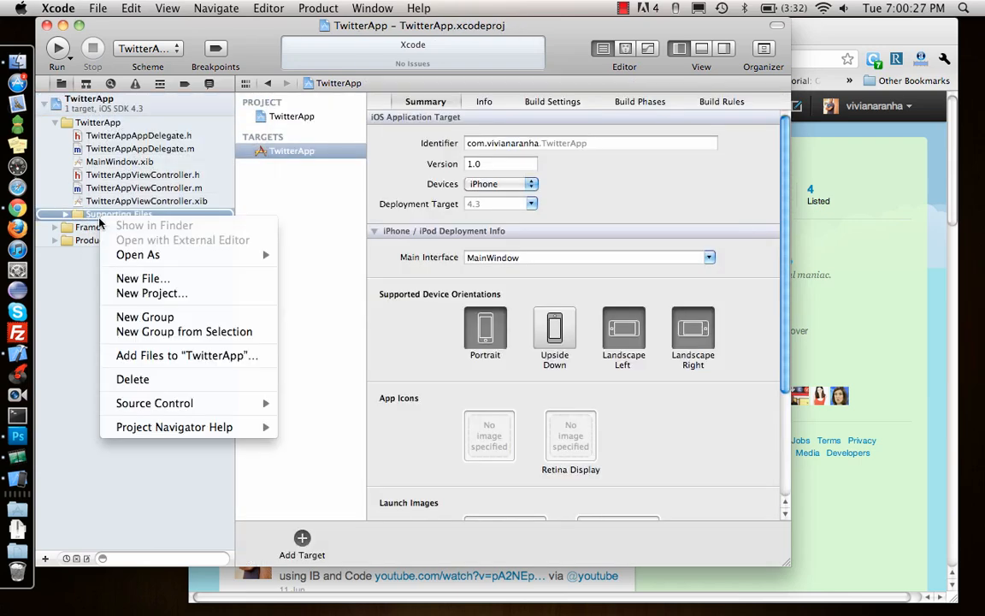
{"action": "mouse_move", "coordinate": [181, 355]}
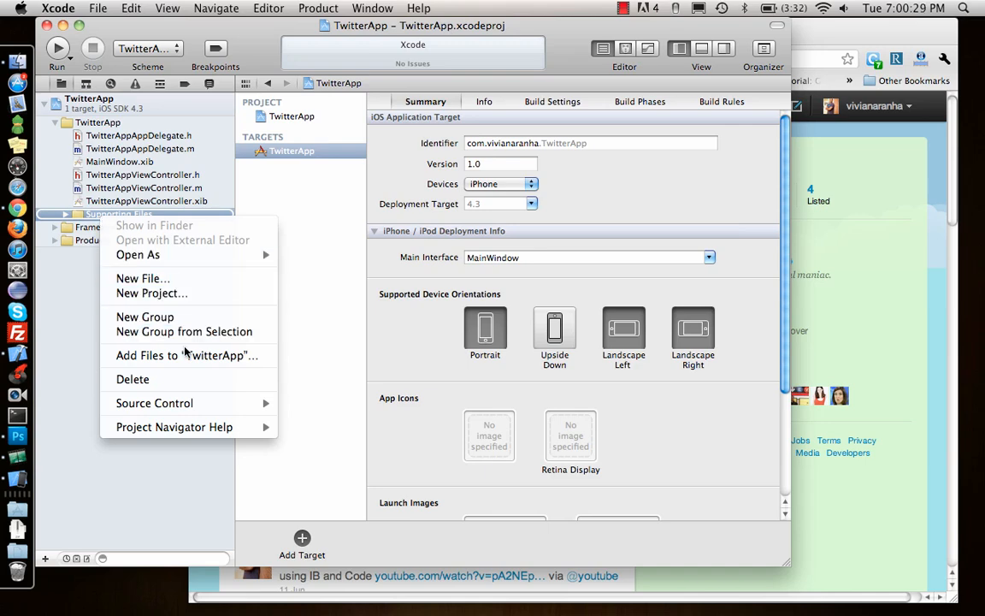
{"action": "left_click", "coordinate": [186, 354]}
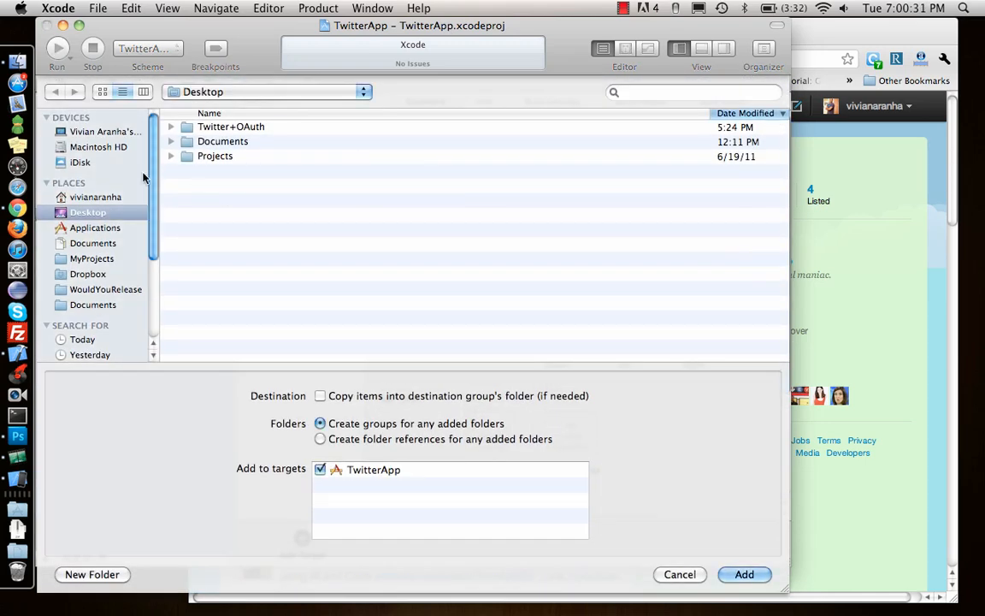
{"action": "left_click", "coordinate": [231, 127]}
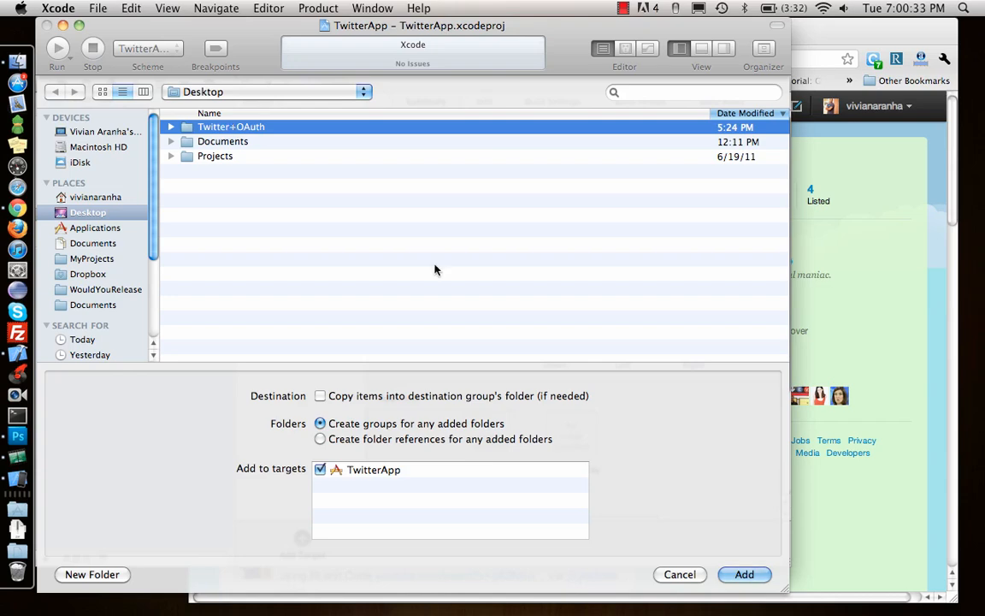
{"action": "left_click", "coordinate": [679, 574]}
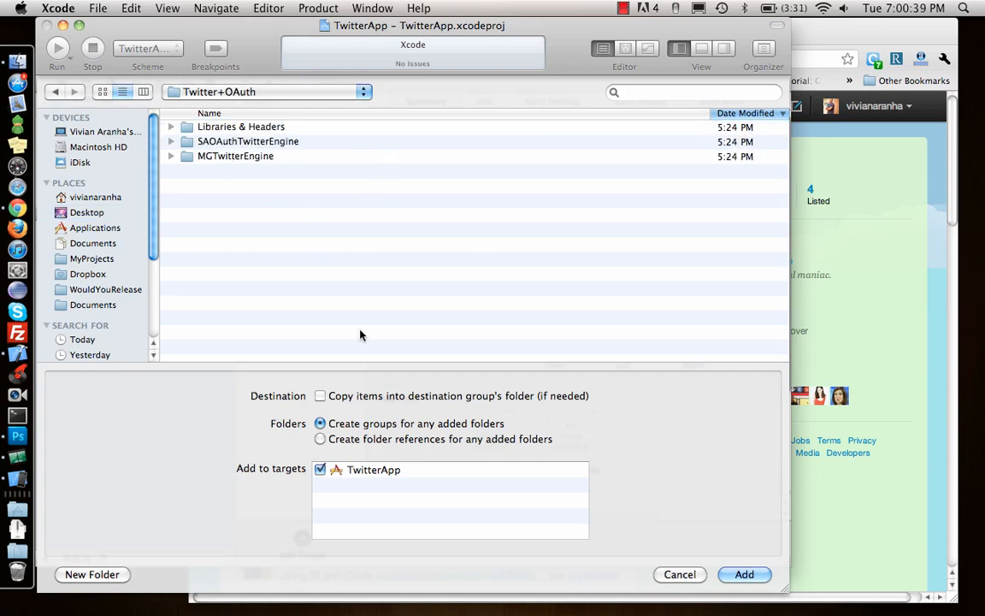
{"action": "left_click", "coordinate": [88, 212]}
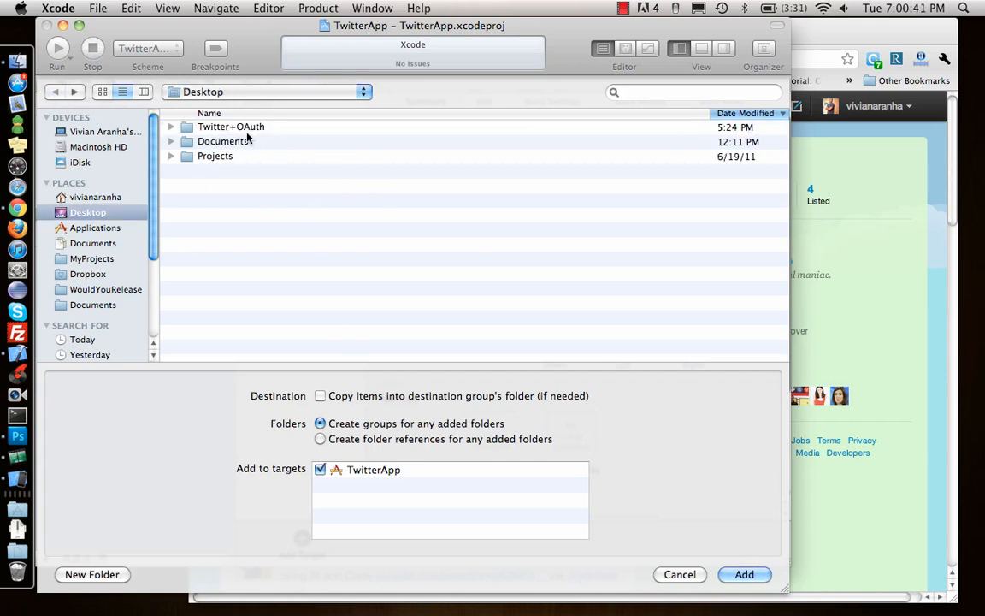
{"action": "left_click", "coordinate": [231, 126]}
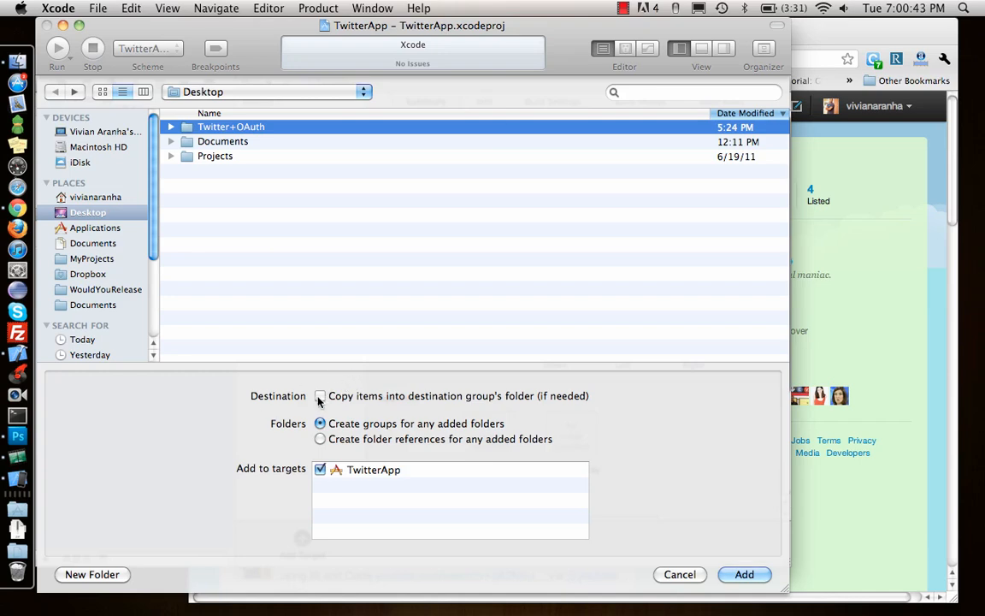
{"action": "left_click", "coordinate": [743, 573]}
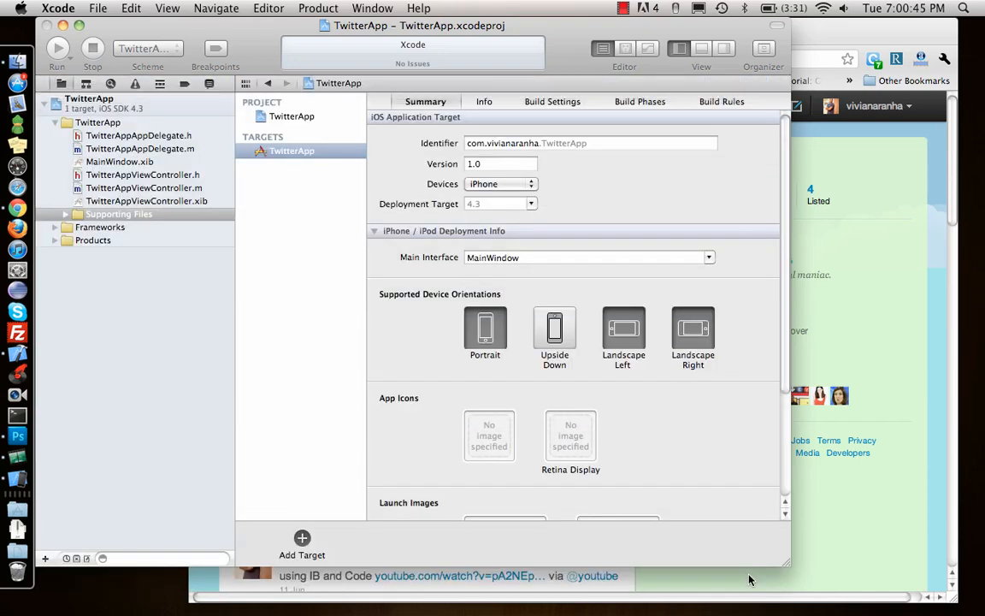
{"action": "left_click", "coordinate": [65, 214]}
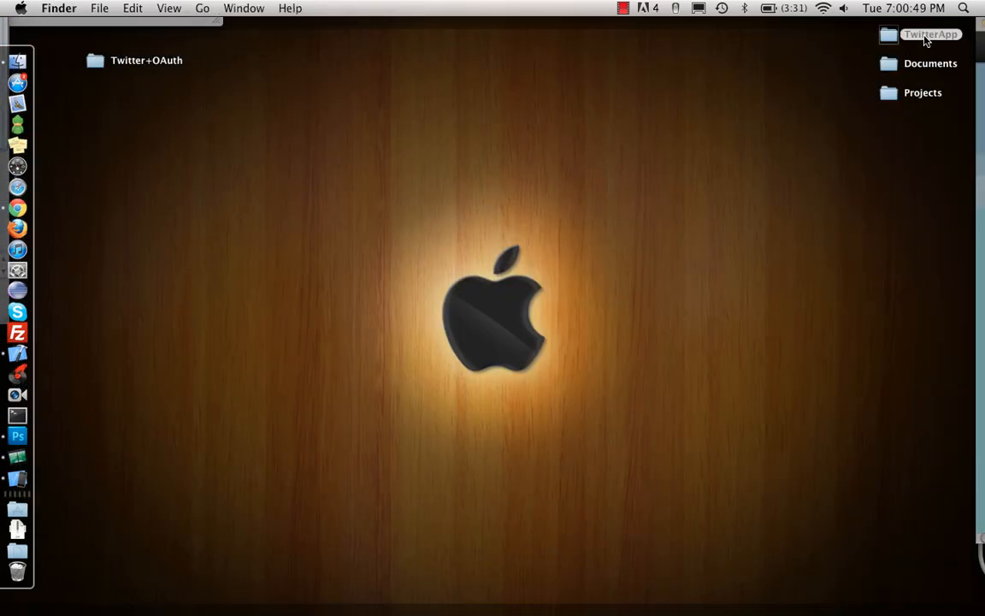
- In Finder, open the Desktop TwitterApp folder and select the copied Twitter+OAuth folder
{"action": "double_click", "coordinate": [930, 34]}
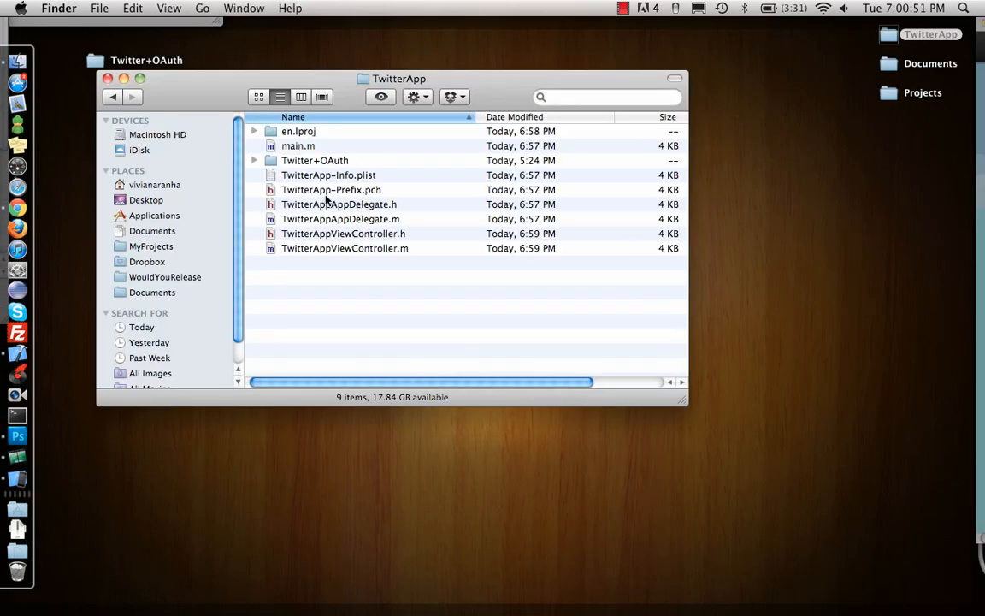
{"action": "left_click", "coordinate": [315, 160]}
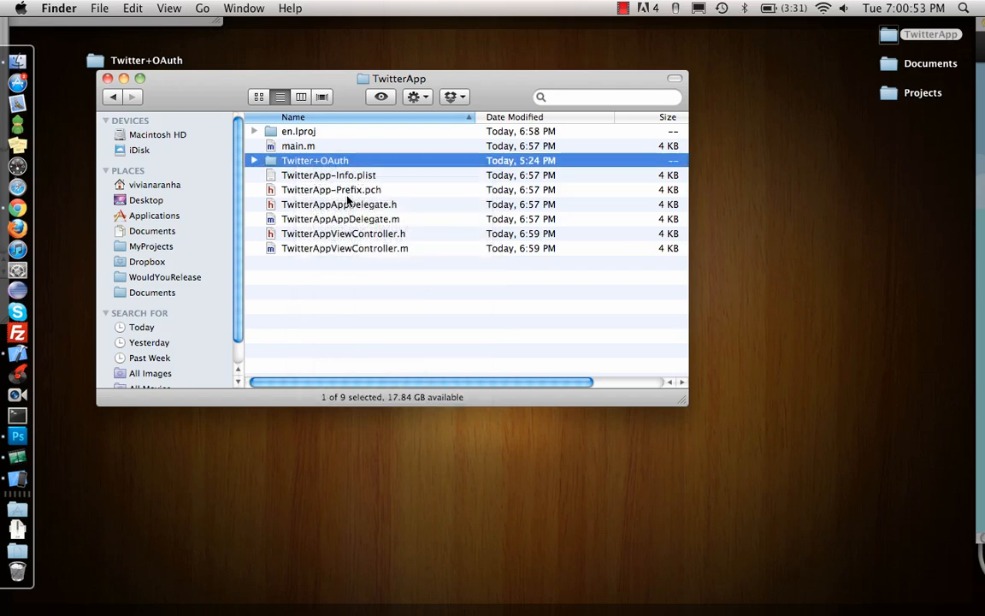
{"action": "right_click", "coordinate": [315, 160]}
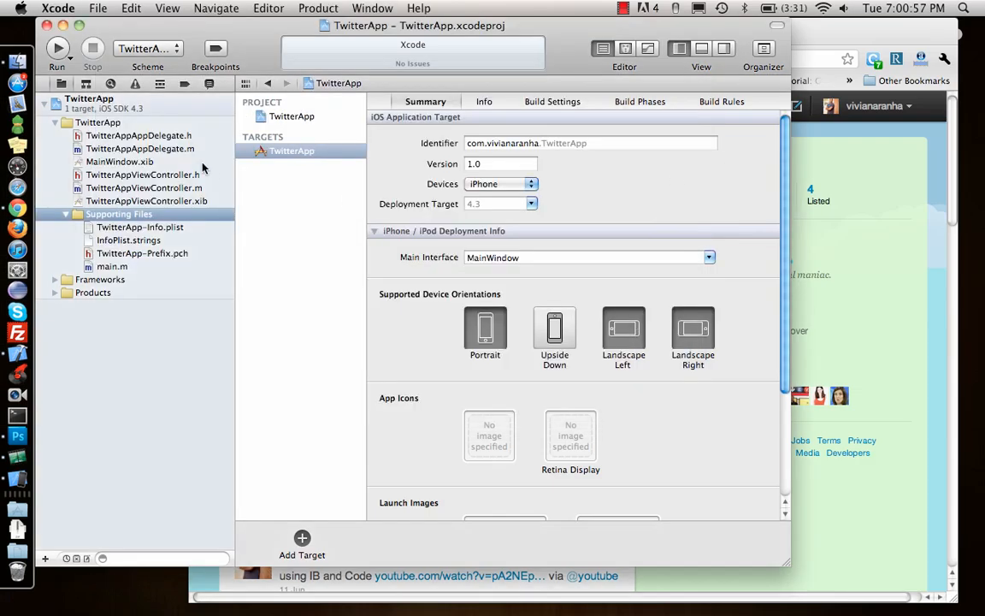
- Confirm the pending add, then reopen Add Files to "TwitterApp" with copying on
{"action": "right_click", "coordinate": [118, 214]}
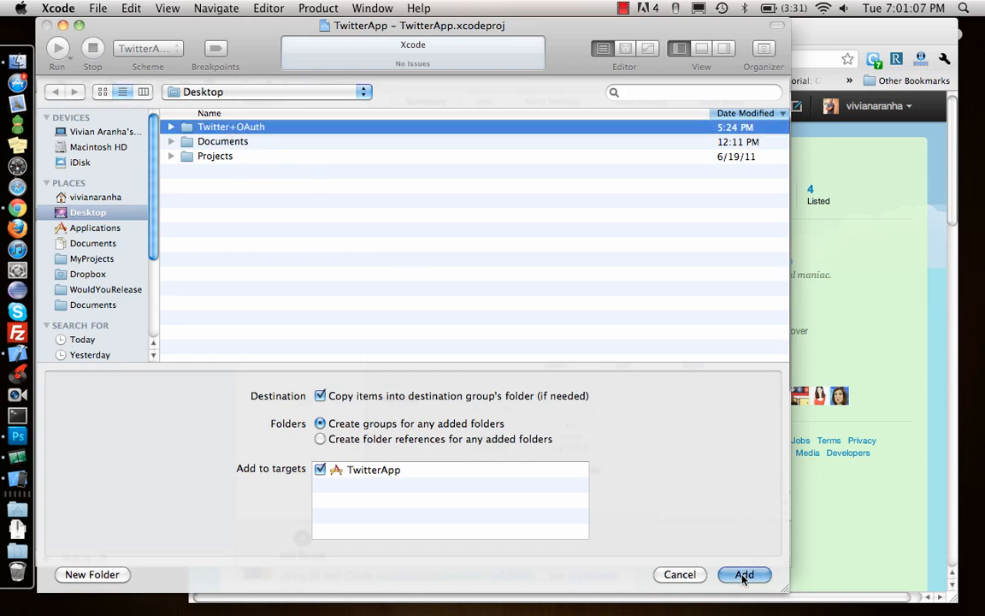
{"action": "left_click", "coordinate": [743, 574]}
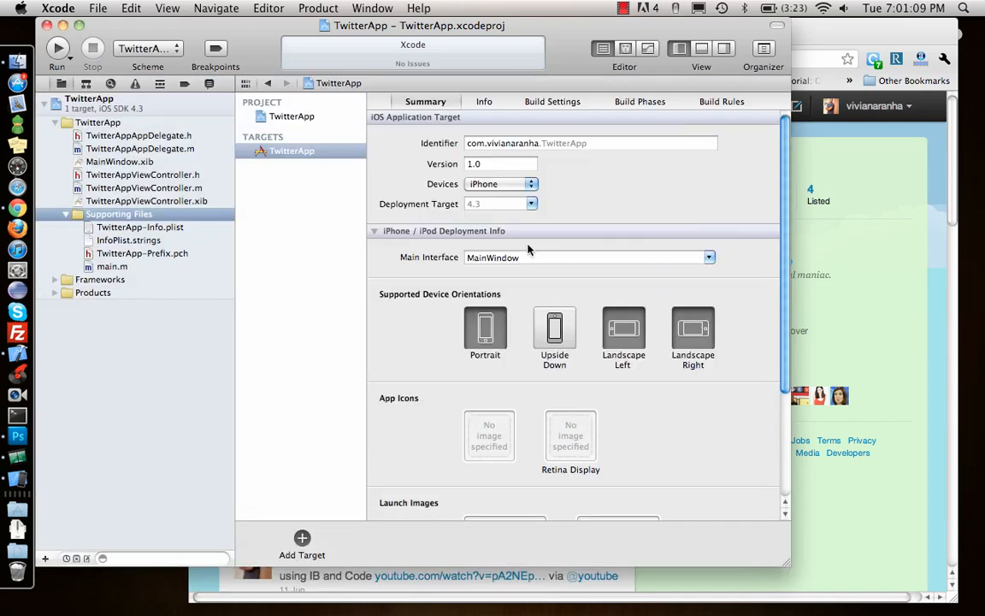
{"action": "right_click", "coordinate": [119, 214]}
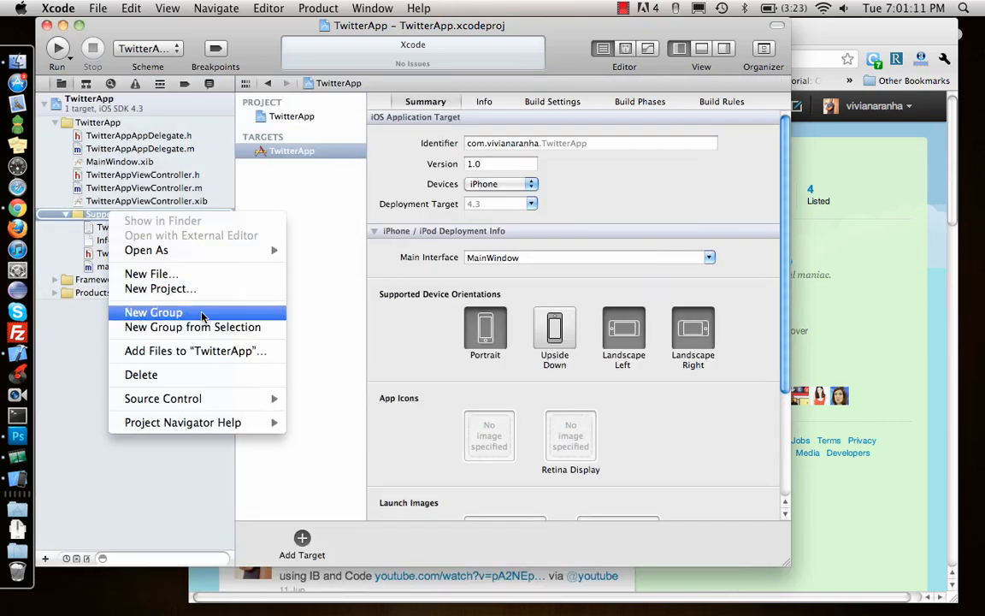
{"action": "left_click", "coordinate": [195, 351]}
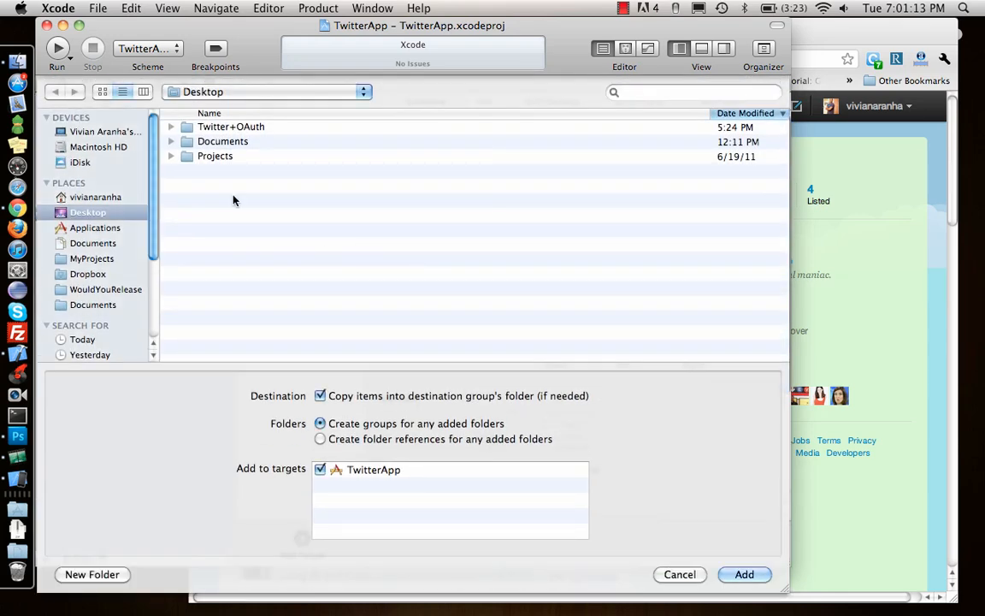
{"action": "mouse_move", "coordinate": [95, 196]}
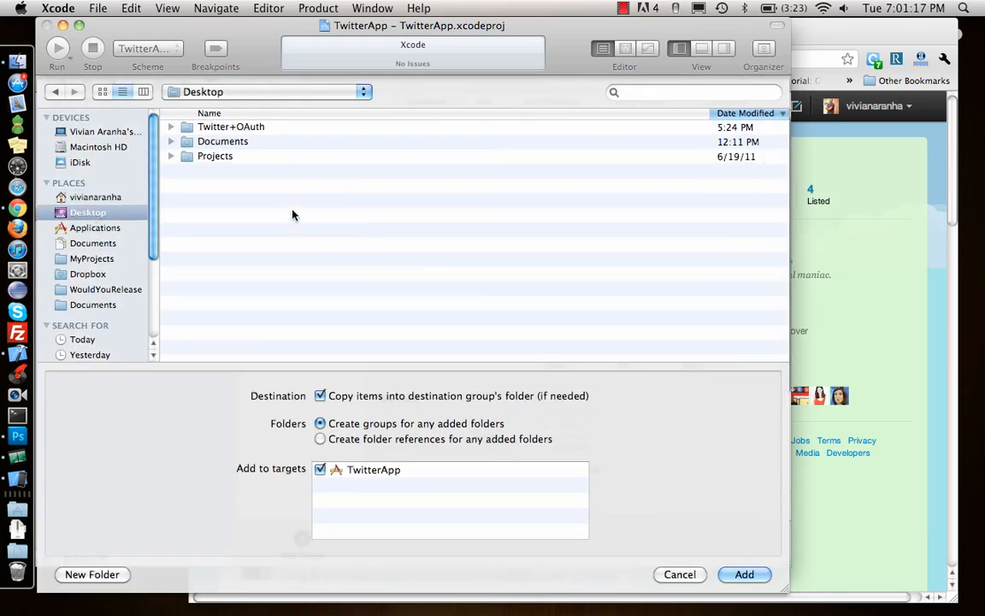
{"action": "left_click", "coordinate": [743, 573]}
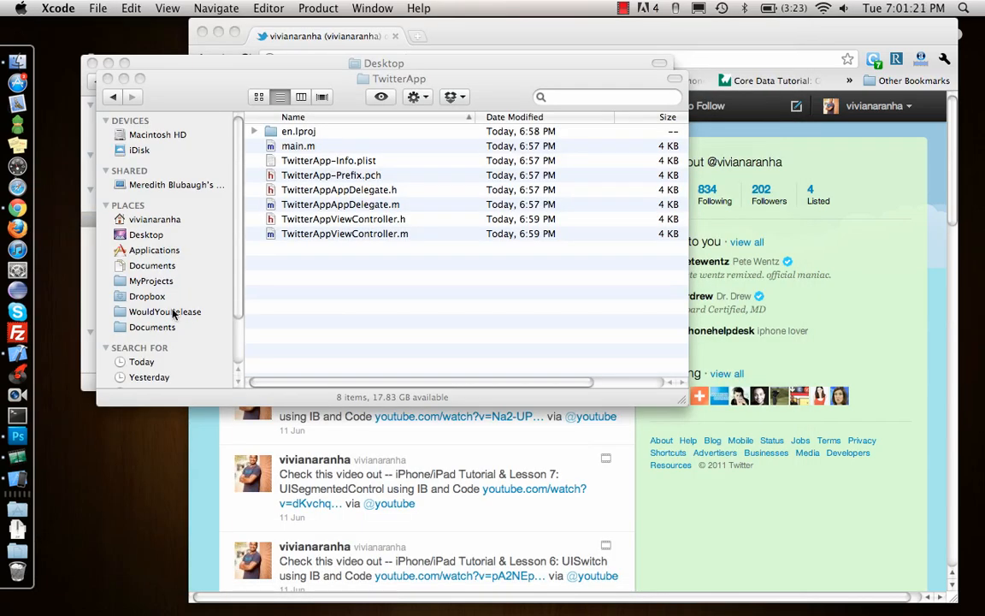
{"action": "mouse_move", "coordinate": [217, 278]}
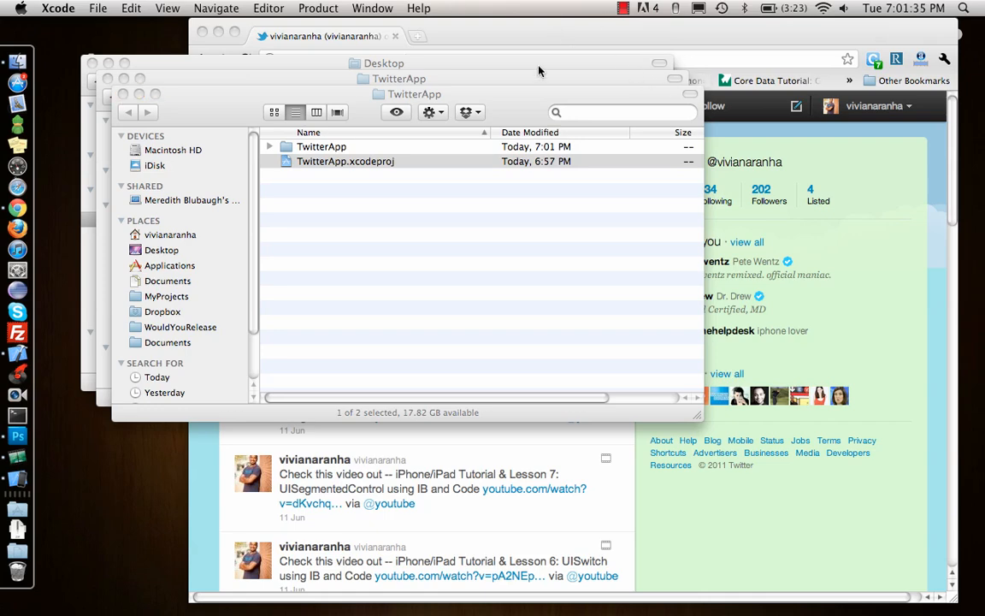
- Open TwitterApp.xcodeproj from the top-level TwitterApp folder in Finder
{"action": "double_click", "coordinate": [345, 161]}
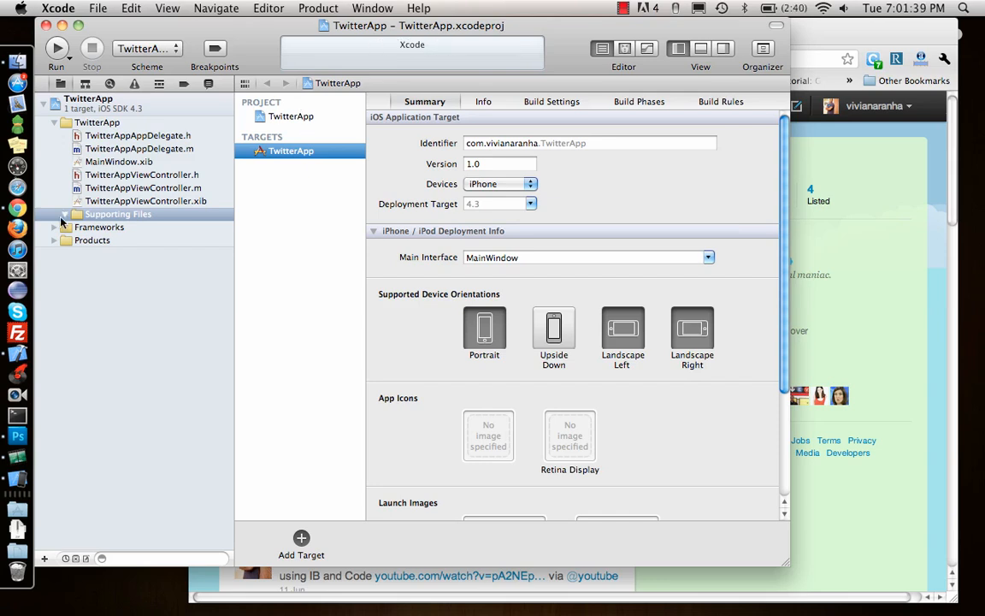
- Add TwitterApp/Twitter+OAuth to Supporting Files without copying, and expand the group
{"action": "right_click", "coordinate": [118, 214]}
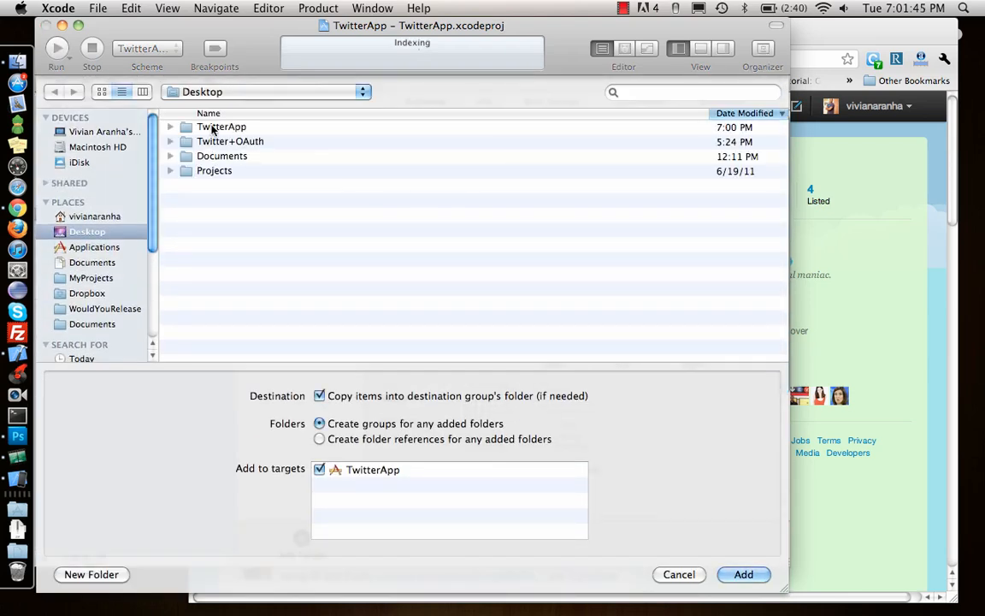
{"action": "double_click", "coordinate": [221, 127]}
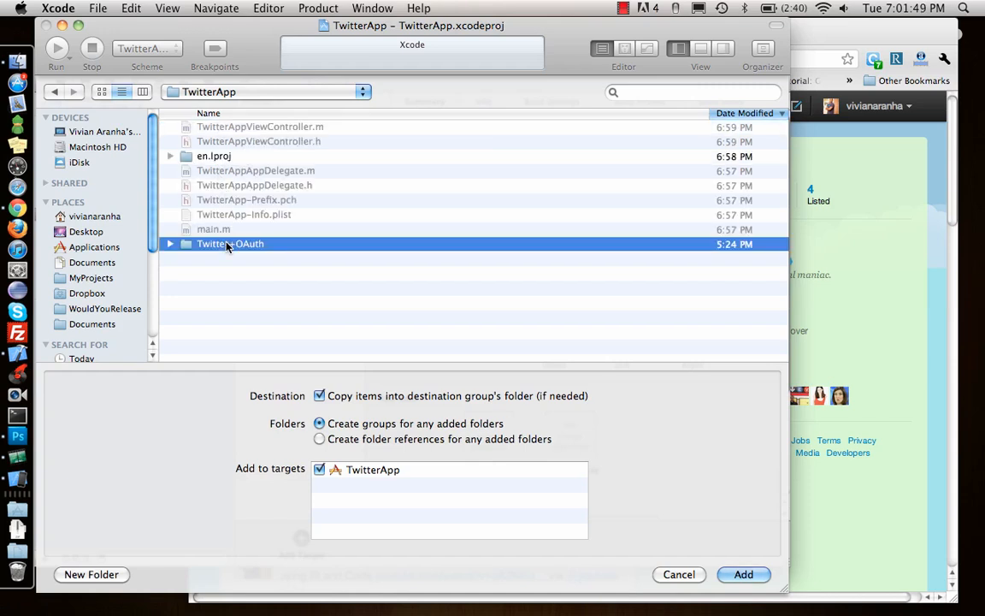
{"action": "left_click", "coordinate": [231, 244]}
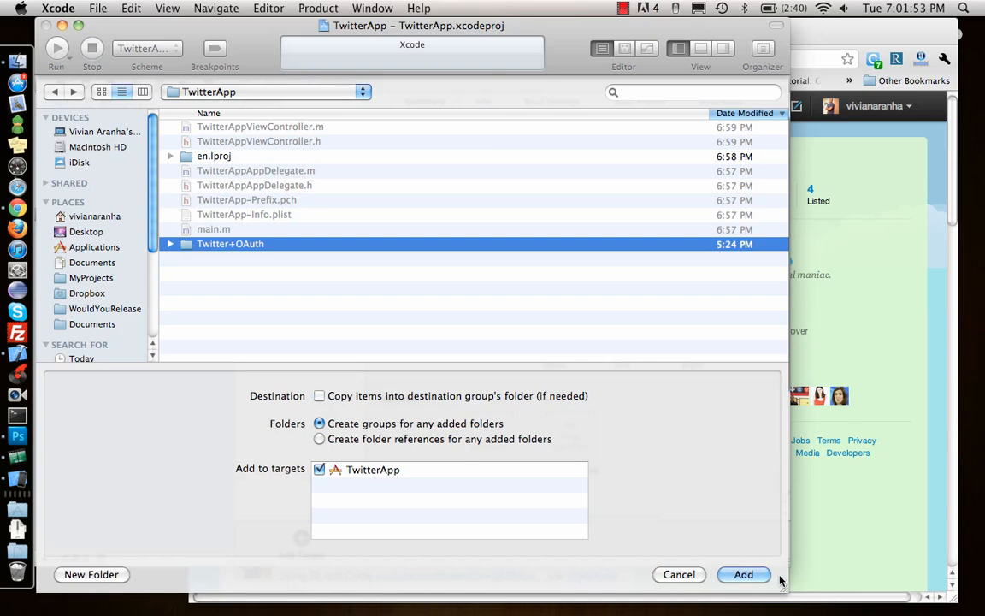
{"action": "left_click", "coordinate": [743, 574]}
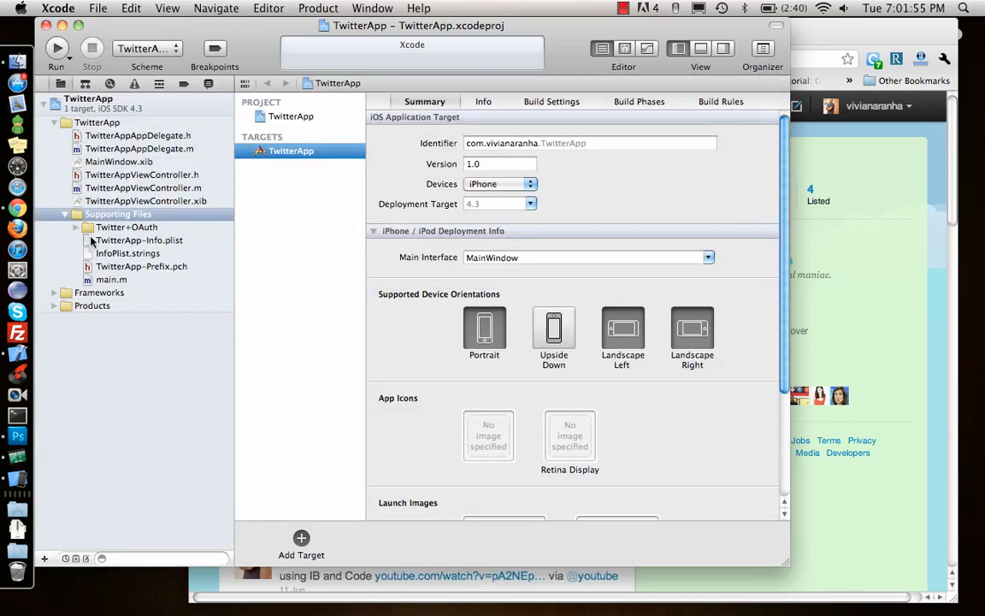
{"action": "left_click", "coordinate": [76, 226]}
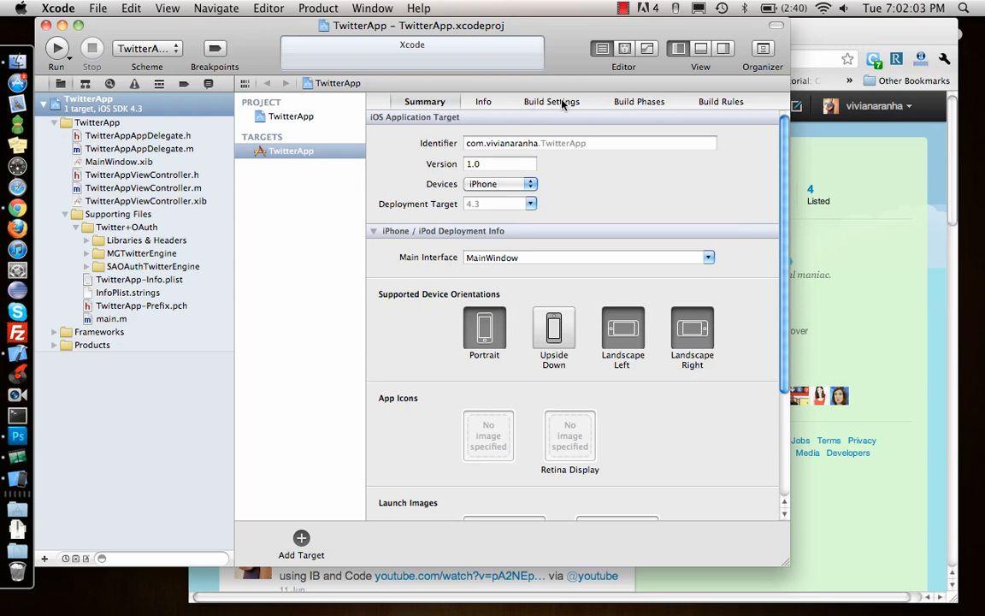
- Add libxml2.dylib under Link Binary With Libraries in the target's Build Phases
{"action": "left_click", "coordinate": [639, 101]}
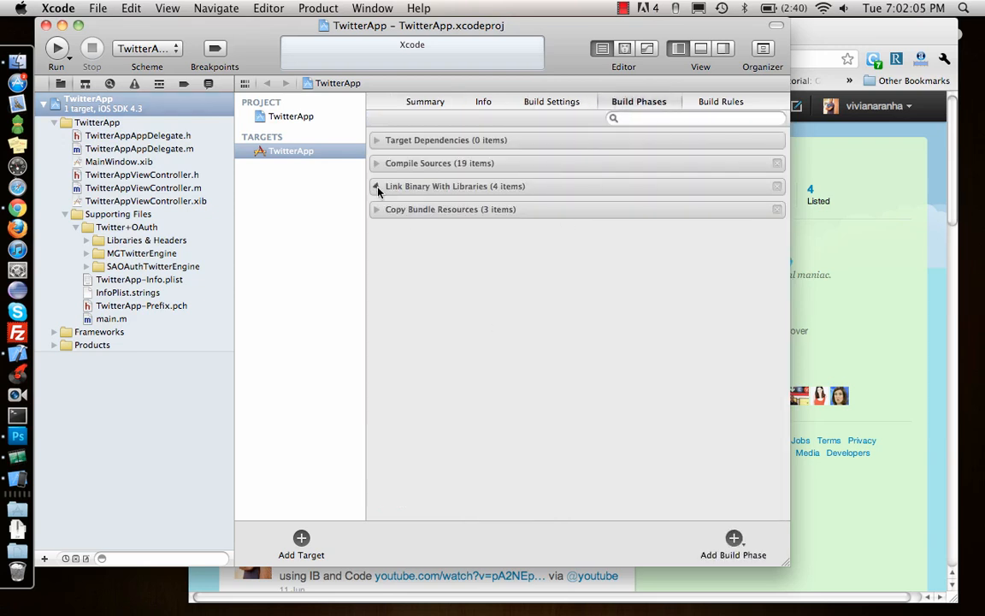
{"action": "left_click", "coordinate": [376, 185]}
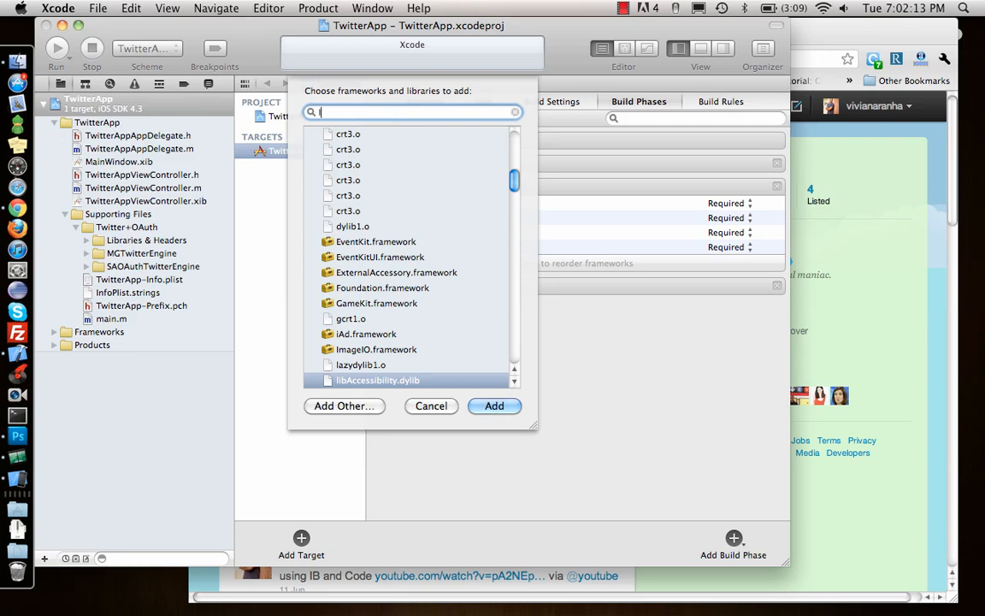
{"action": "type", "text": "libx"}
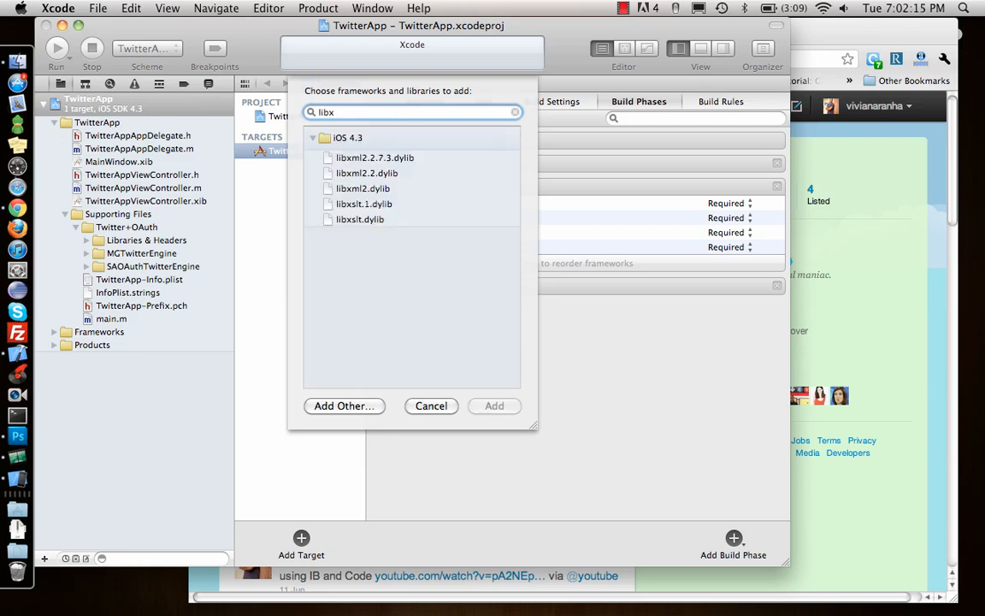
{"action": "left_click", "coordinate": [362, 188]}
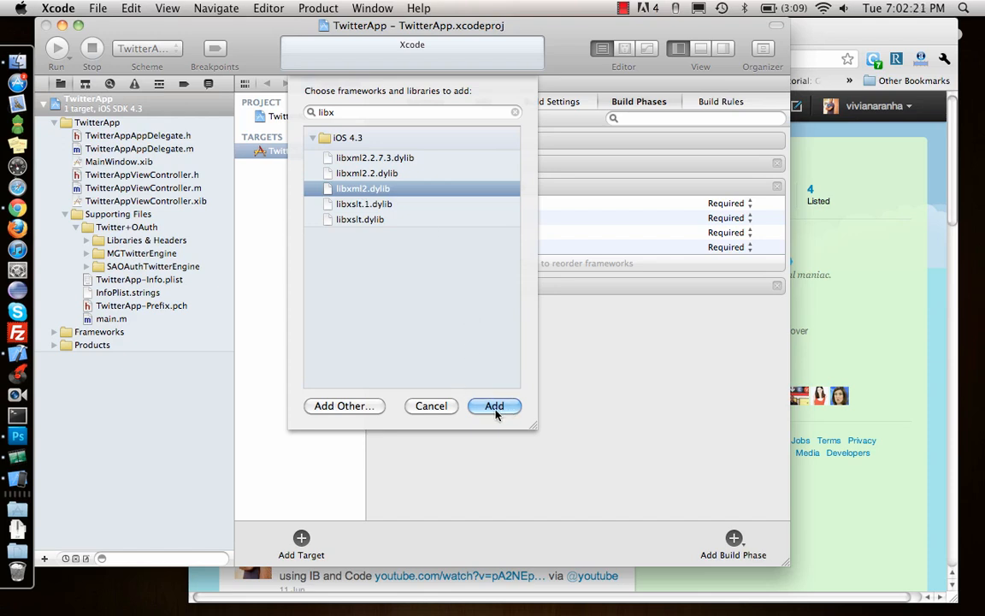
{"action": "left_click", "coordinate": [494, 406]}
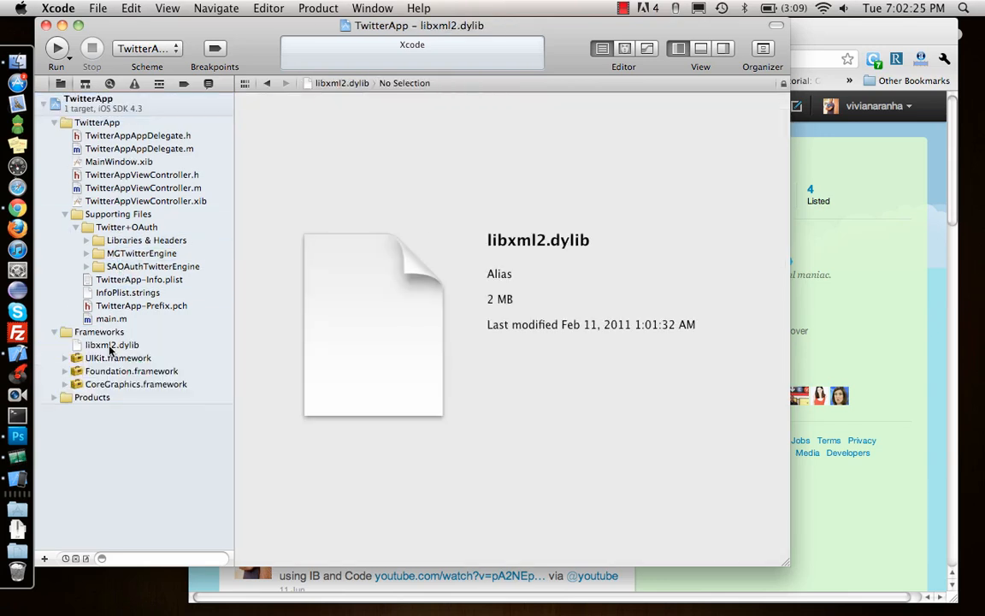
- Set the project's Header Search Paths to recursive $(SDKROOT)/usr/include/libxml2
{"action": "left_click", "coordinate": [99, 332]}
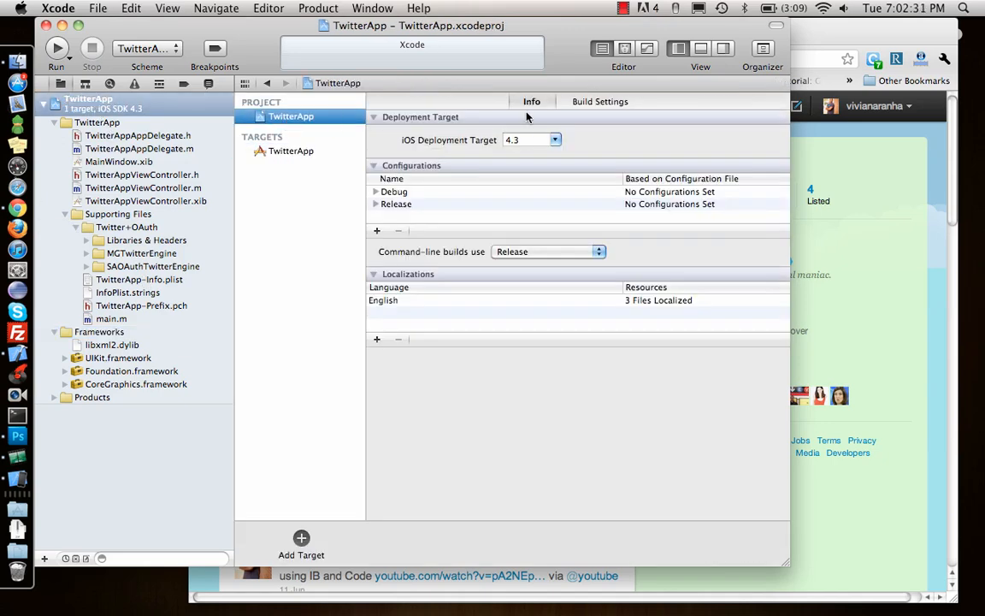
{"action": "left_click", "coordinate": [599, 100]}
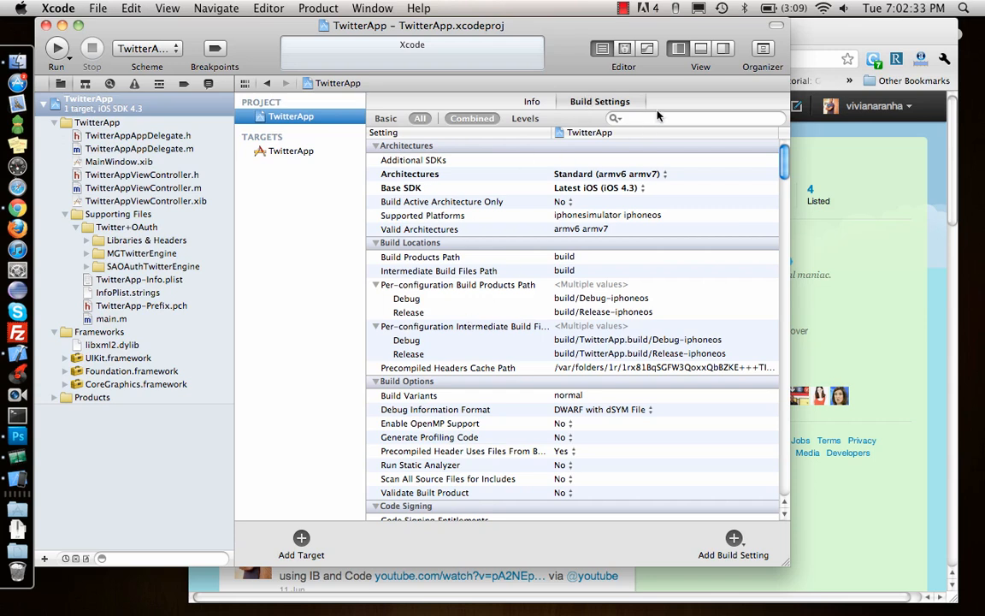
{"action": "left_click", "coordinate": [693, 118]}
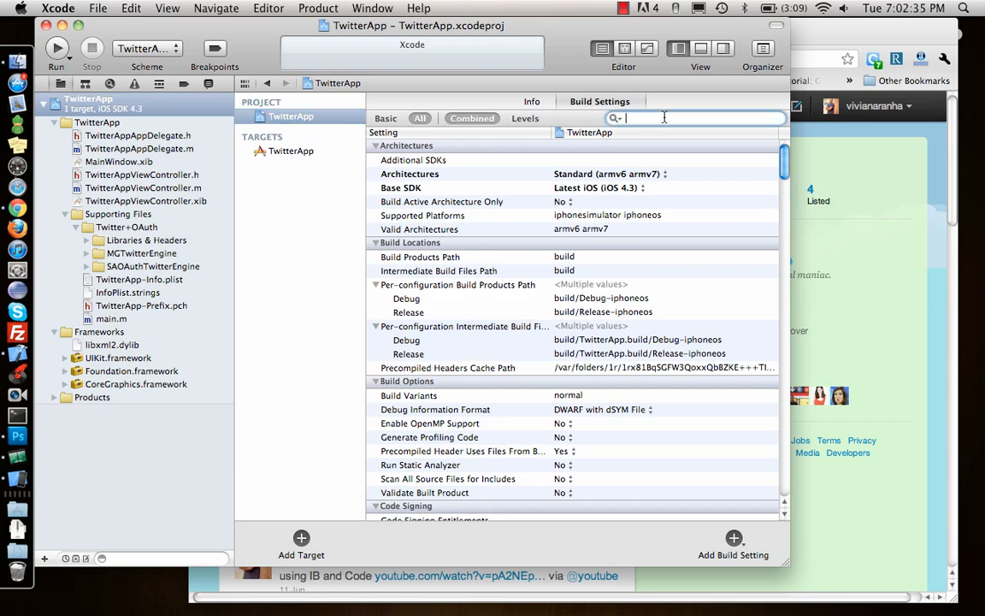
{"action": "type", "text": "header sea"}
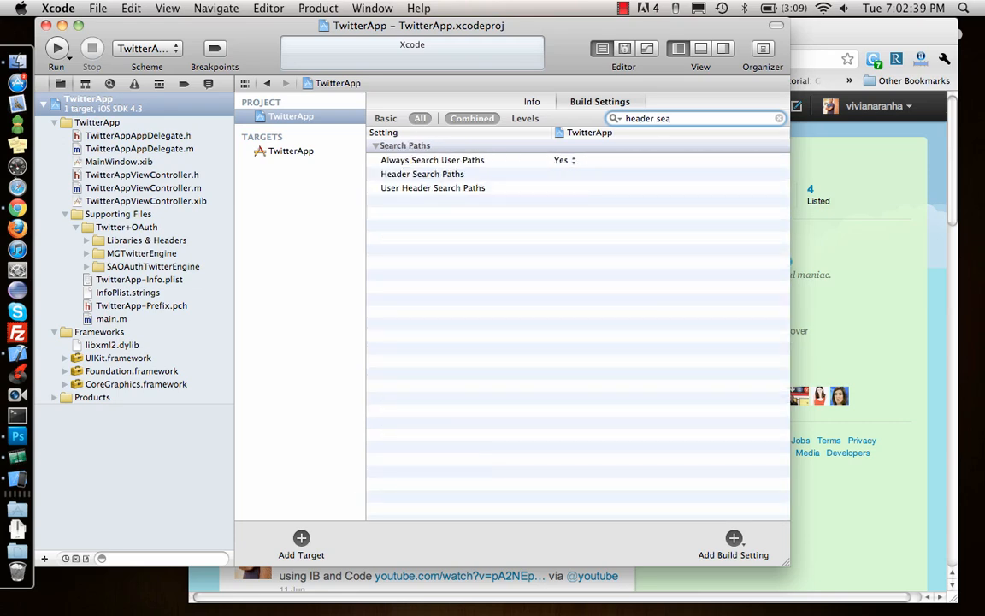
{"action": "left_click", "coordinate": [421, 174]}
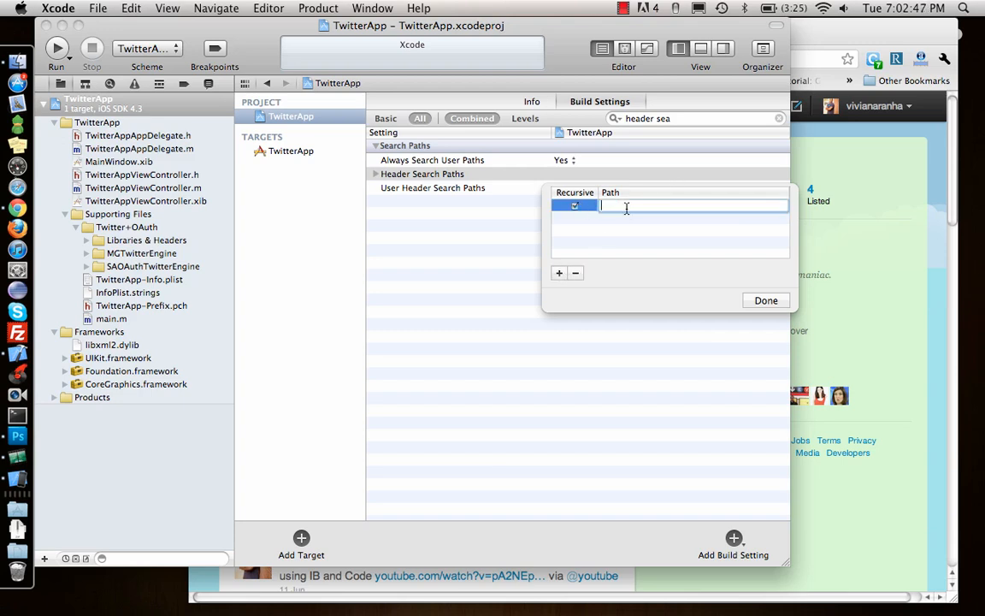
{"action": "type", "text": "$(SDK"}
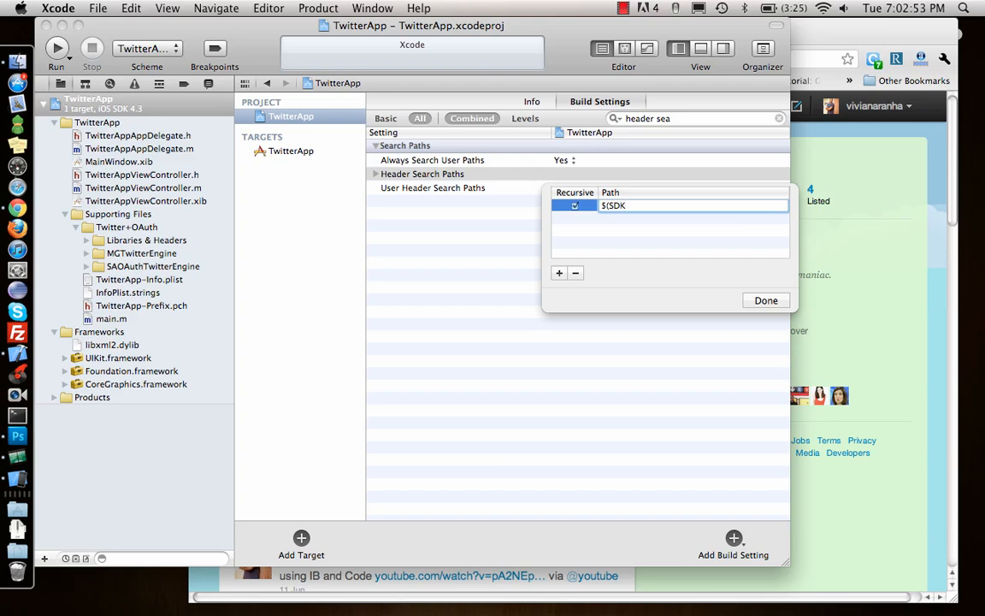
{"action": "type", "text": "ROOT"}
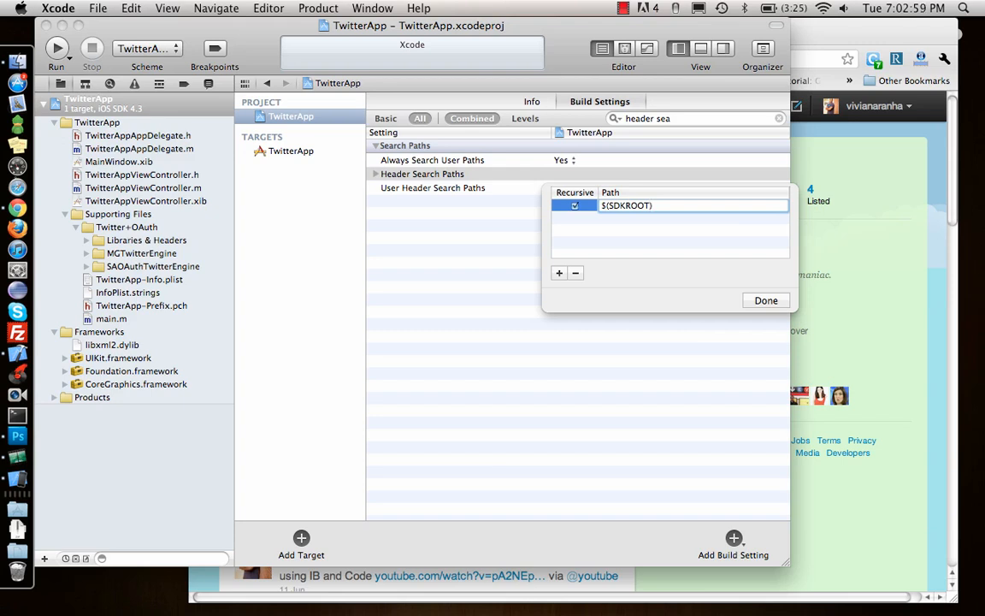
{"action": "type", "text": "/usr"}
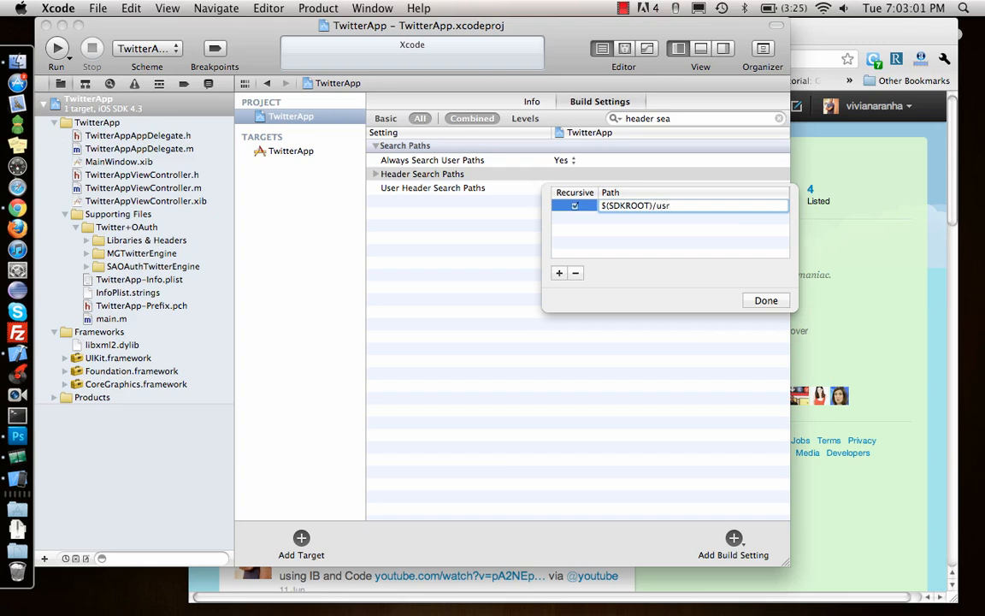
{"action": "type", "text": "/inc"}
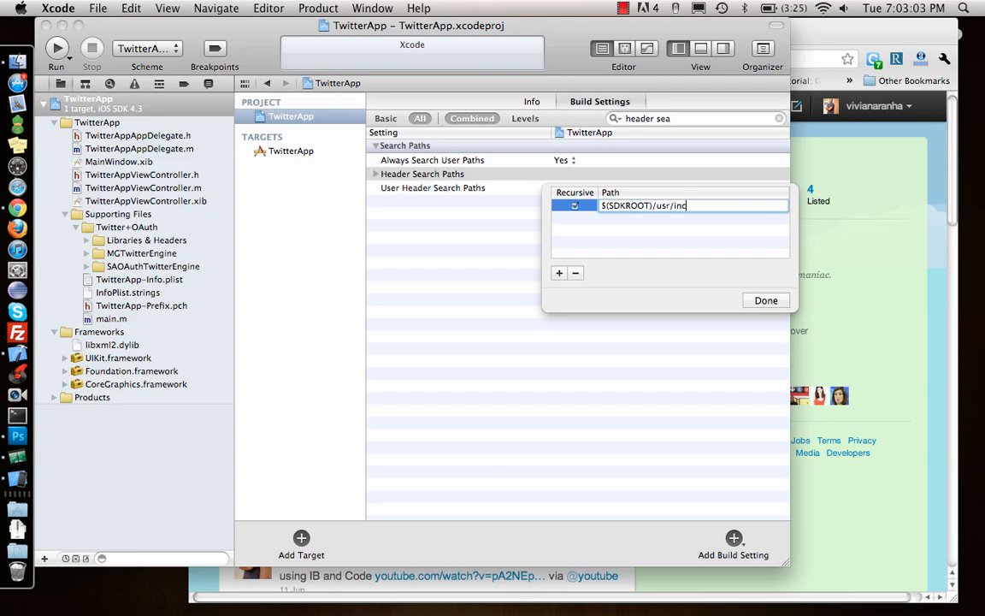
{"action": "type", "text": "lude/"}
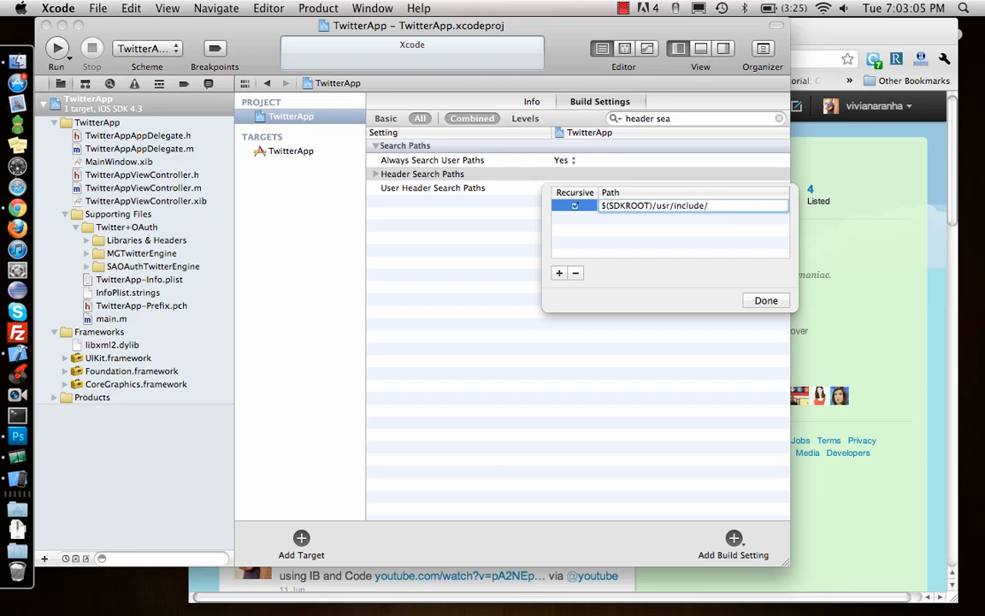
{"action": "type", "text": "libxml2"}
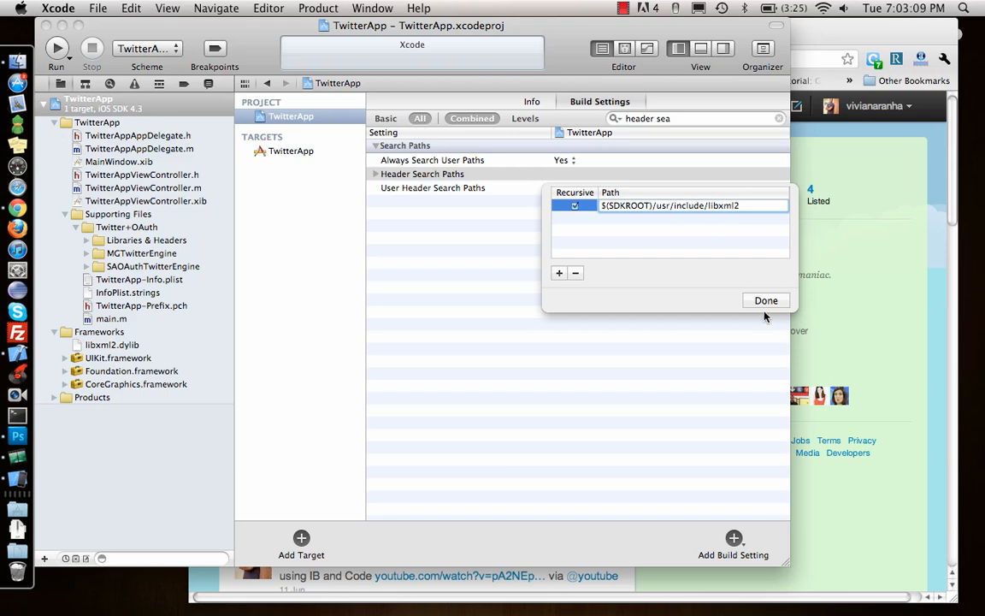
{"action": "left_click", "coordinate": [765, 300]}
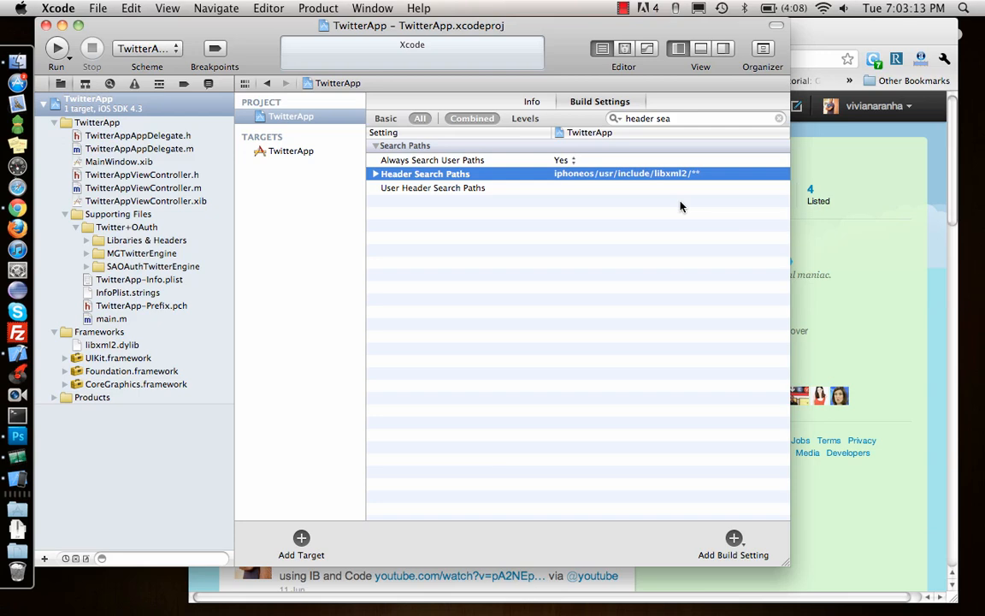
{"action": "mouse_move", "coordinate": [590, 212]}
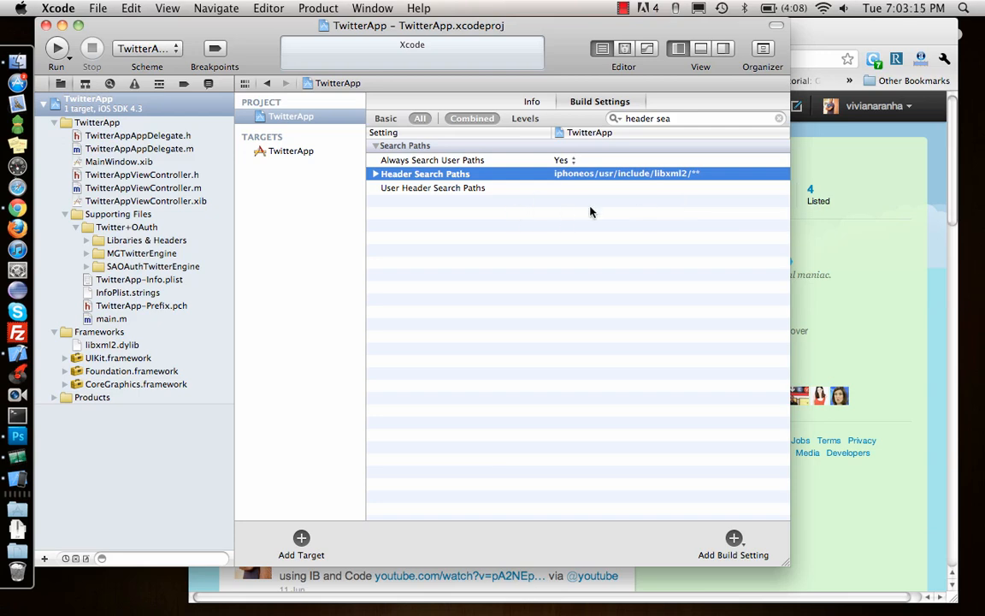
{"action": "mouse_move", "coordinate": [504, 238]}
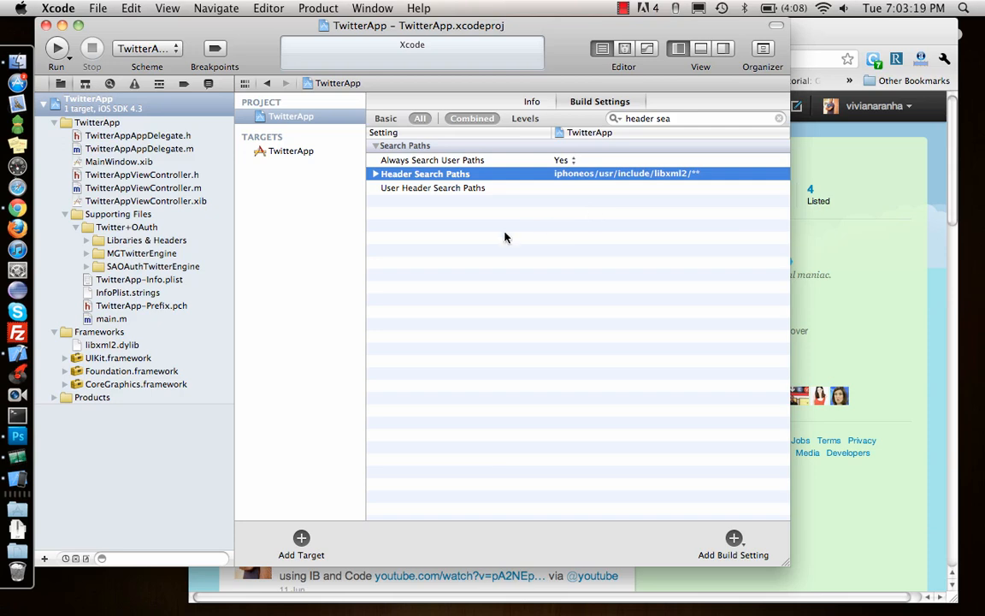
{"action": "mouse_move", "coordinate": [652, 200]}
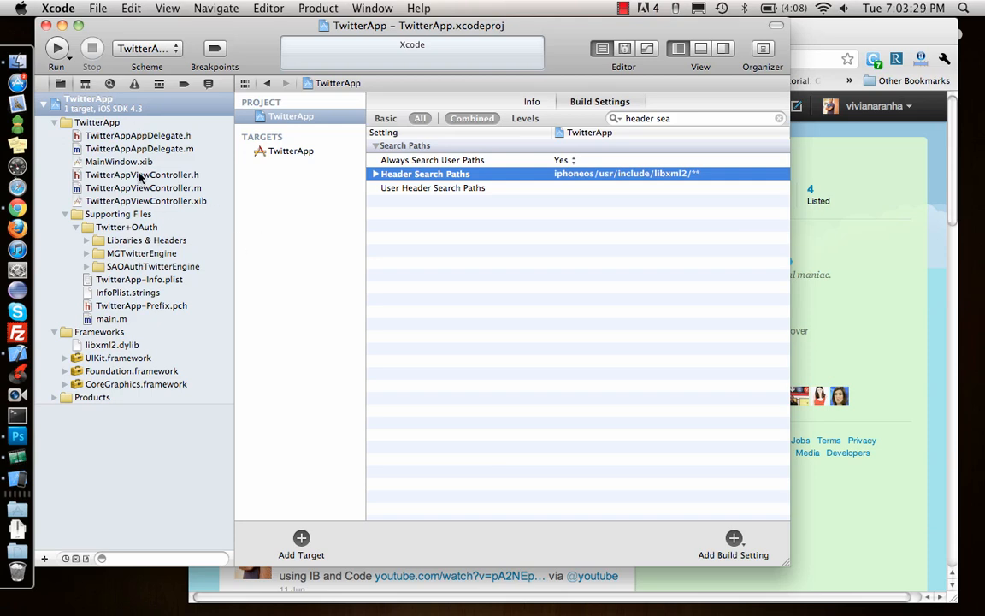
- In TwitterAppViewController.h, import both SA_OAuth headers and declare SA_OAuthTwitterEngine *_engine
{"action": "left_click", "coordinate": [142, 174]}
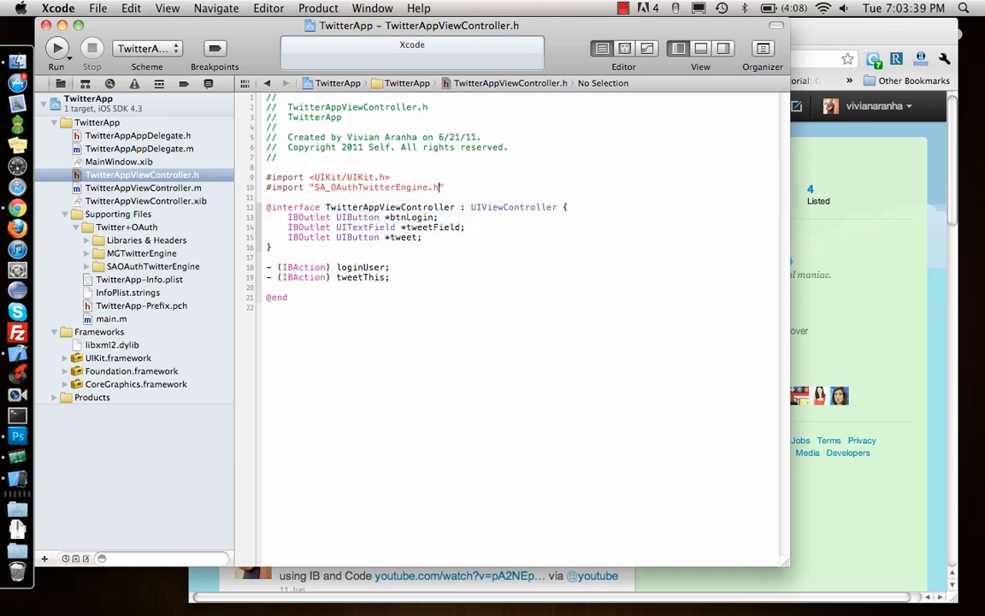
{"action": "type", "text": "#i"}
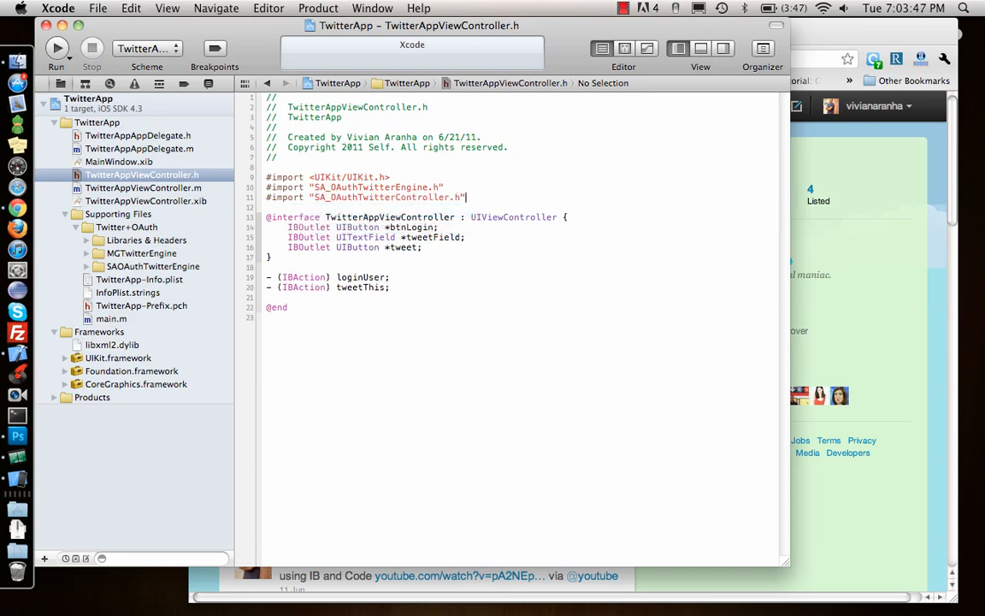
{"action": "left_click", "coordinate": [126, 227]}
{"action": "type", "text": "SA_OAuthTwitterEngine *"}
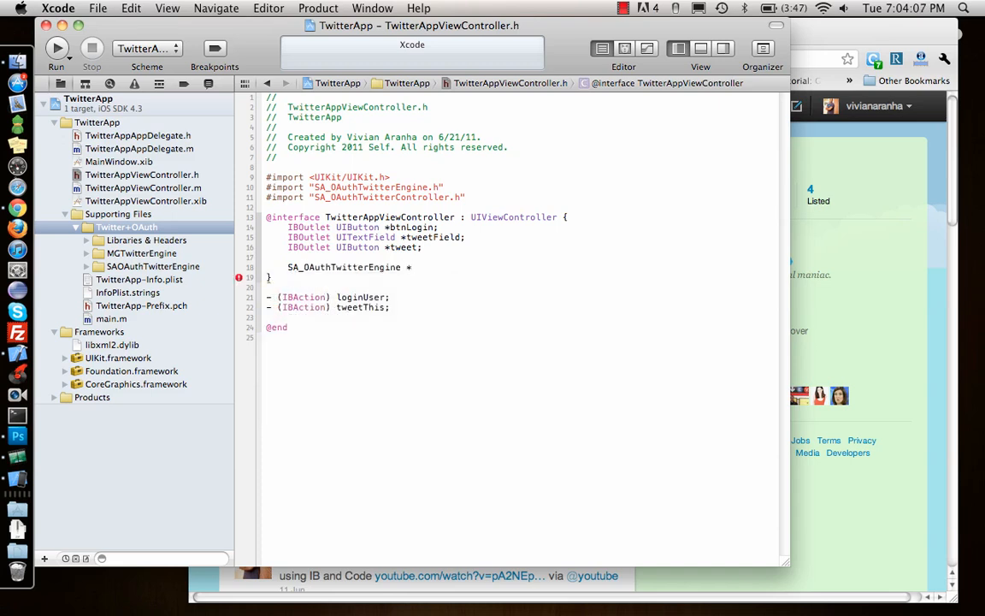
{"action": "type", "text": "_engine"}
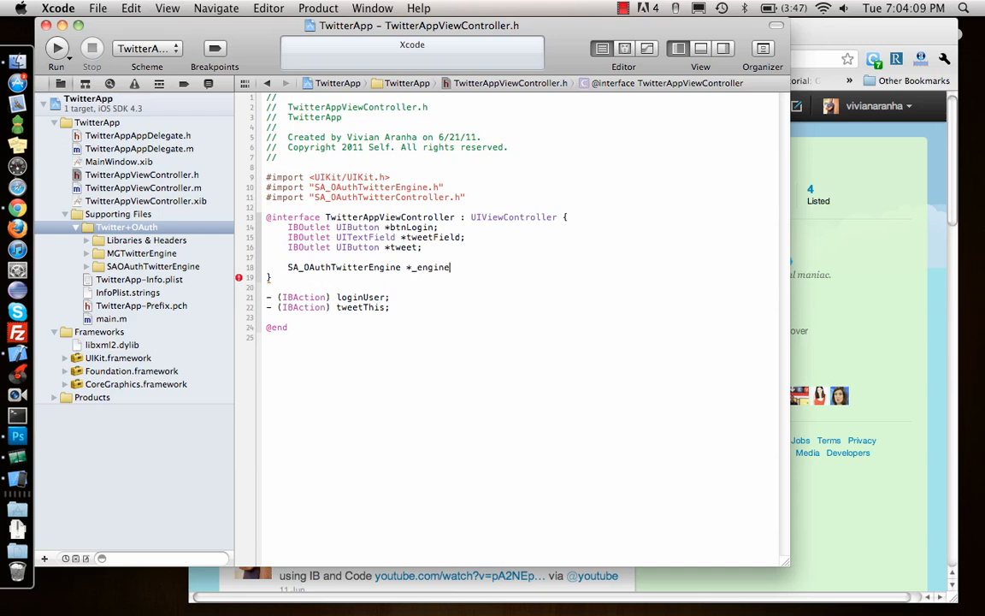
{"action": "type", "text": ";"}
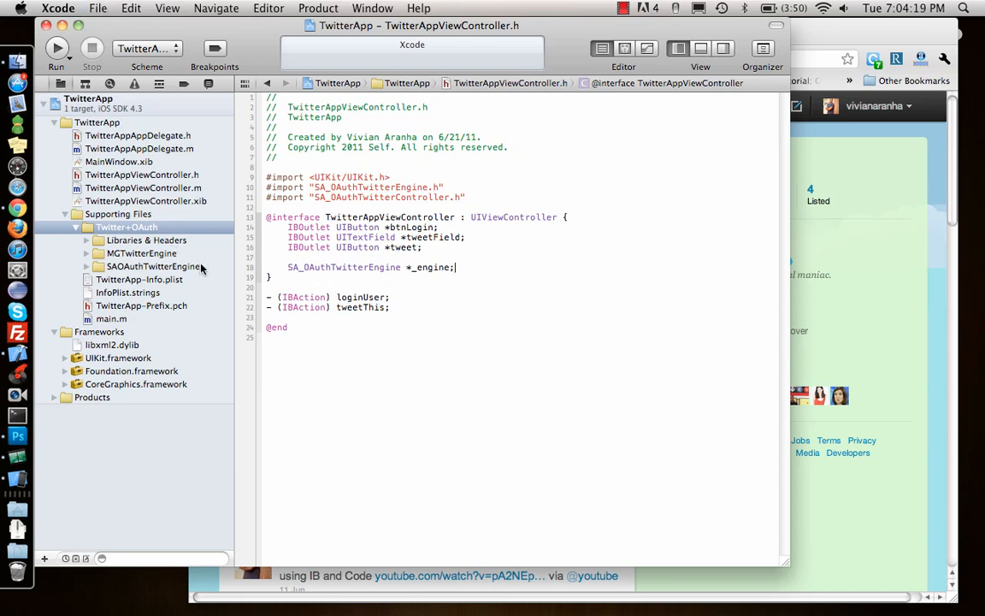
- In TwitterAppViewController.m's loginUser, add if(_engine) return;
{"action": "left_click", "coordinate": [143, 187]}
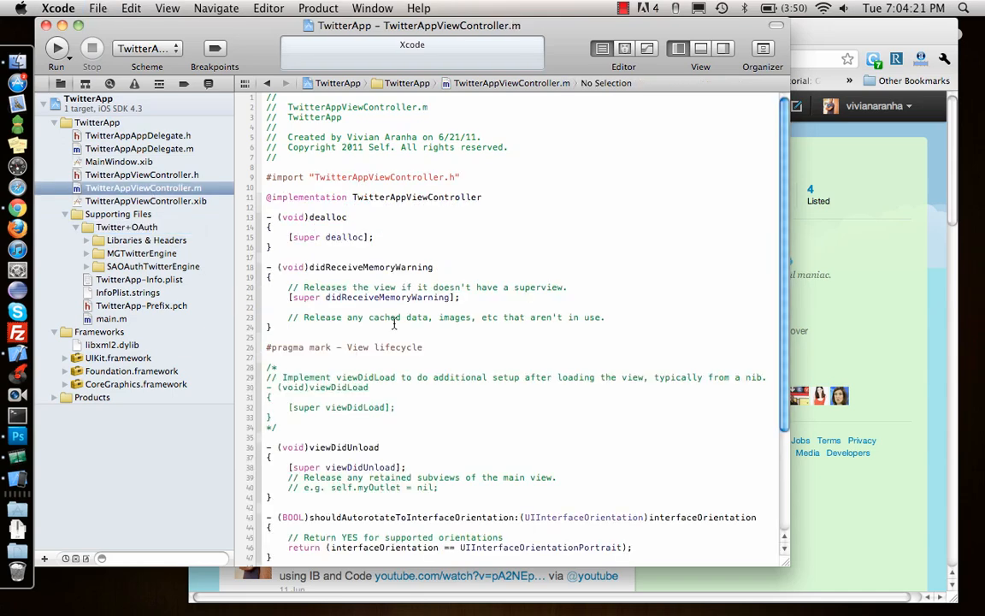
{"action": "scroll", "scroll_direction": "down", "scroll_amount": 3}
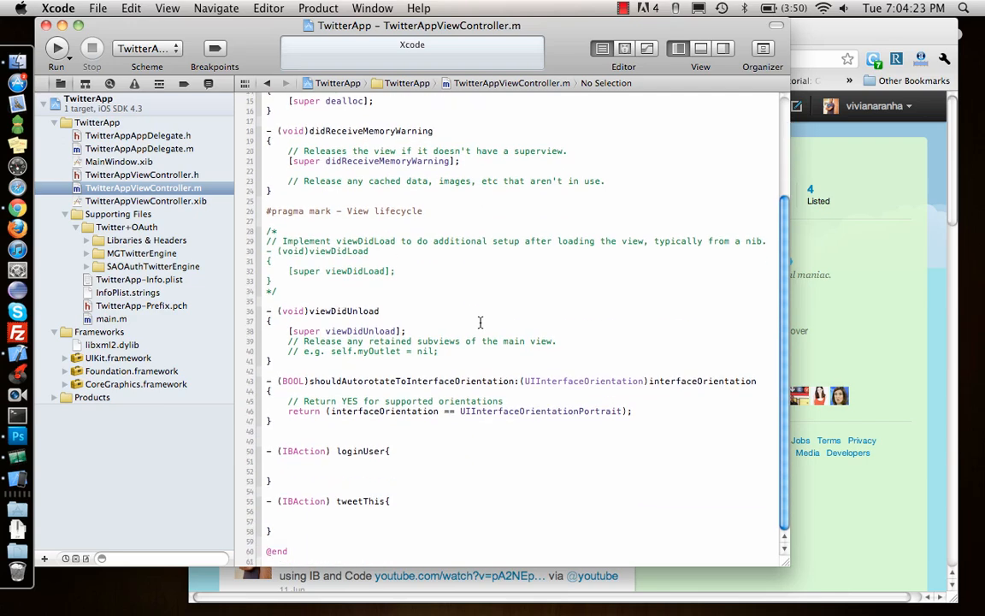
{"action": "left_click", "coordinate": [359, 467]}
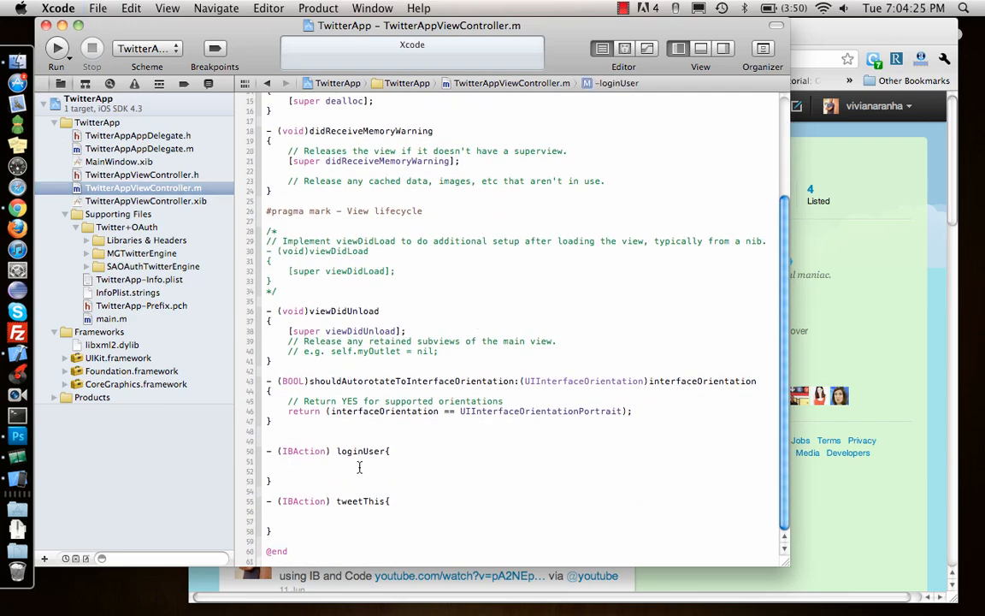
{"action": "type", "text": "i"}
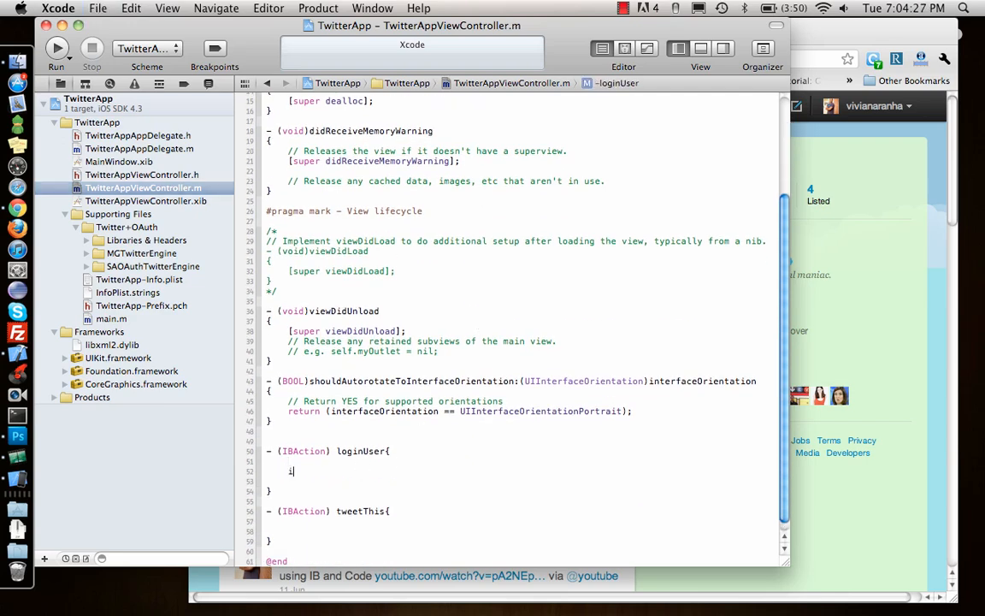
{"action": "type", "text": "f(_engine"}
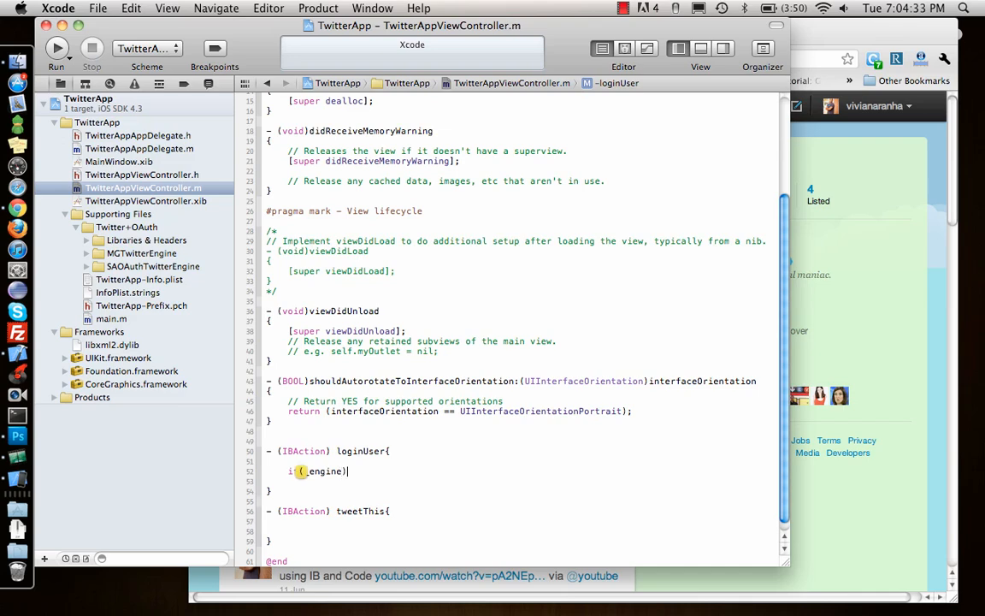
{"action": "type", "text": "return;"}
{"action": "type", "text": "_engine"}
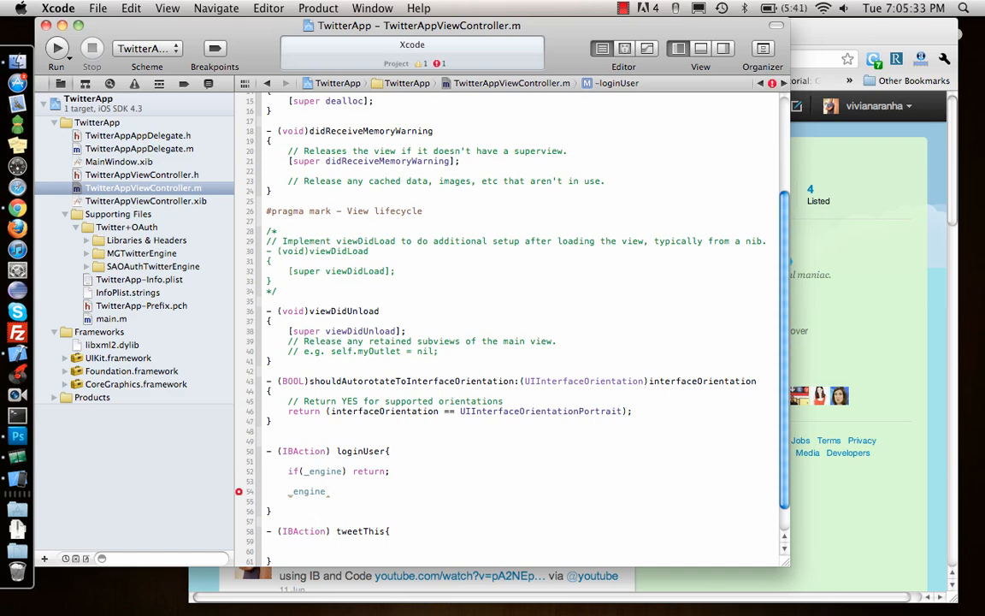
- Assign _engine = [[SA_OAuthTwitterEngine alloc] initOAuthWithDelegate:self]; in loginUser
{"action": "type", "text": "= [[SA"}
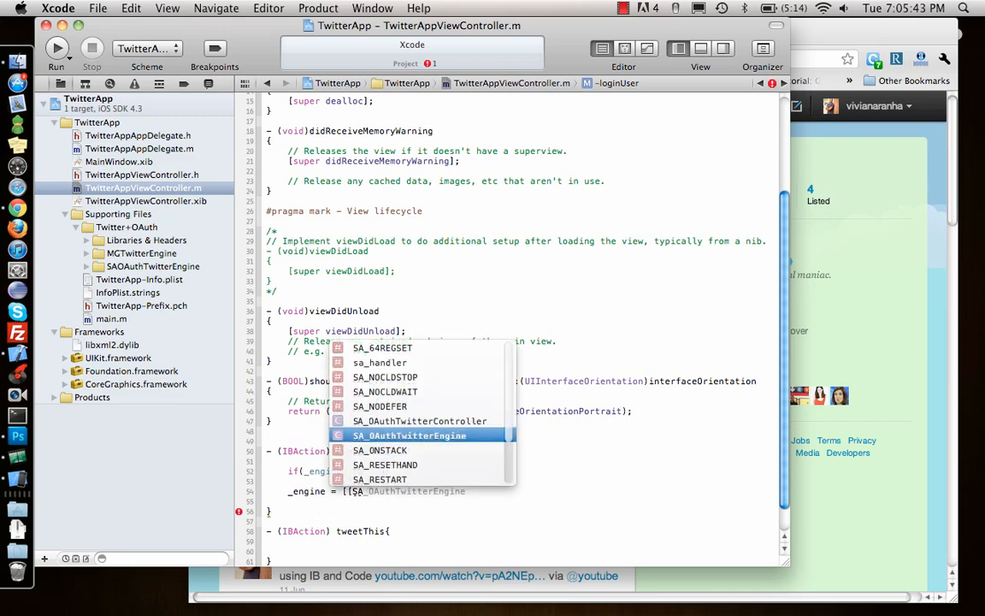
{"action": "type", "text": "alloc]"}
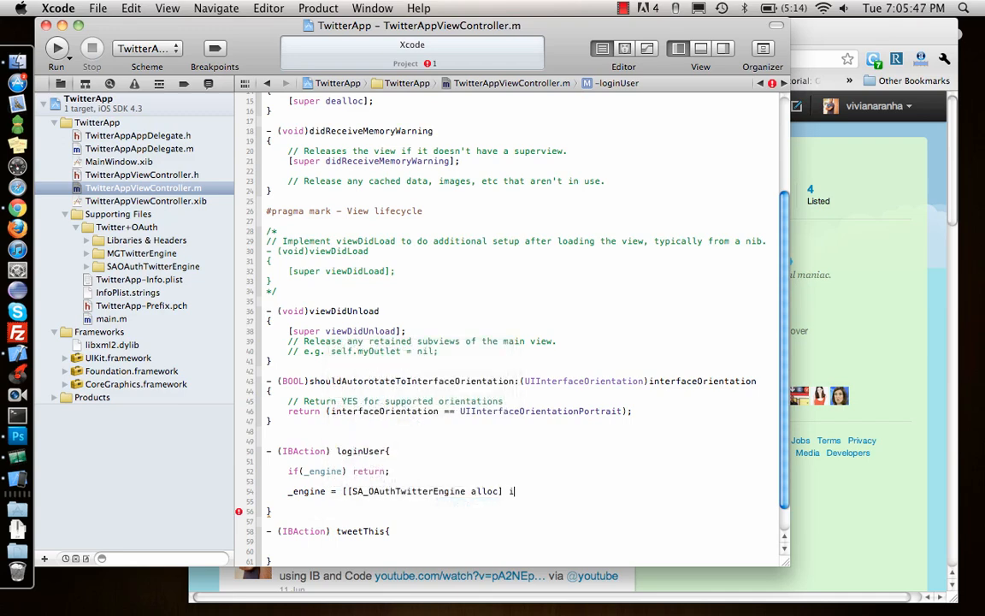
{"action": "type", "text": "initOAuthWithDelegate:"}
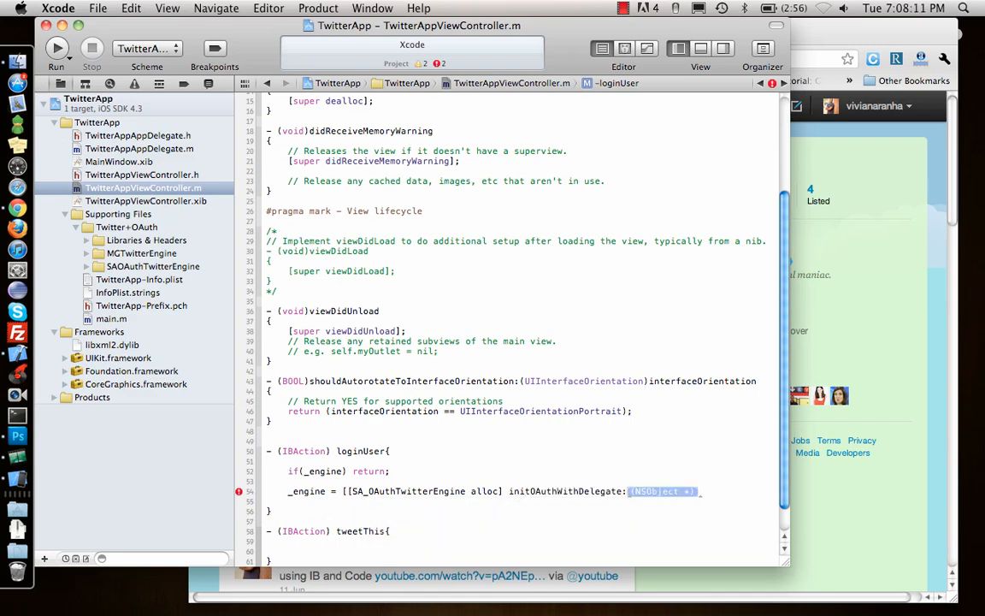
{"action": "type", "text": "self];"}
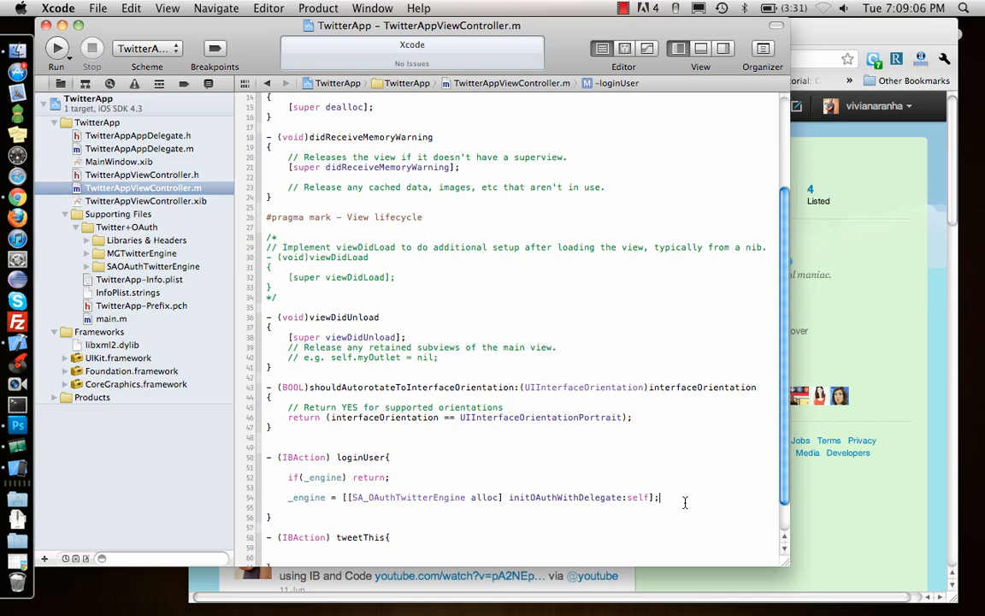
- Add <SA_OAuthTwitterEngineDelegate> after UIViewController in the header's interface declaration
{"action": "left_click", "coordinate": [142, 174]}
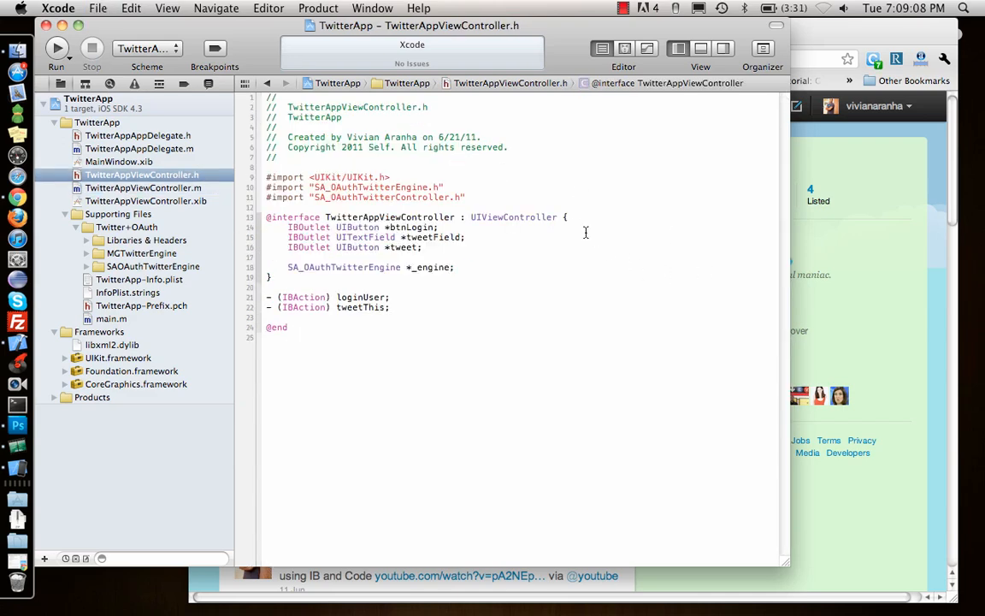
{"action": "type", "text": "<SA"}
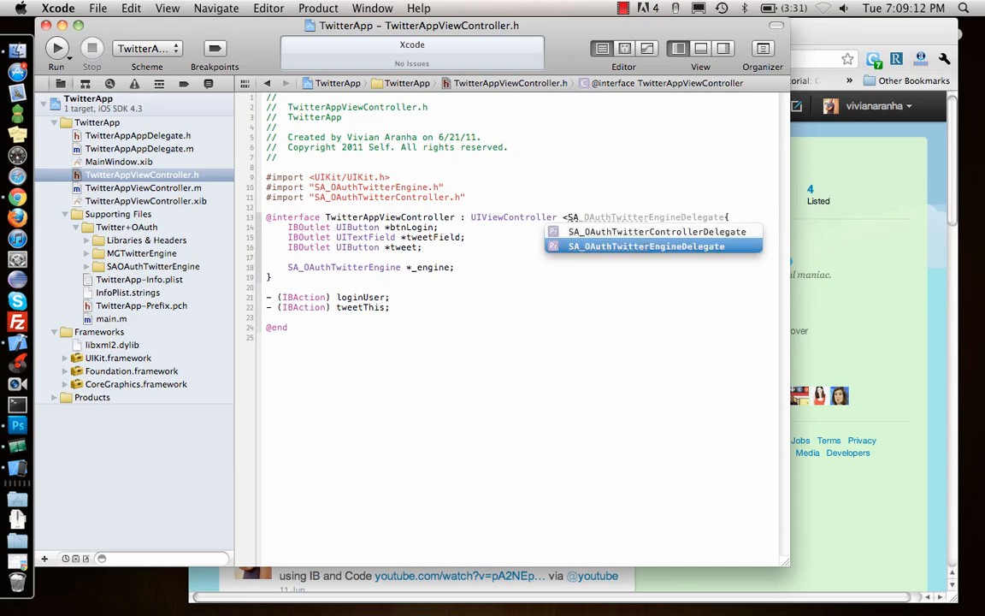
{"action": "key", "text": "Return"}
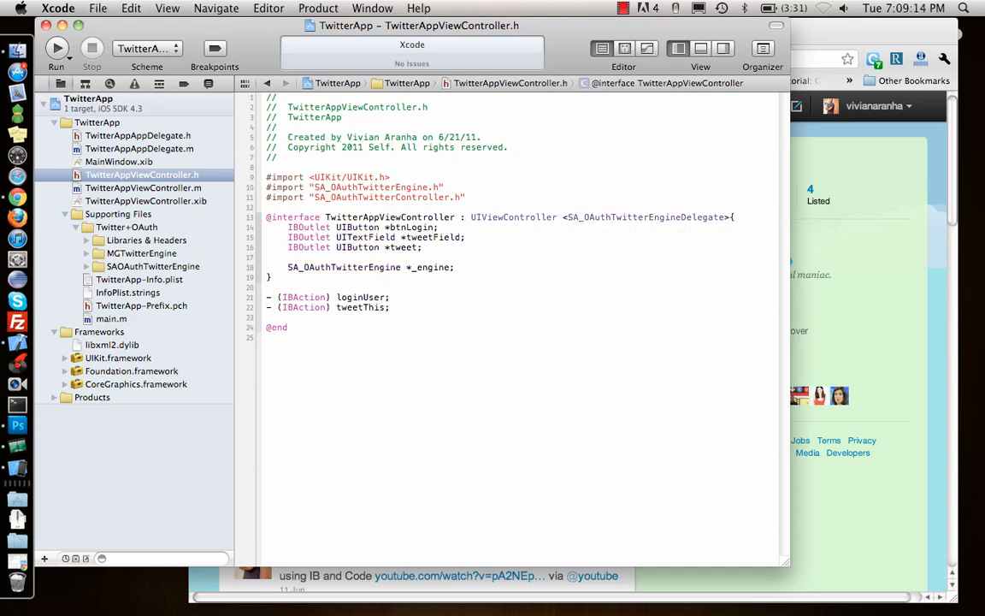
{"action": "left_click", "coordinate": [143, 187]}
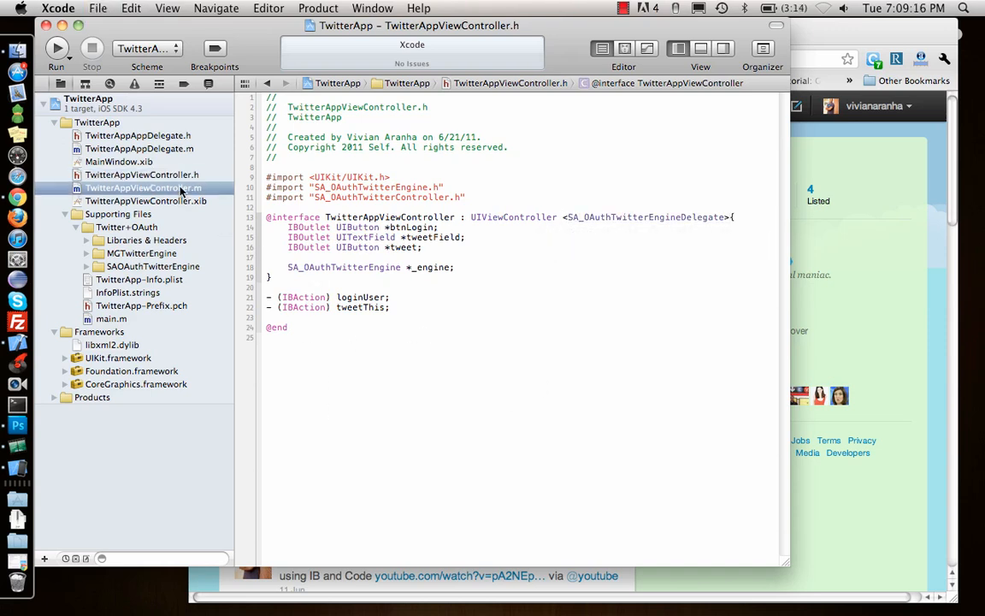